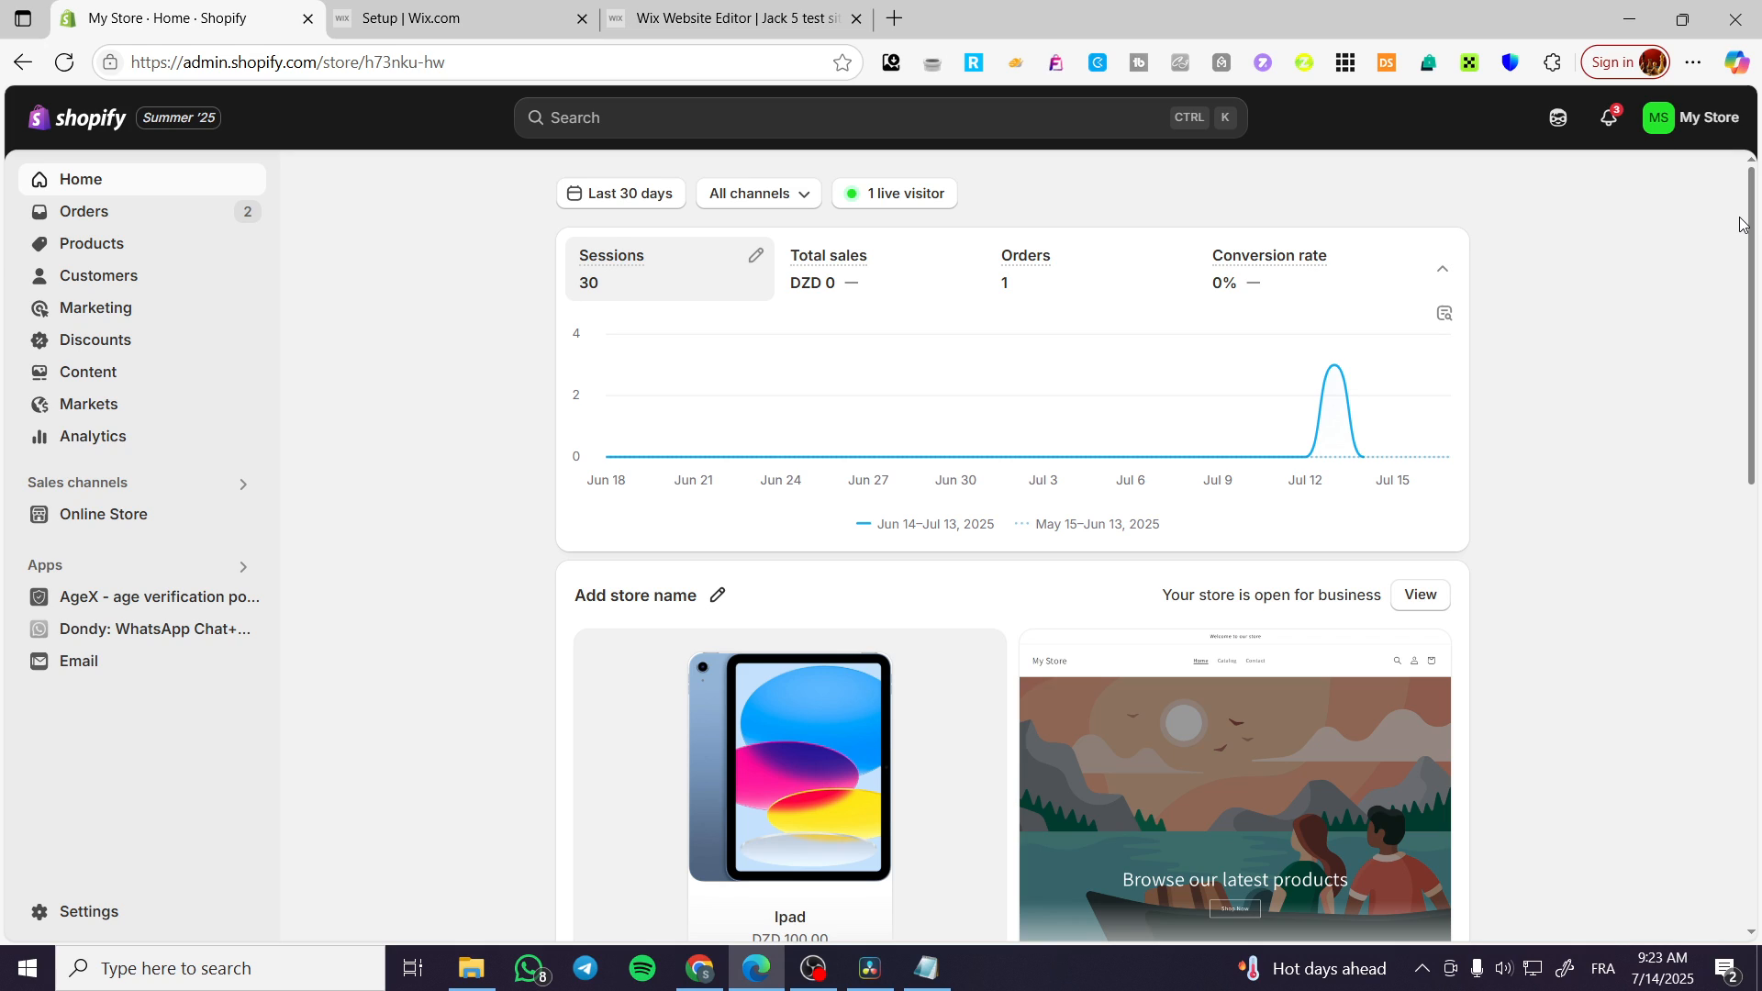
{"action": "mouse_move", "coordinate": [1694, 233]}
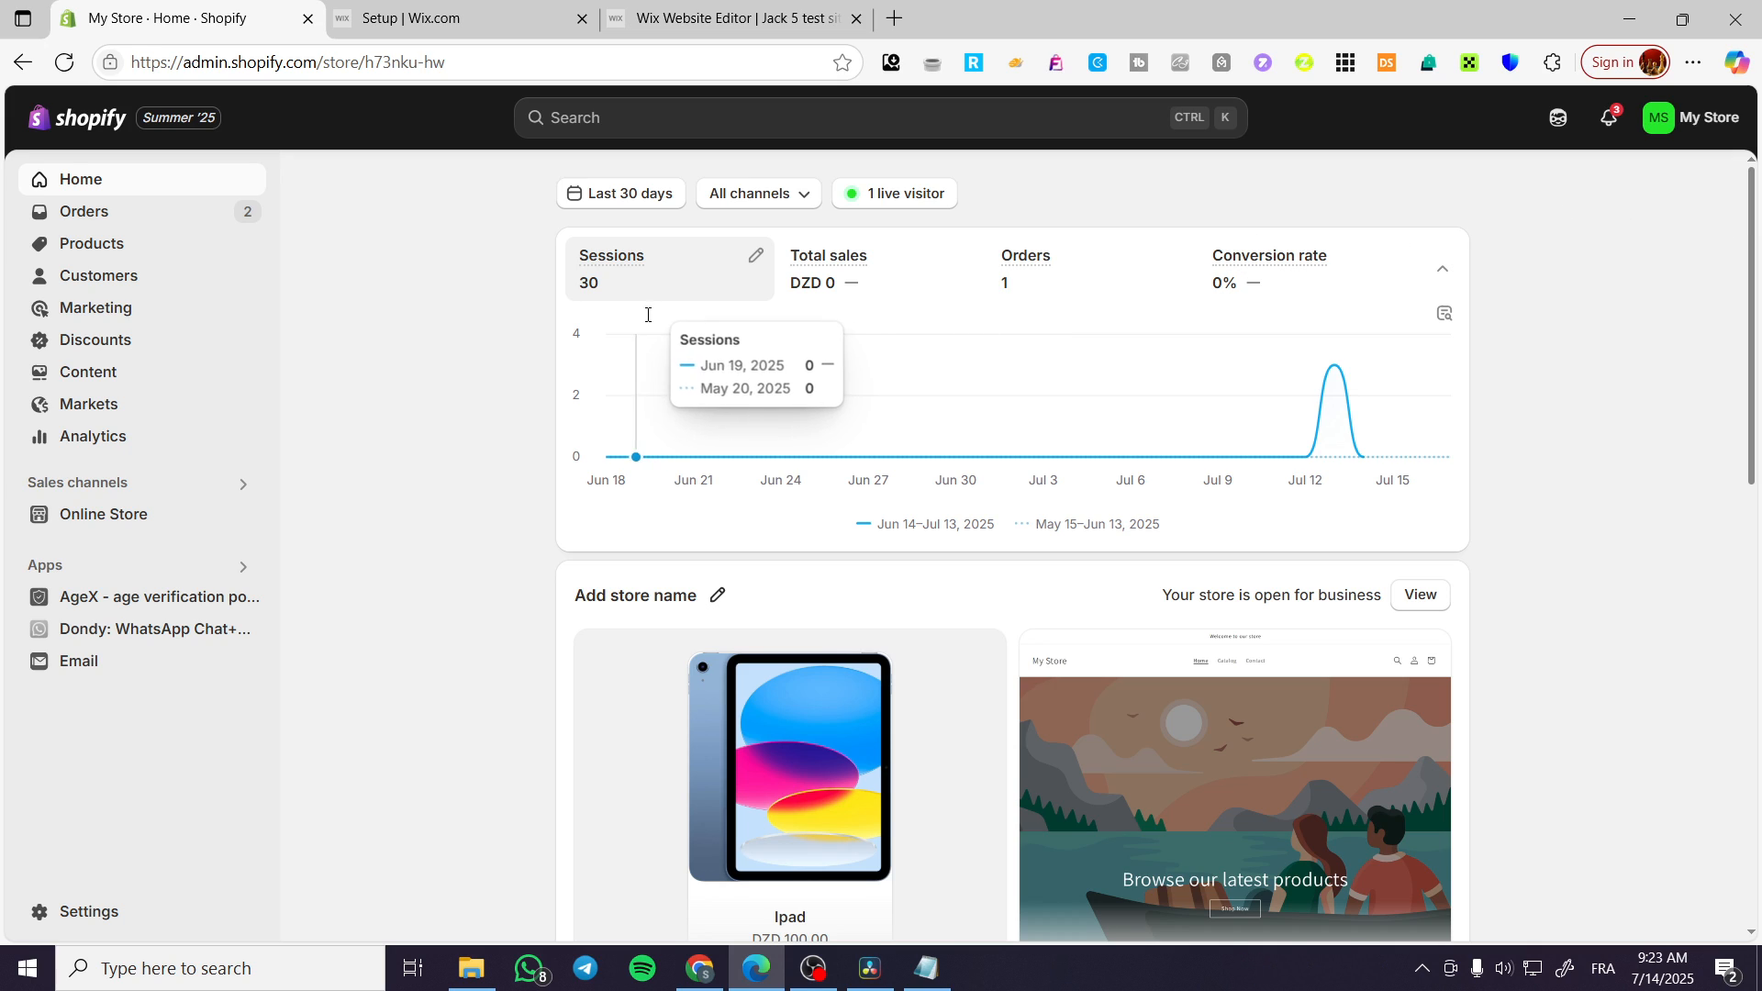
{"action": "mouse_move", "coordinate": [629, 297]}
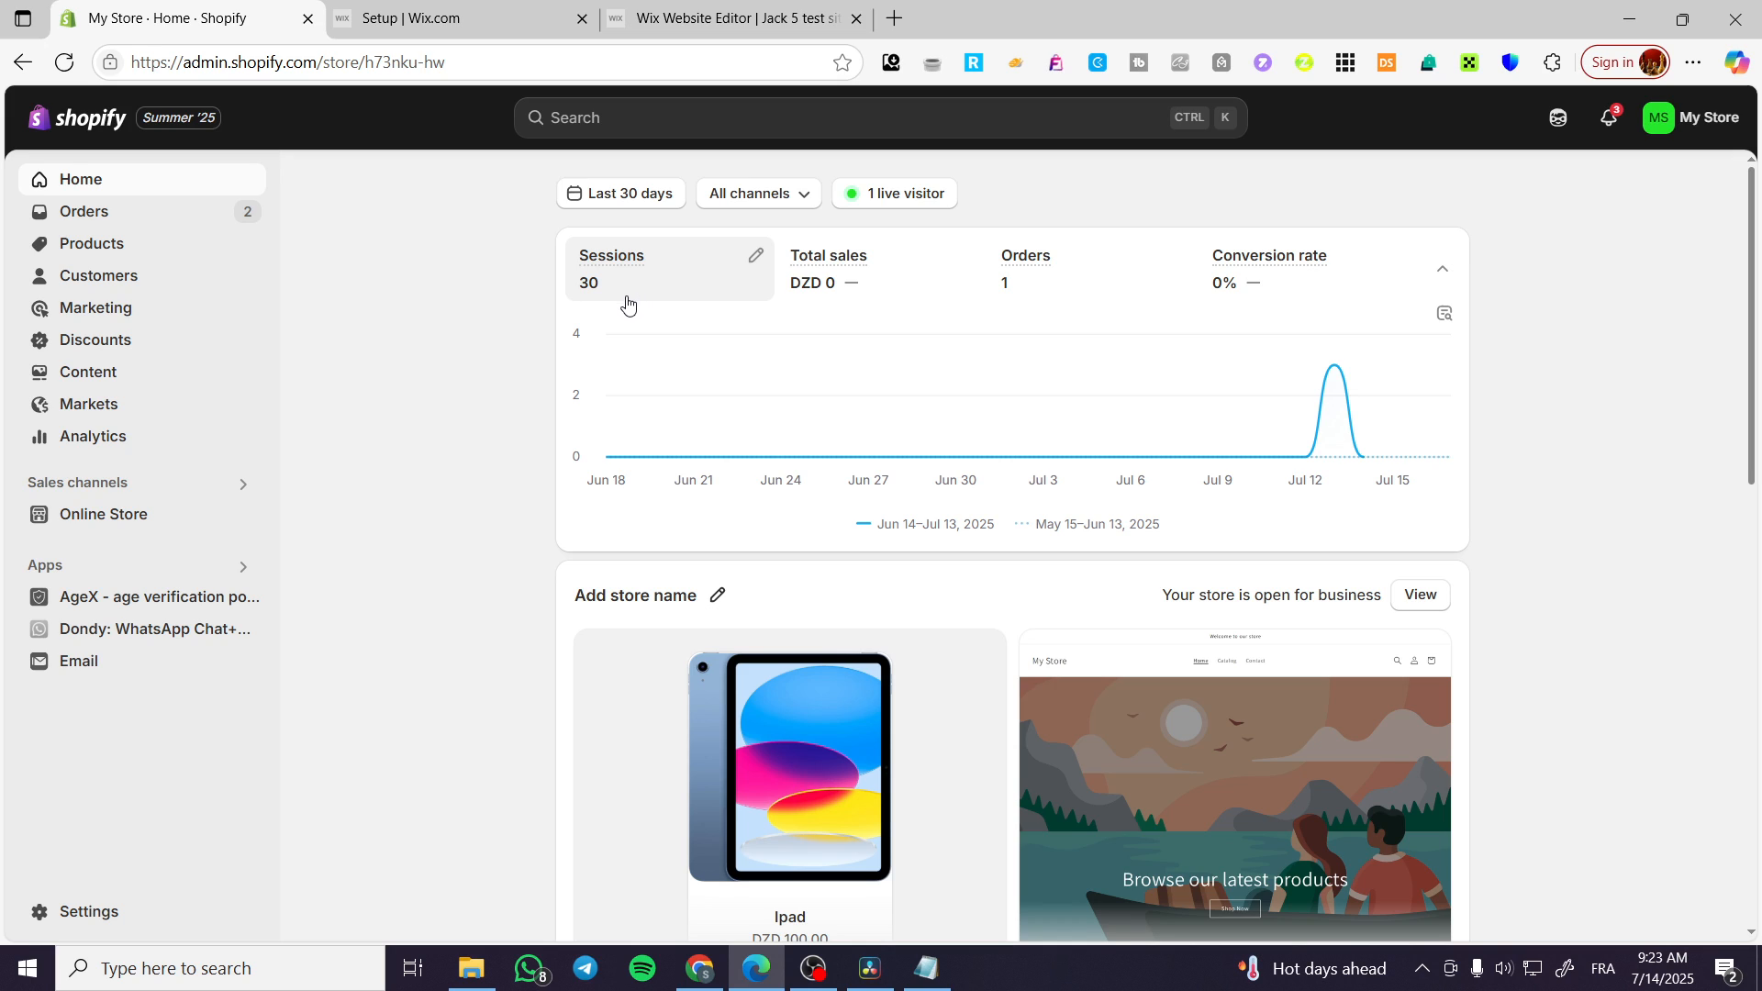
{"action": "mouse_move", "coordinate": [520, 503]}
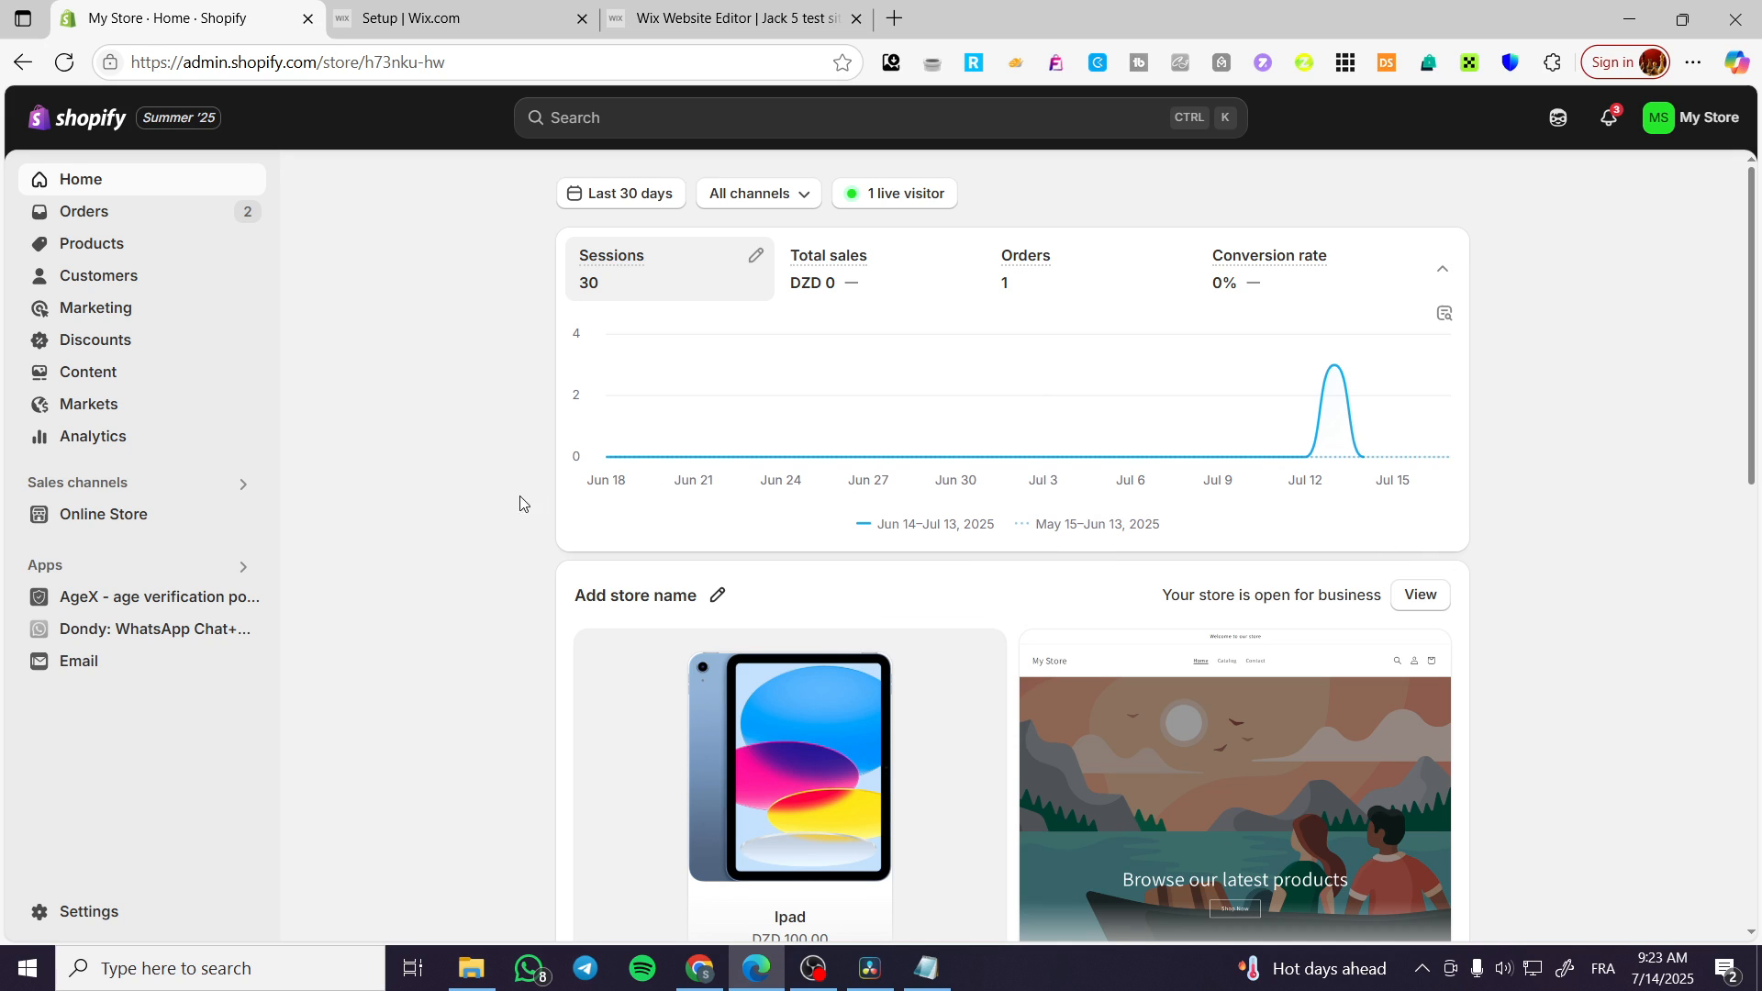
{"action": "mouse_move", "coordinate": [200, 218]}
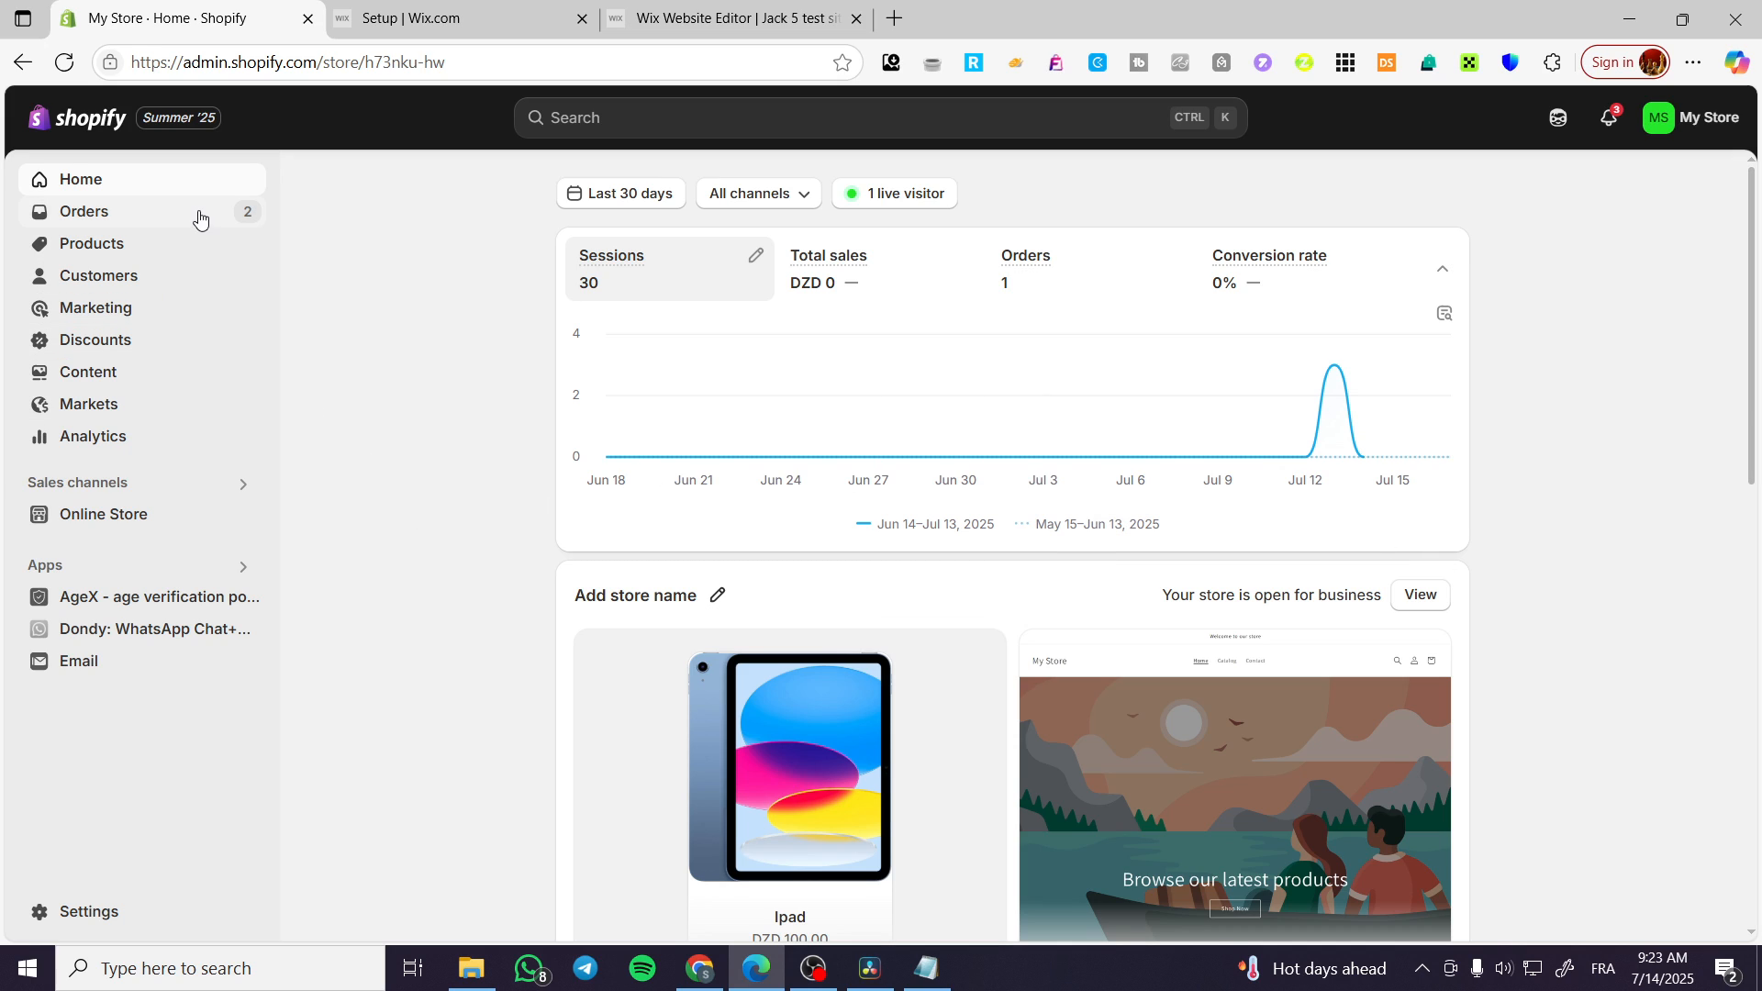
{"action": "mouse_move", "coordinate": [187, 244]}
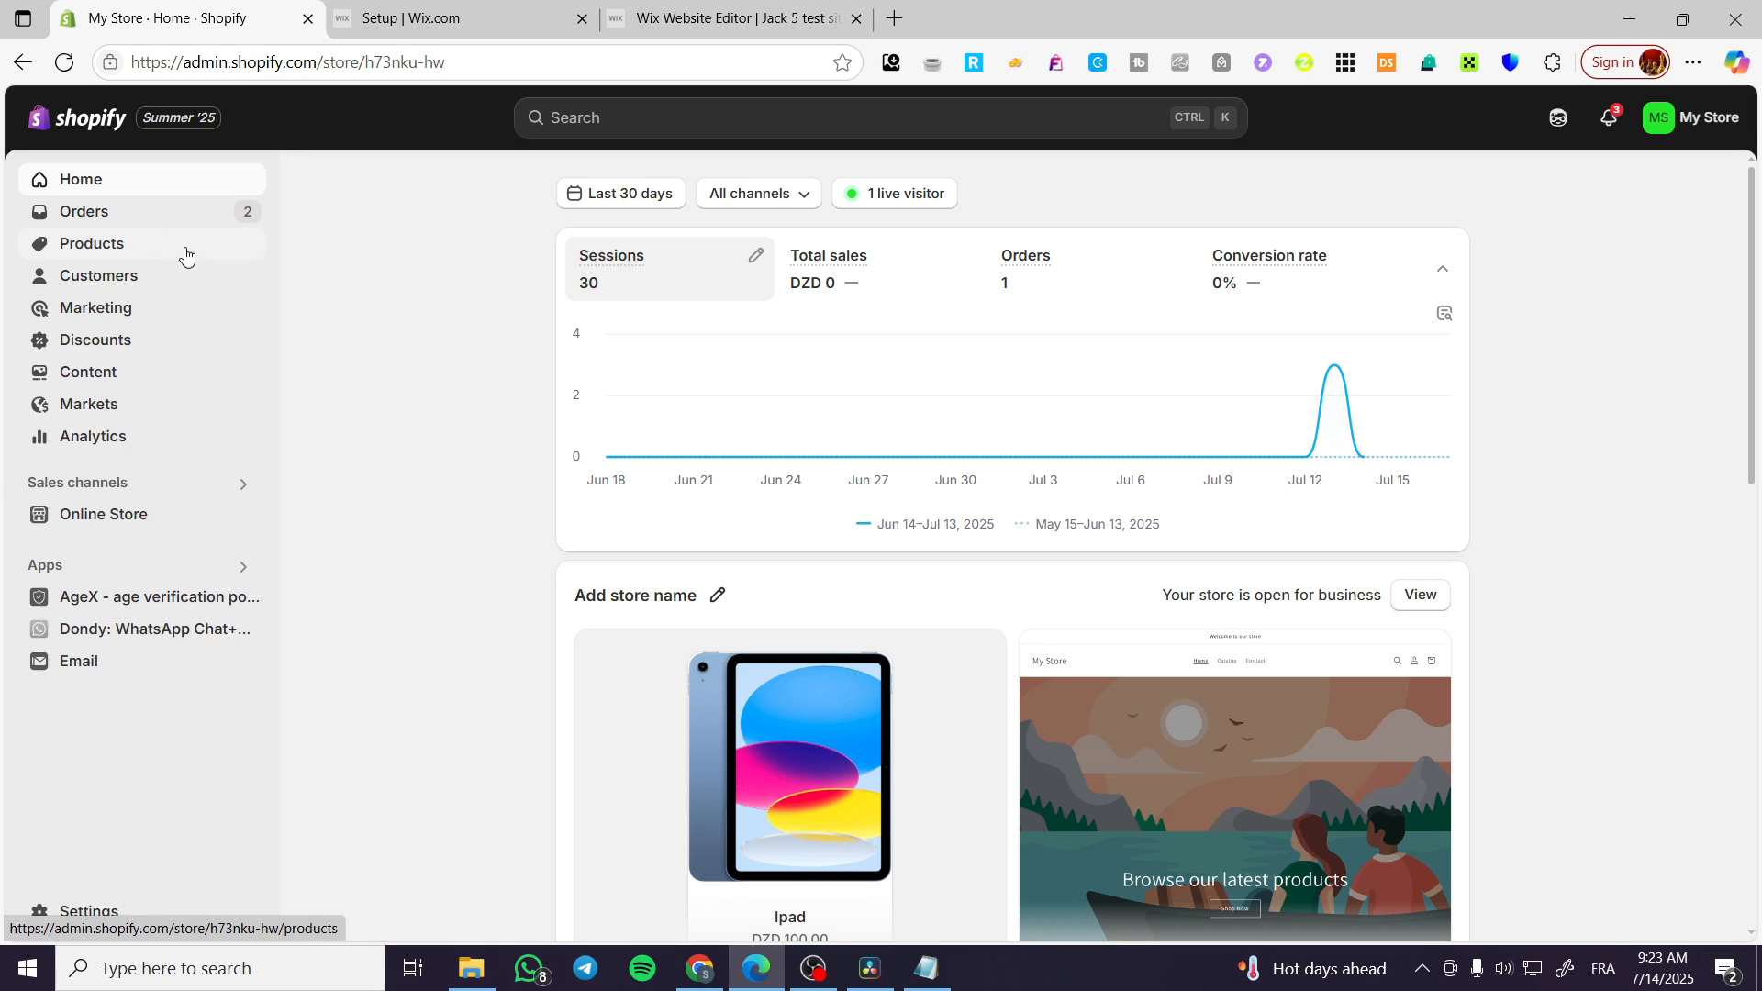
{"action": "mouse_move", "coordinate": [1576, 545]}
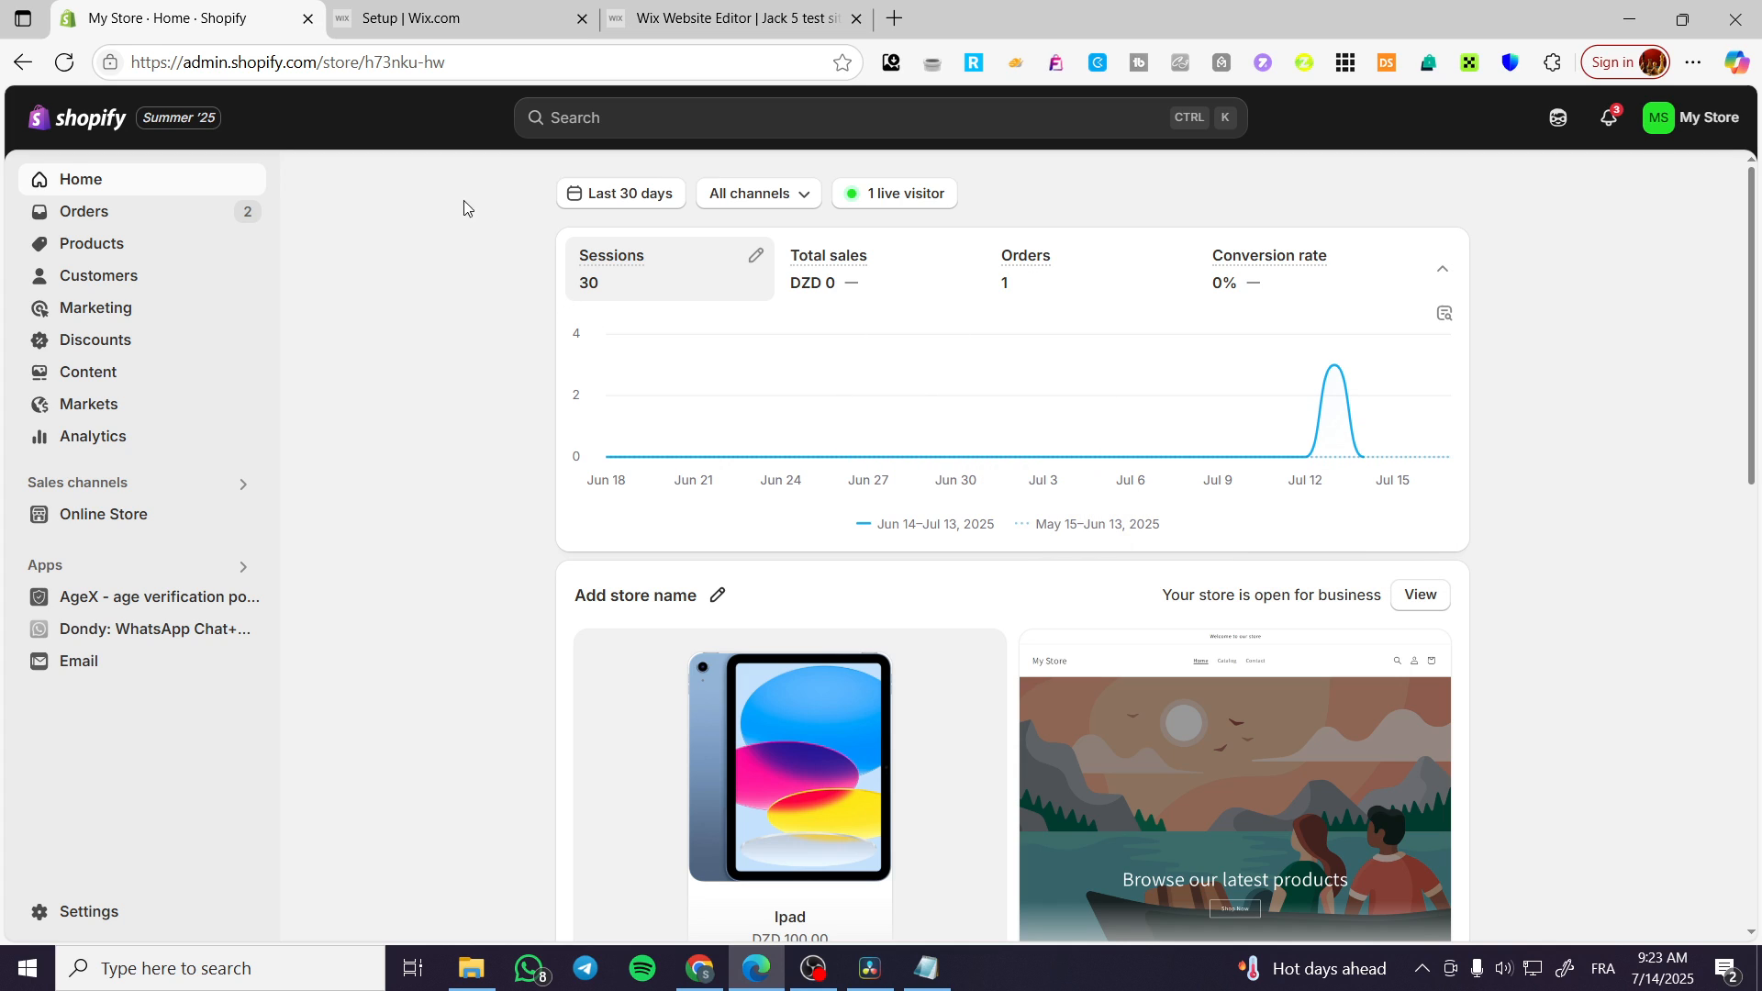
{"action": "mouse_move", "coordinate": [1512, 356]}
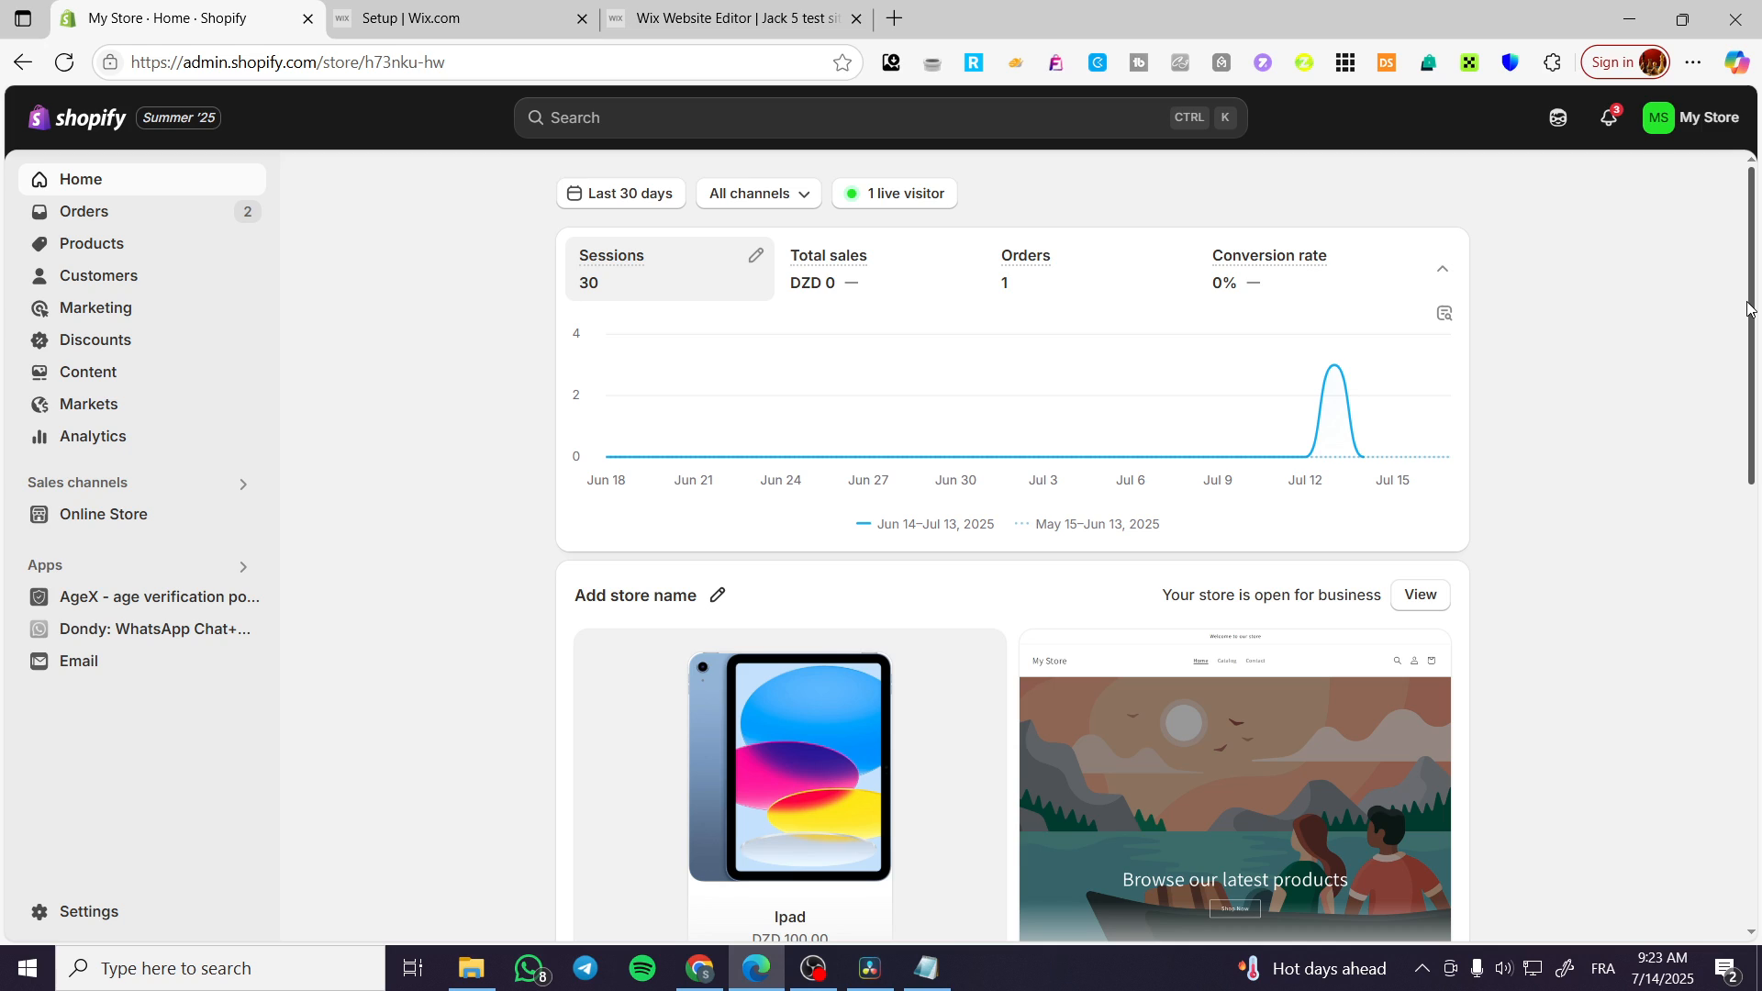
{"action": "mouse_move", "coordinate": [1750, 301]}
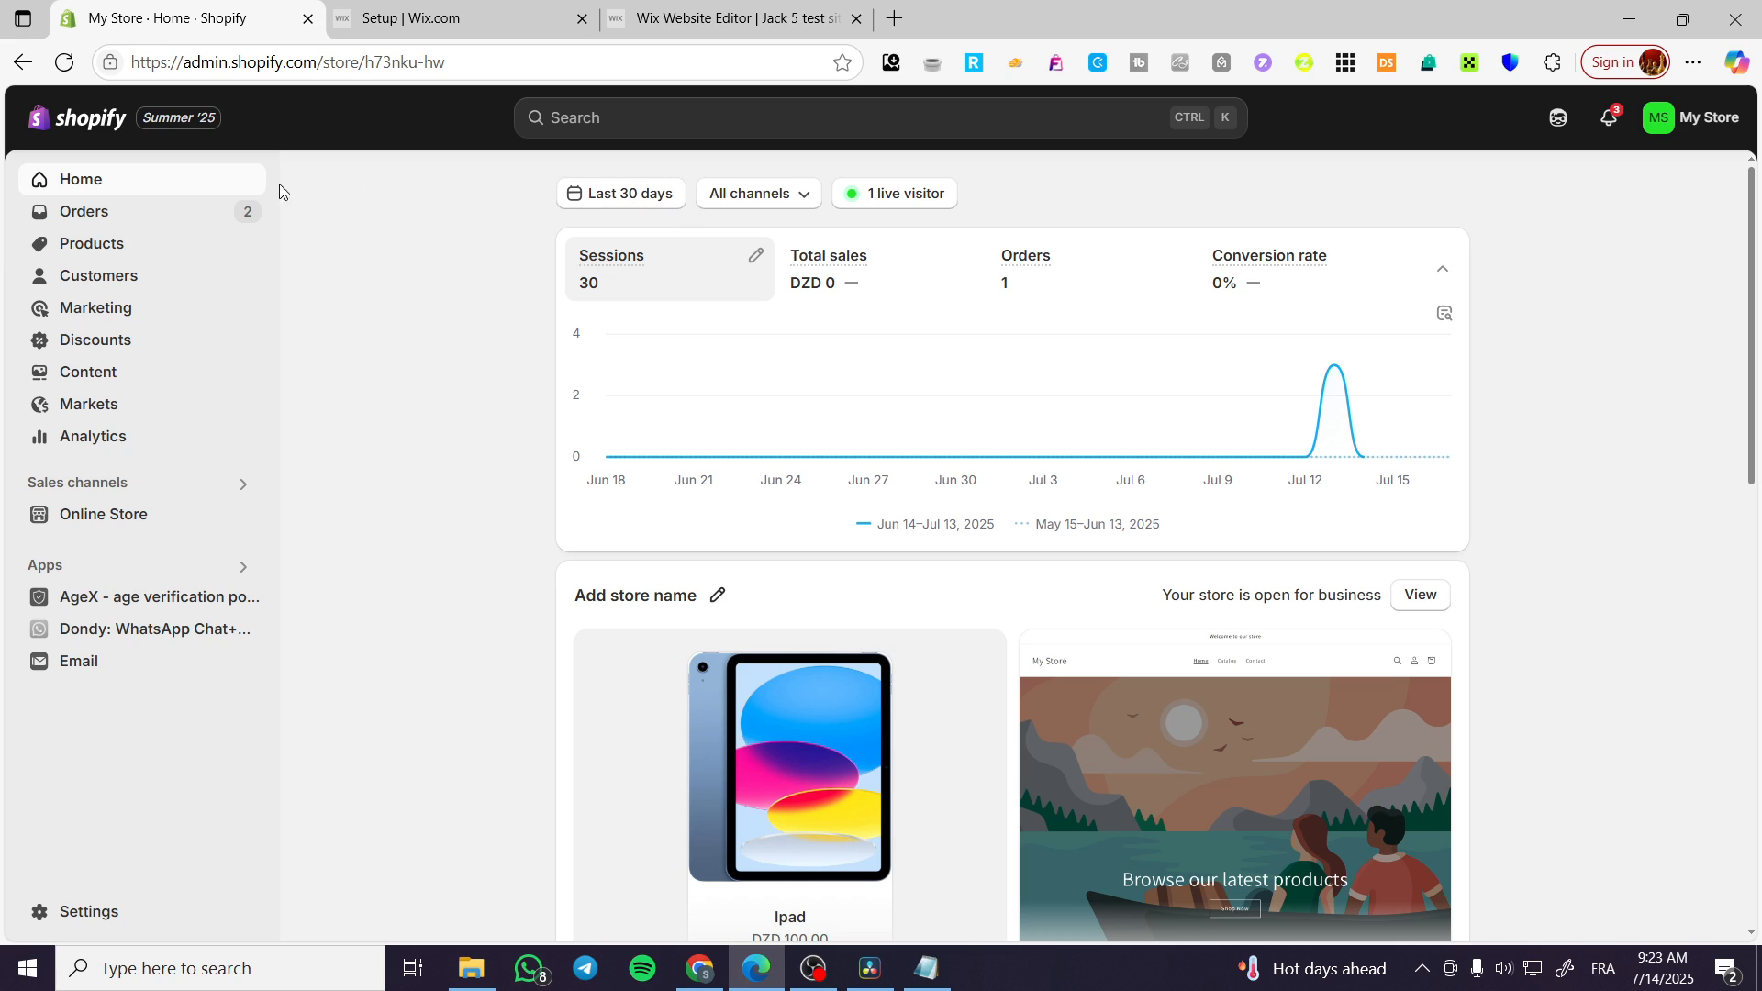
{"action": "mouse_move", "coordinate": [155, 630]}
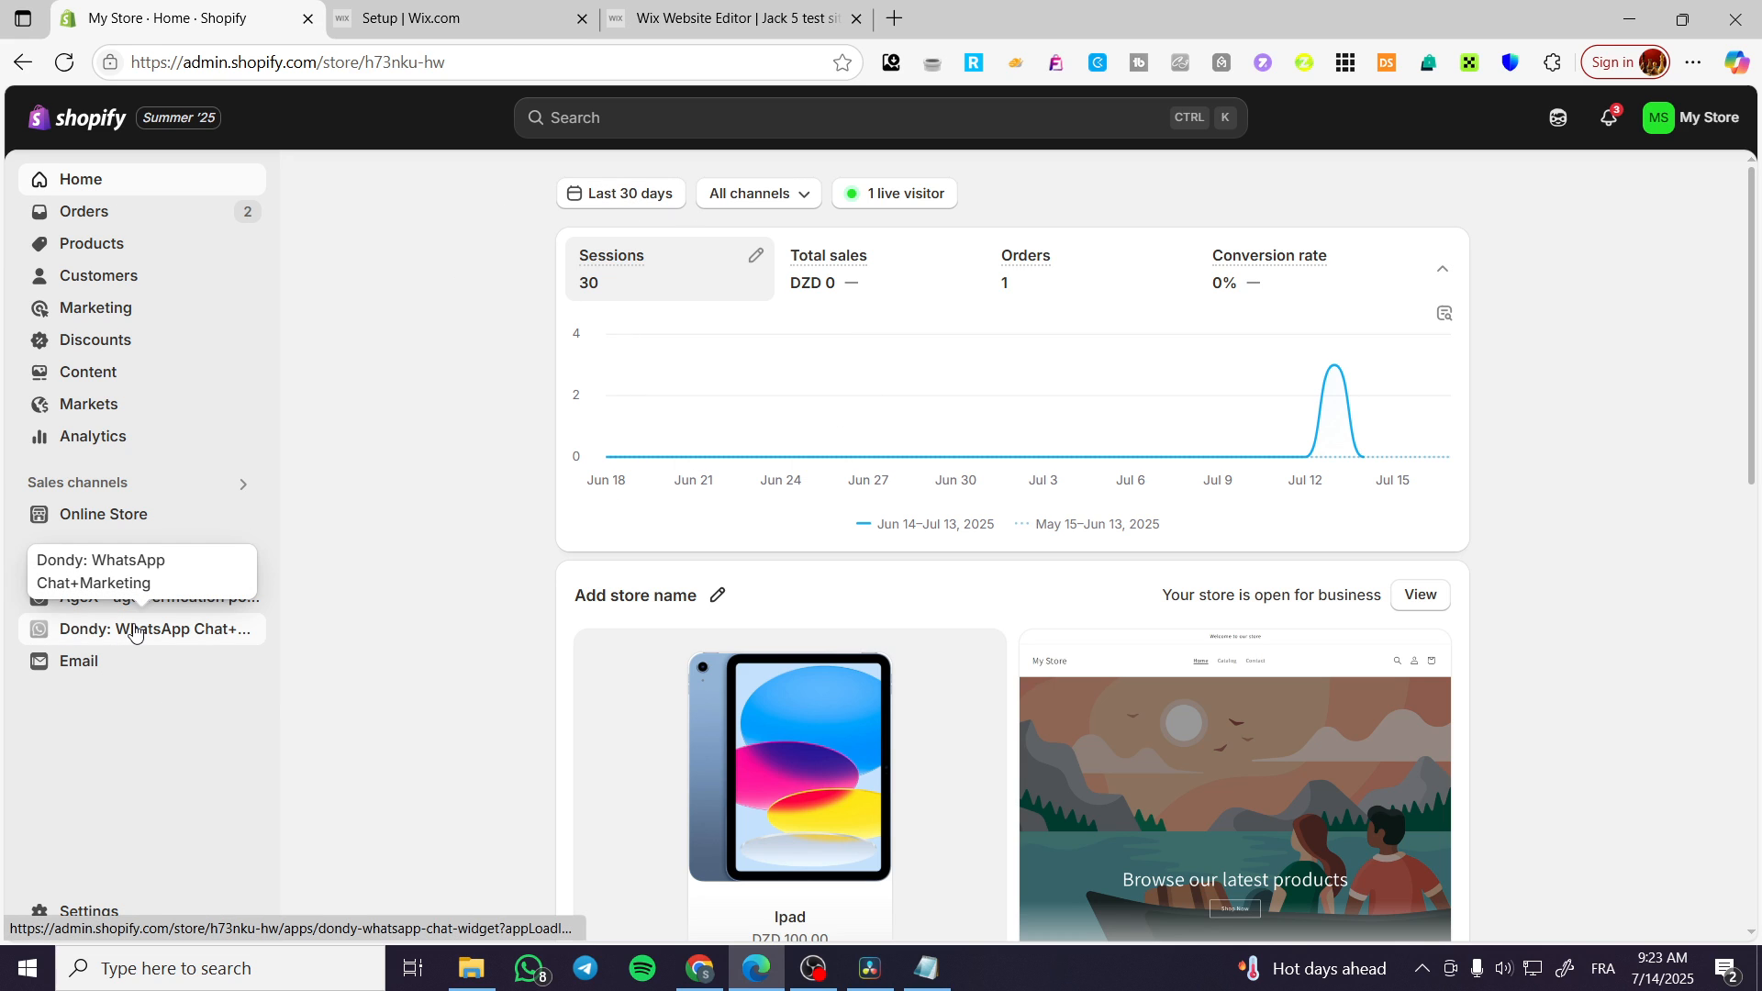
Launch Dondy: WhatsApp Chat+Marketing from the sidebar Apps list and let its Home dashboard load.
{"action": "left_click", "coordinate": [161, 630]}
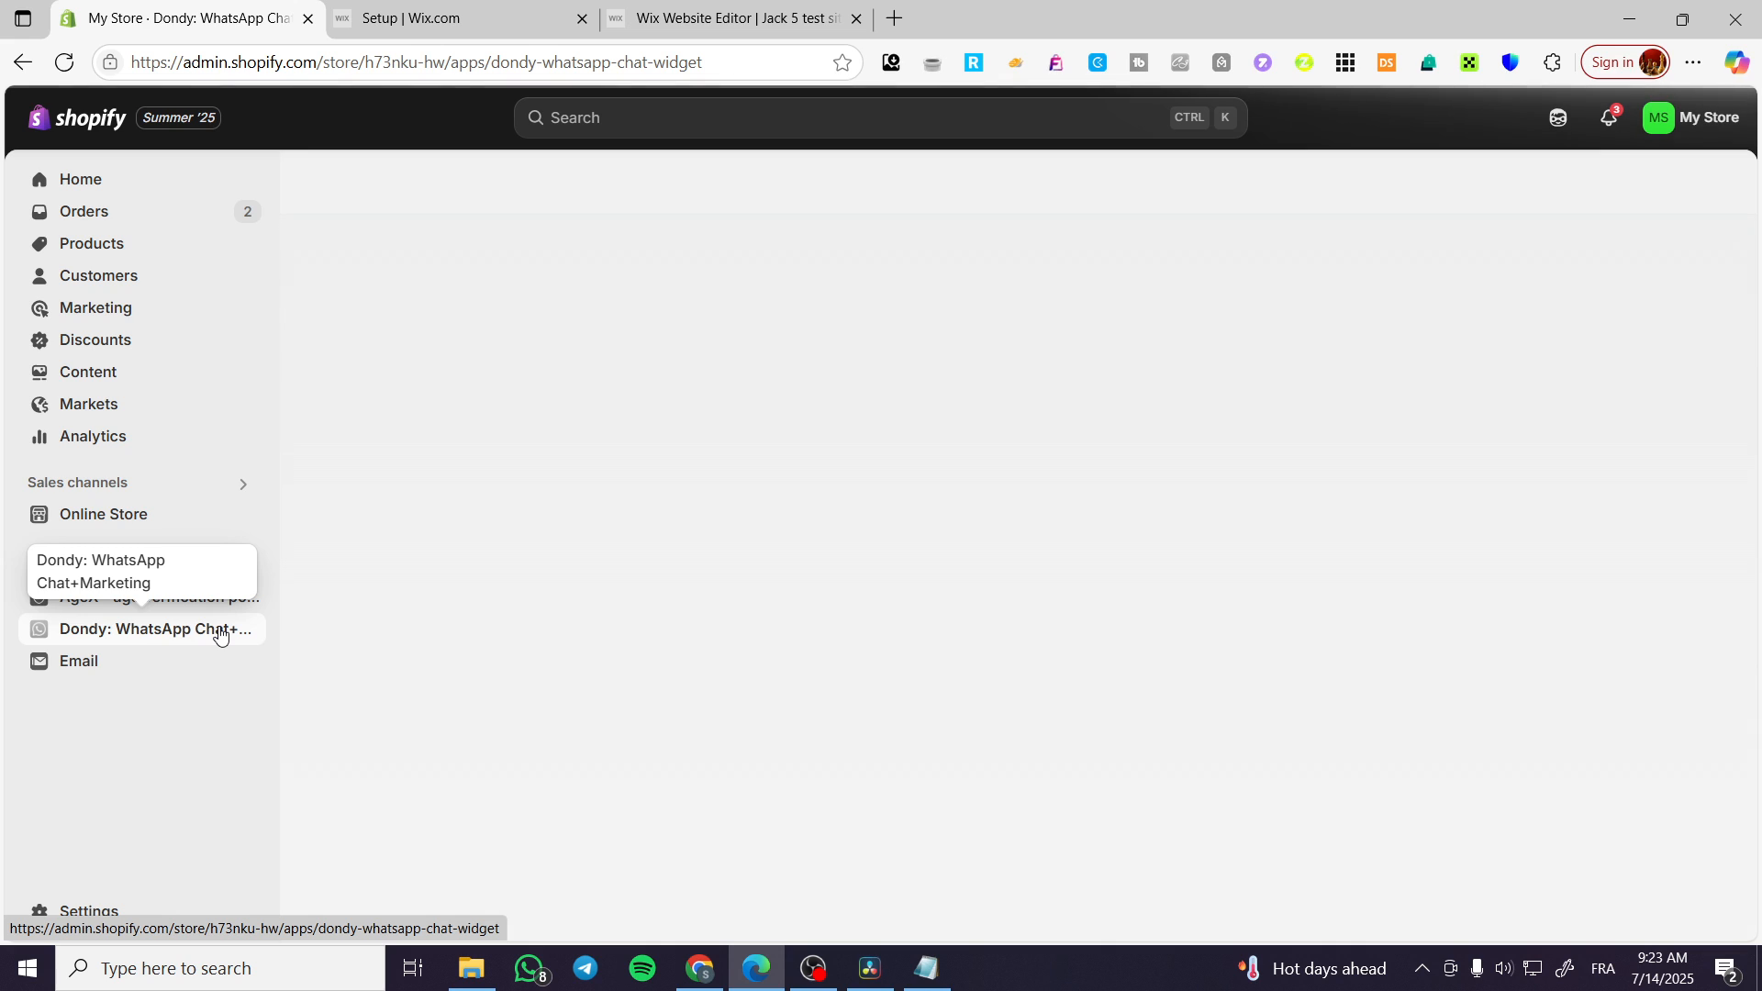
{"action": "mouse_move", "coordinate": [59, 641]}
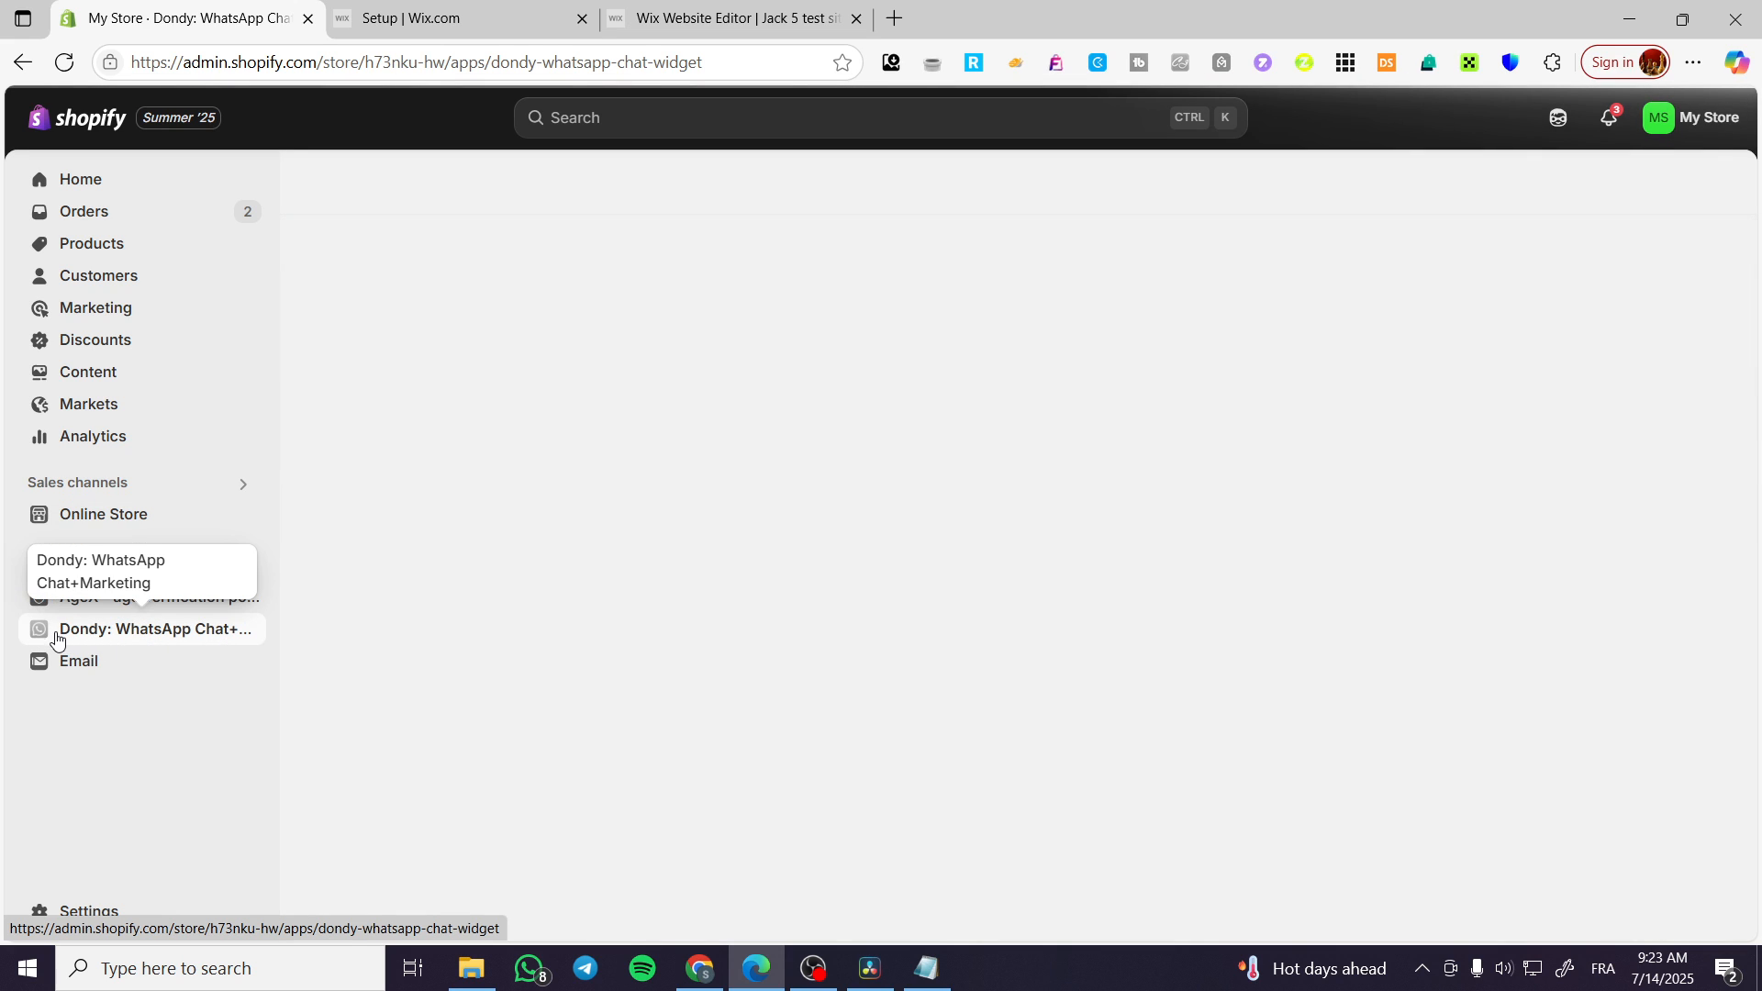
{"action": "left_click", "coordinate": [156, 630]}
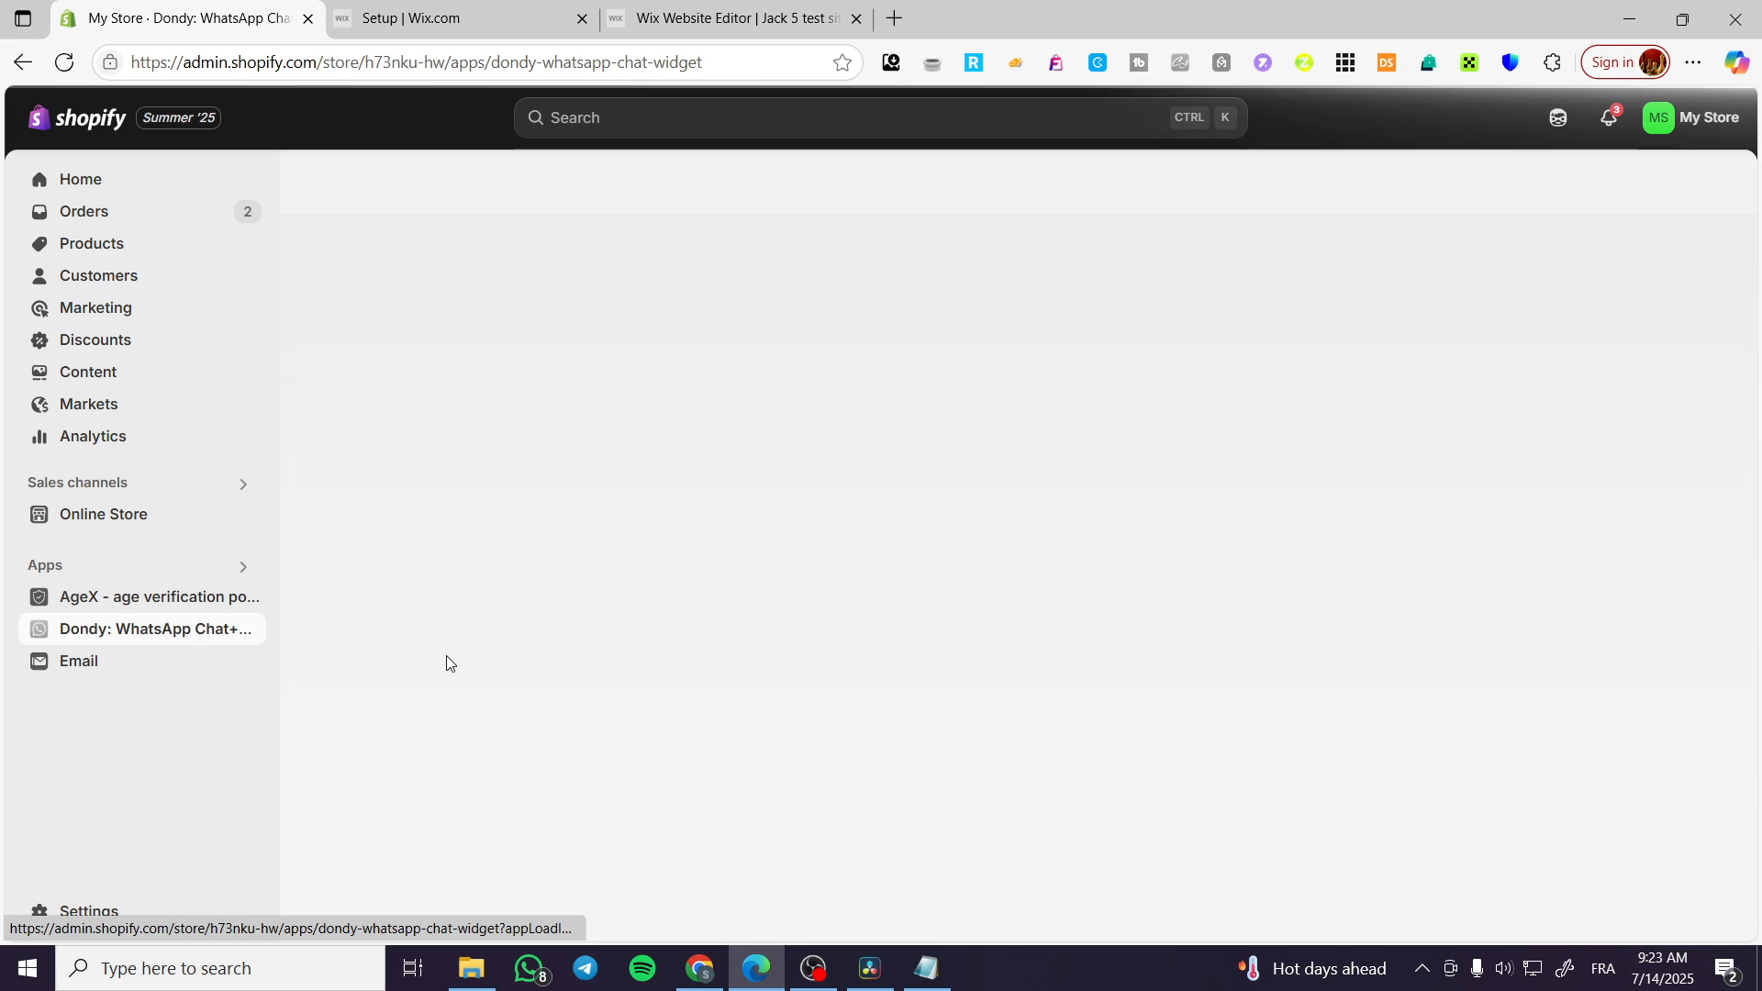
{"action": "left_click", "coordinate": [156, 628]}
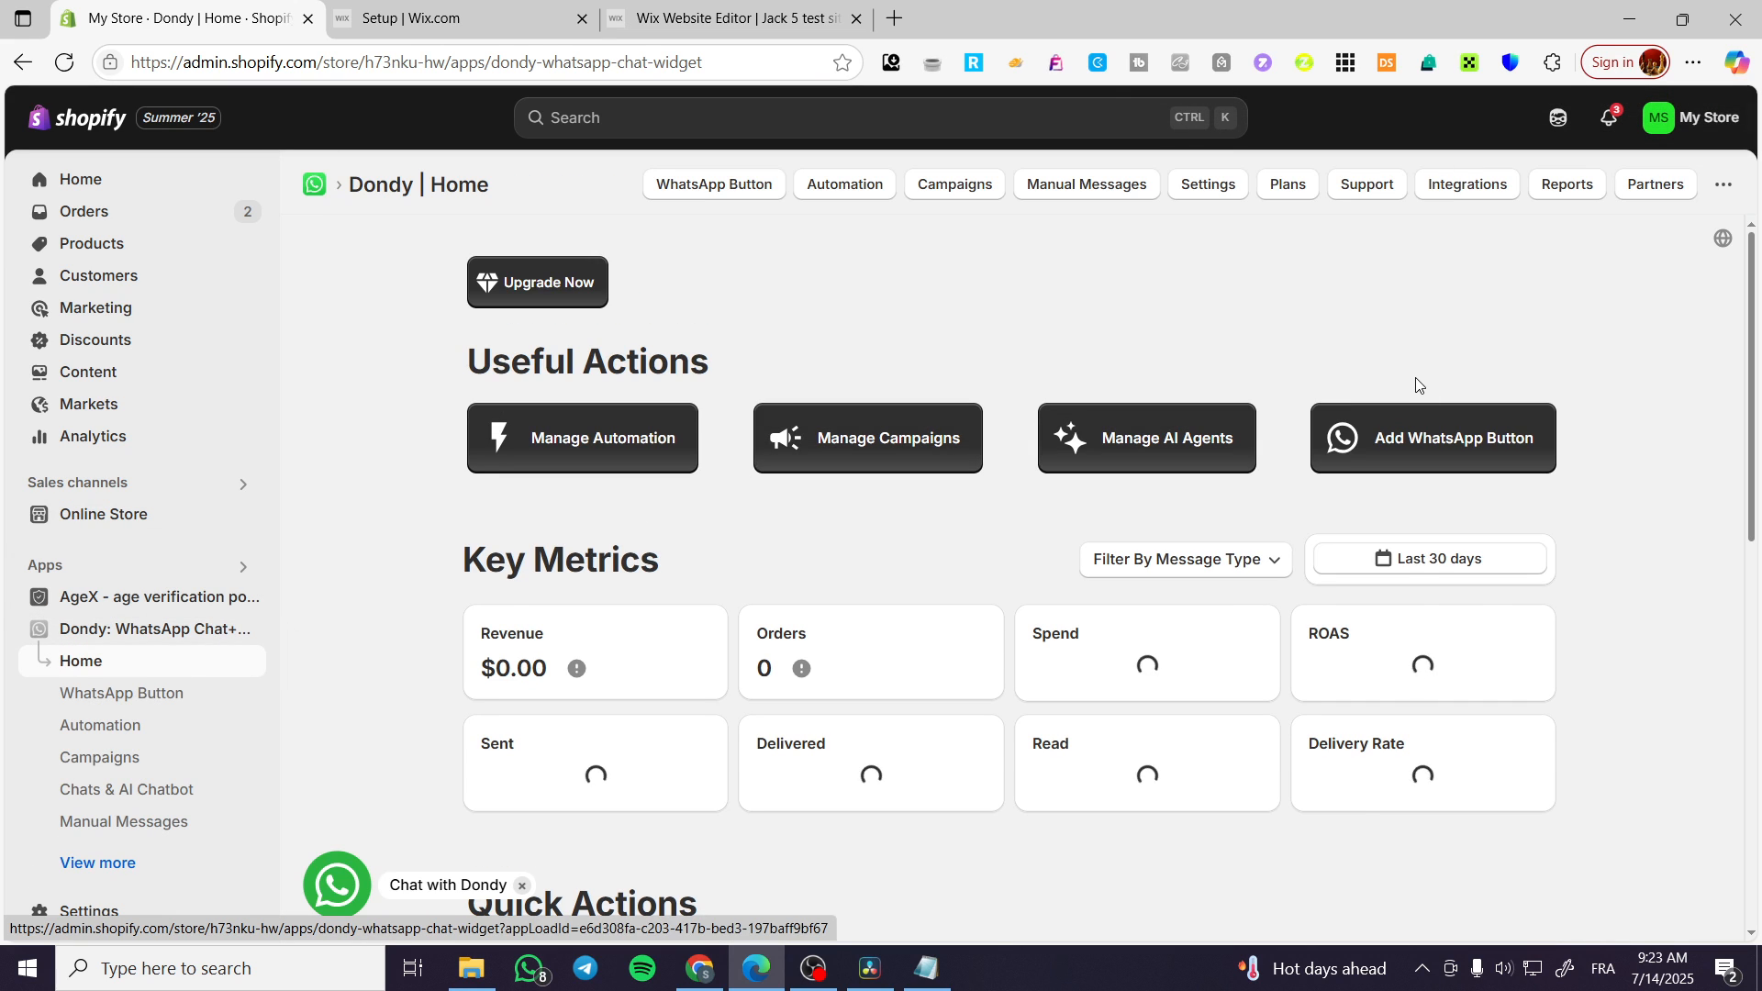
{"action": "mouse_move", "coordinate": [1634, 329]}
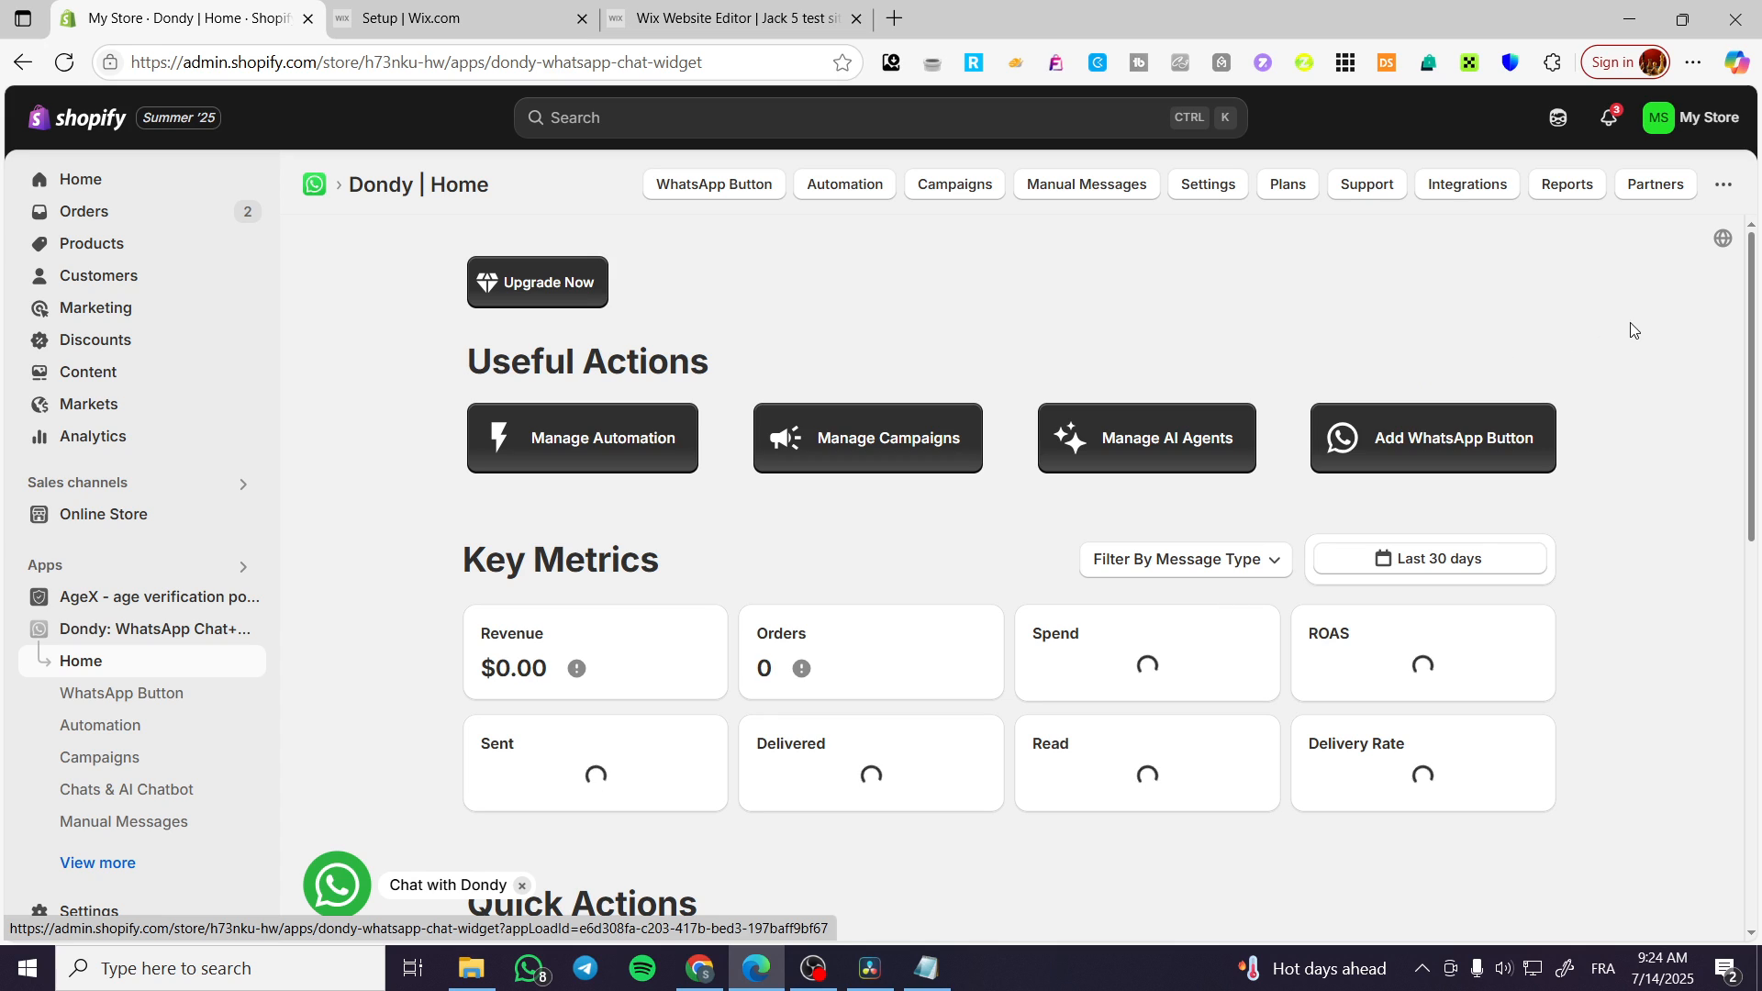
{"action": "mouse_move", "coordinate": [764, 360]}
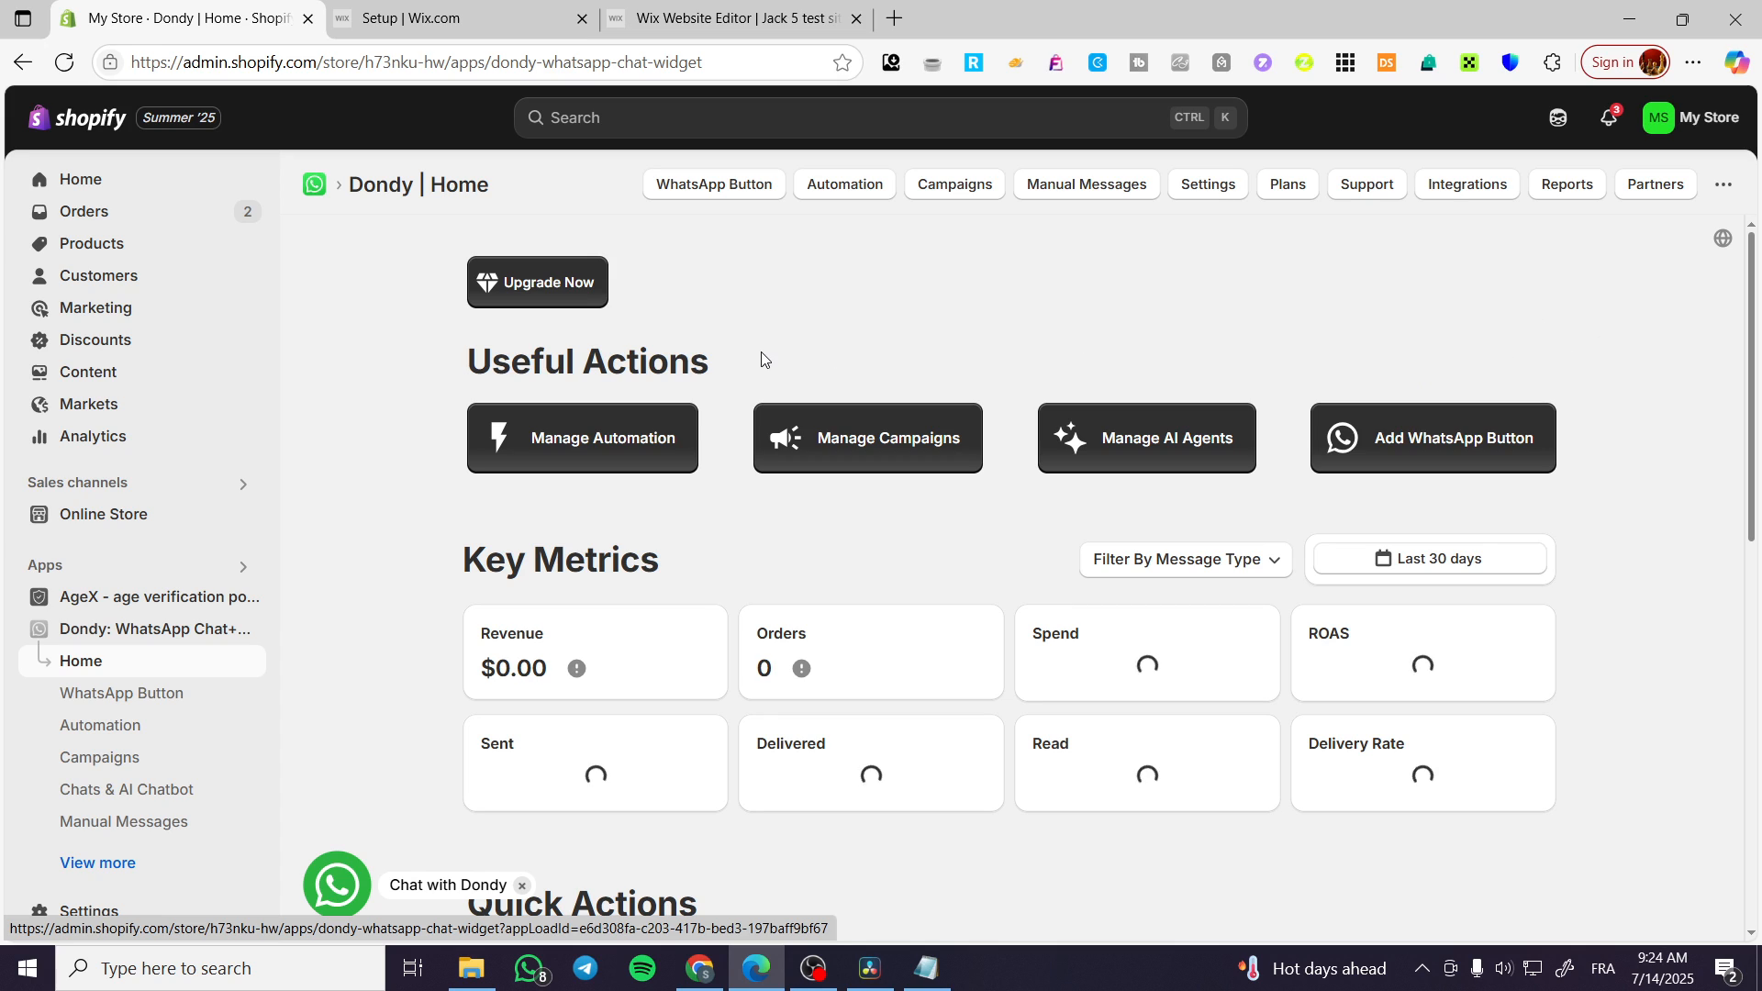
{"action": "mouse_move", "coordinate": [320, 380]}
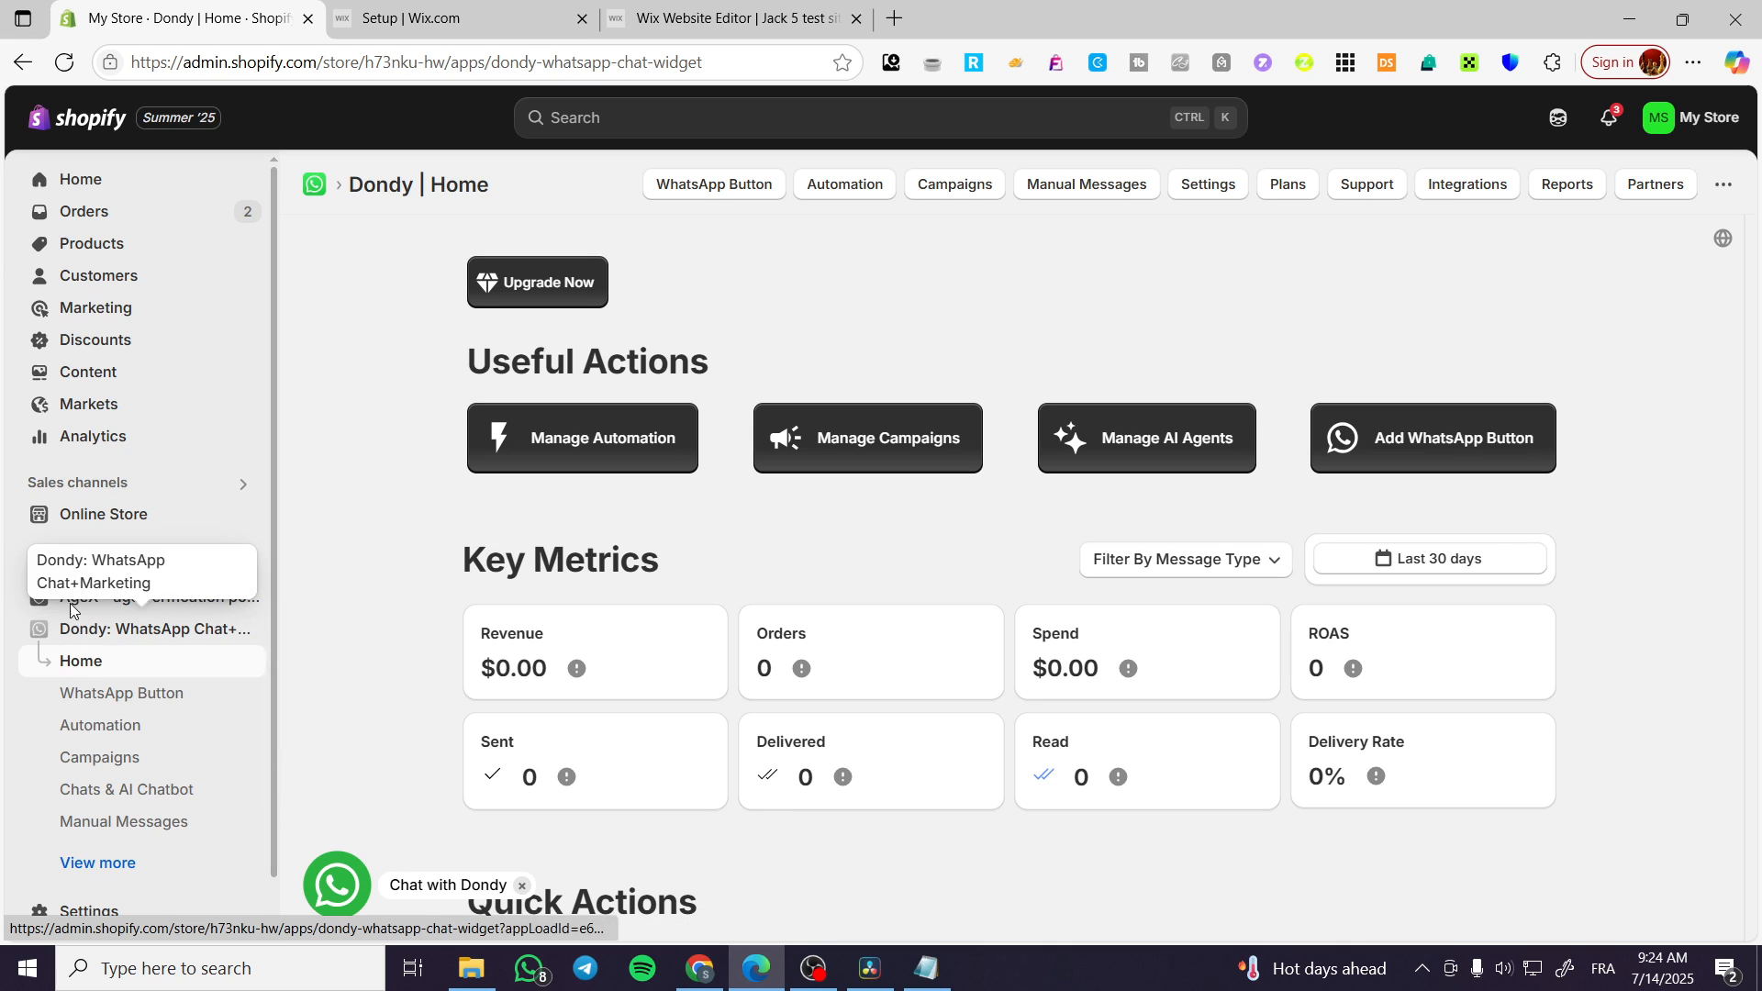
From the store Home, search the admin for 'dondy' and run it in the Shopify App Store.
{"action": "left_click", "coordinate": [79, 178]}
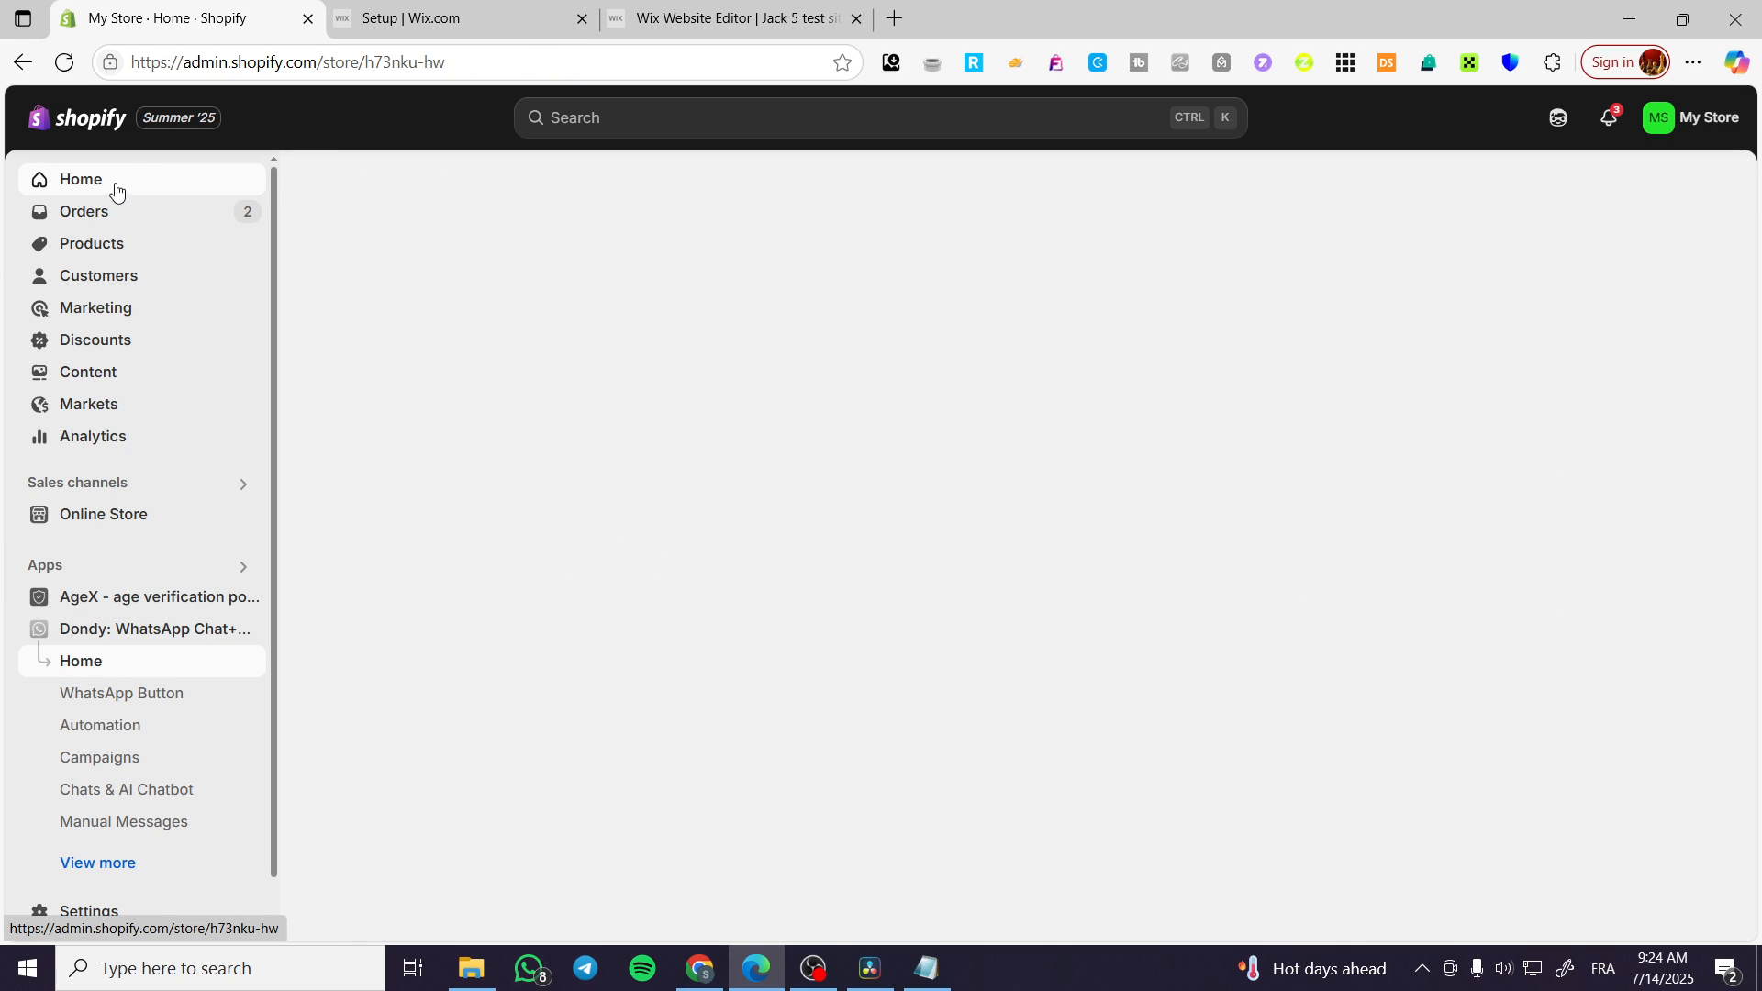
{"action": "left_click", "coordinate": [854, 117]}
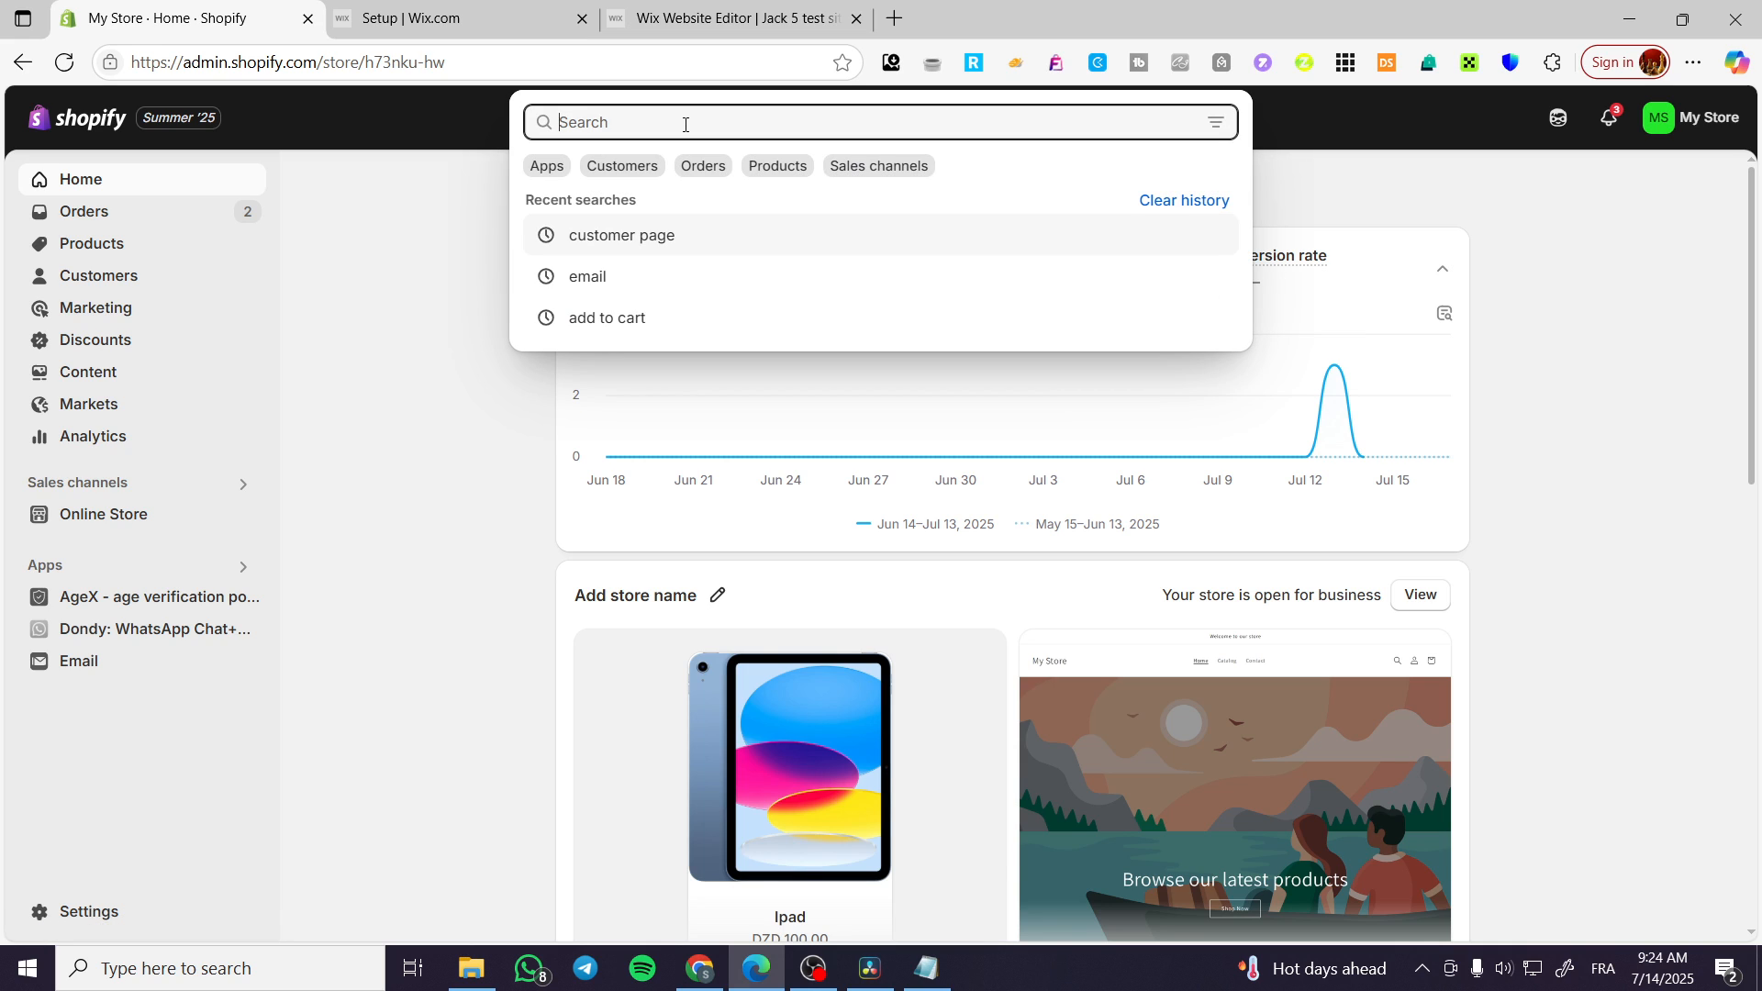
{"action": "type", "text": "dondy"}
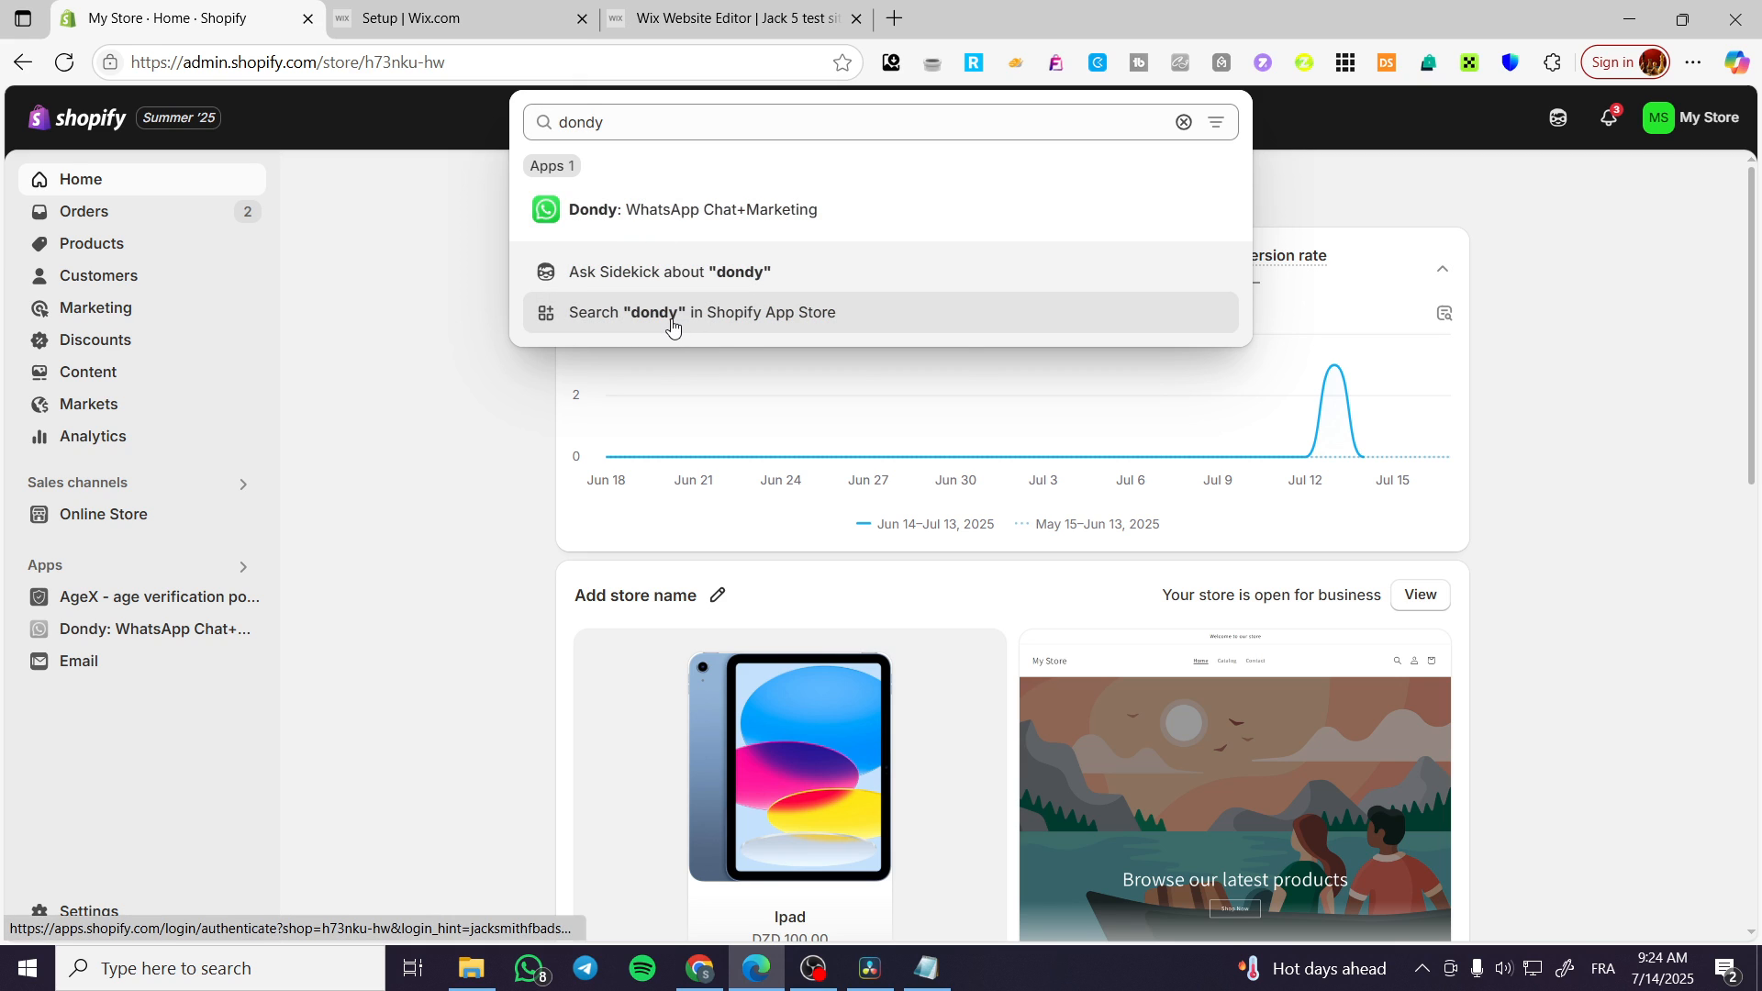
{"action": "left_click", "coordinate": [702, 312]}
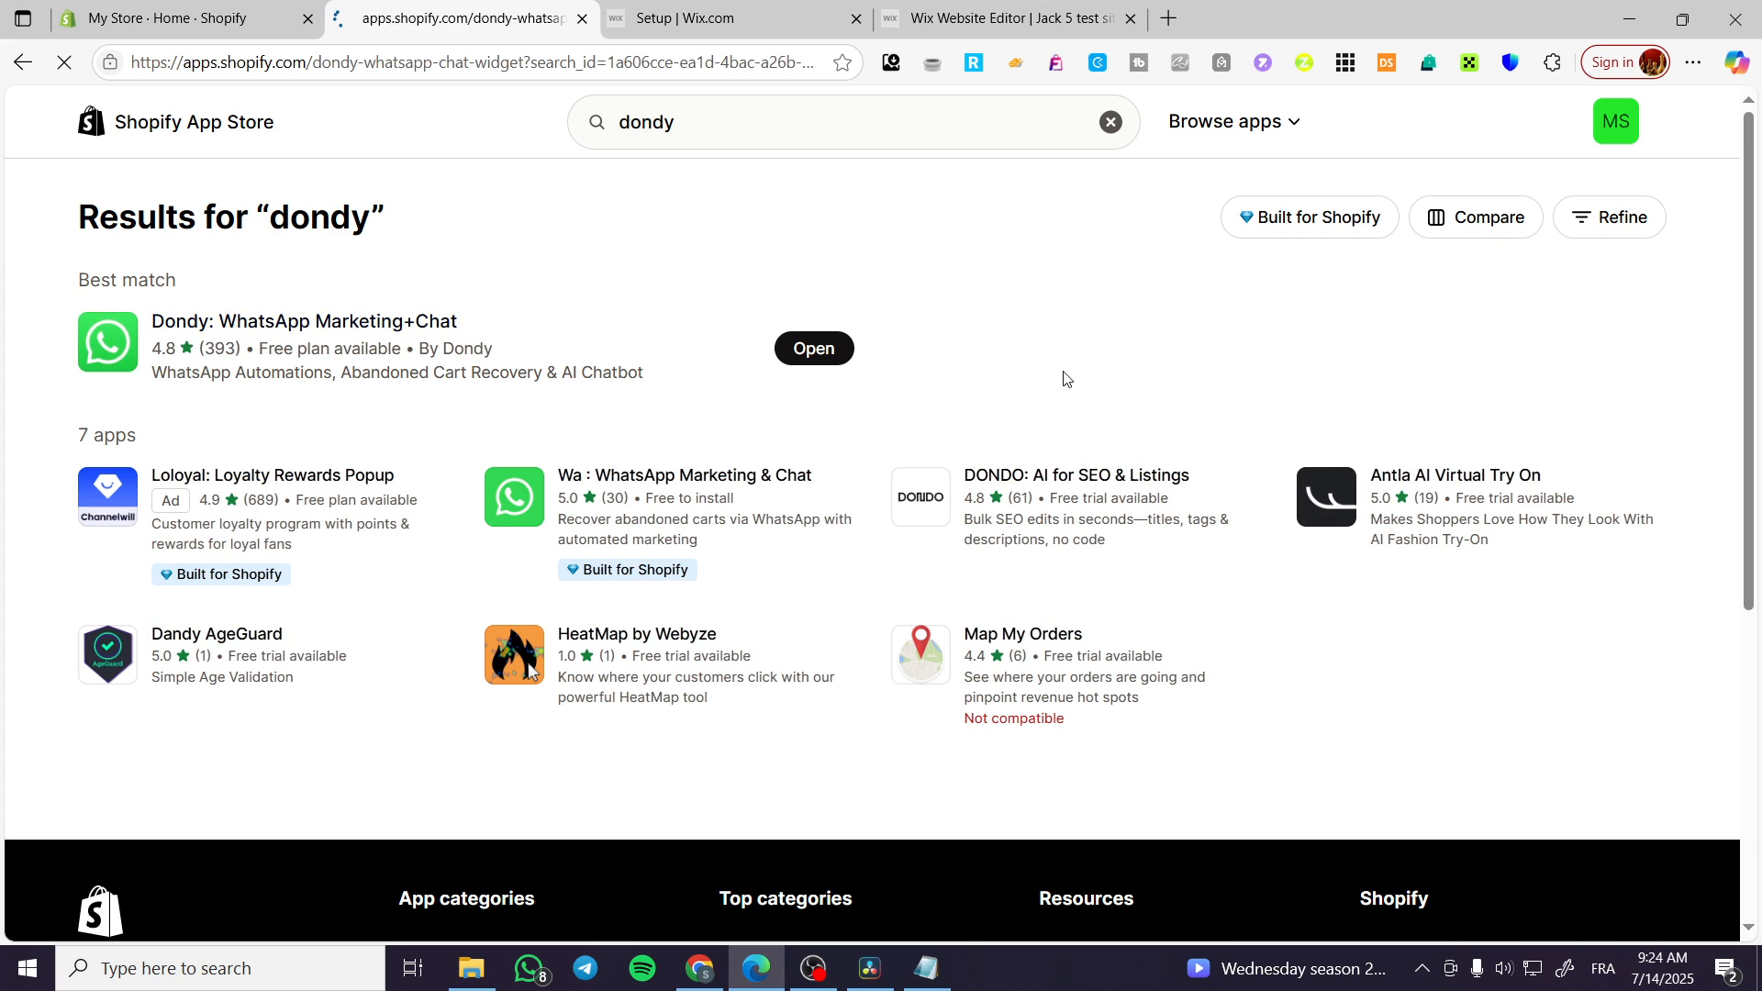
Open Dondy from the App Store result and close the App Store tab to return to admin.
{"action": "left_click", "coordinate": [813, 347]}
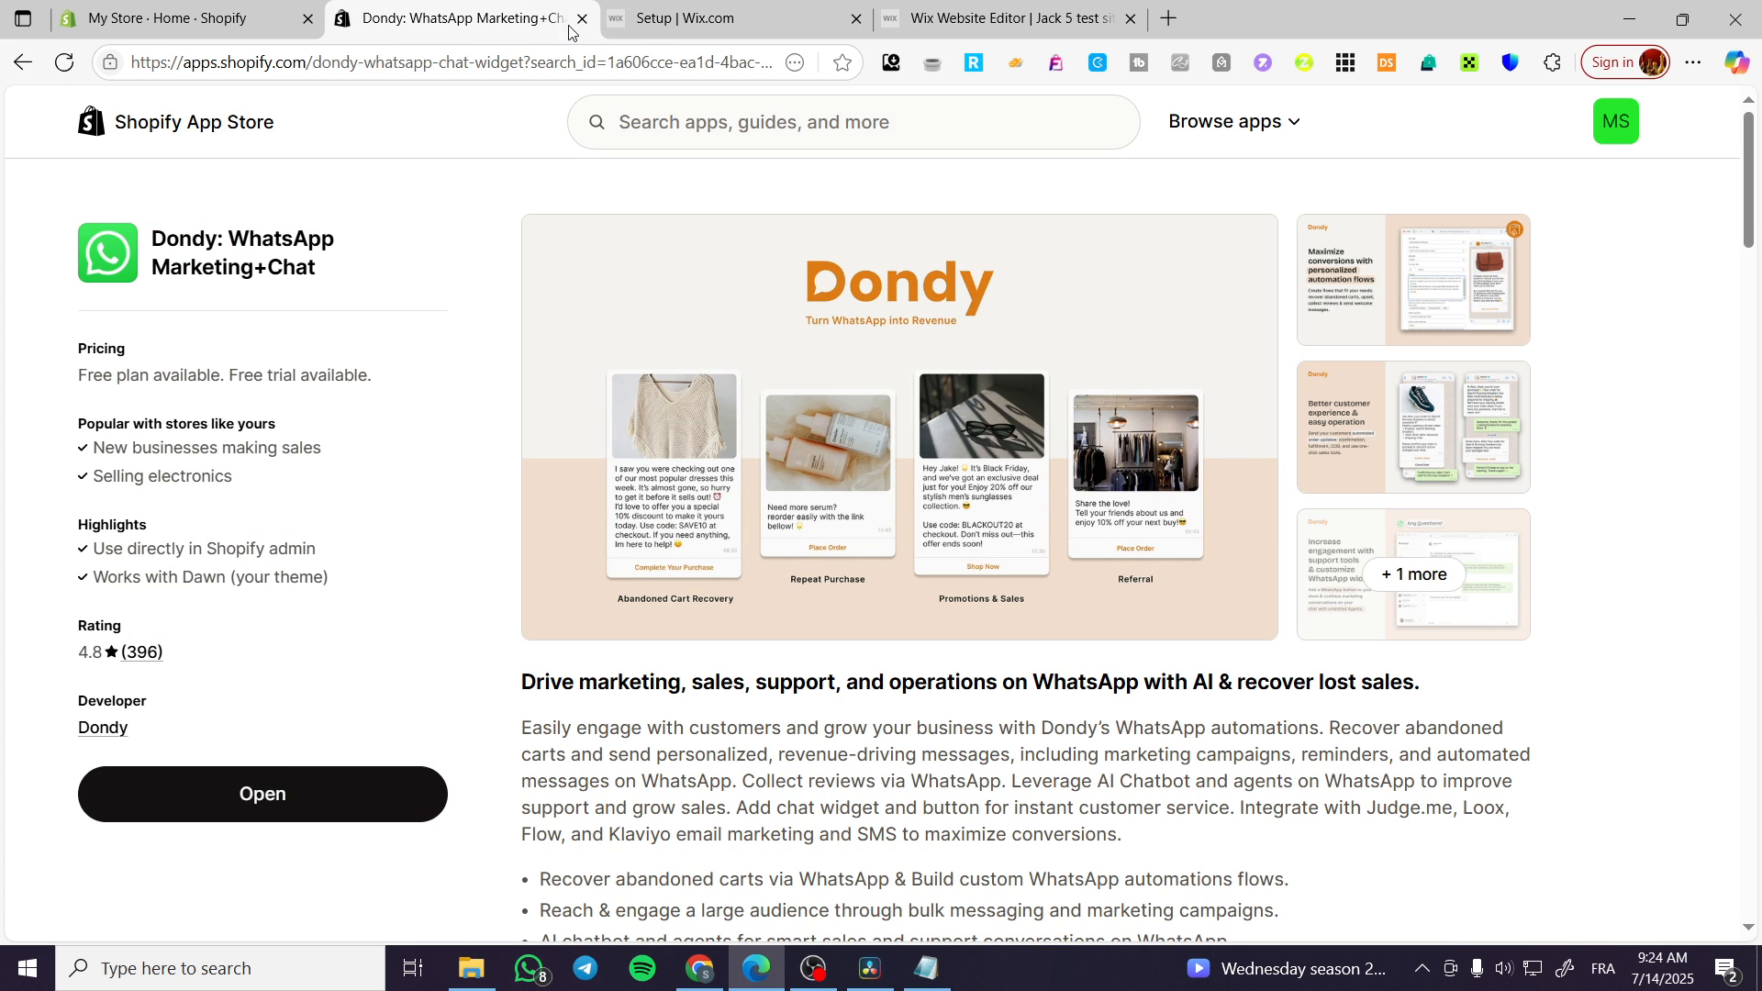
{"action": "left_click", "coordinate": [582, 18]}
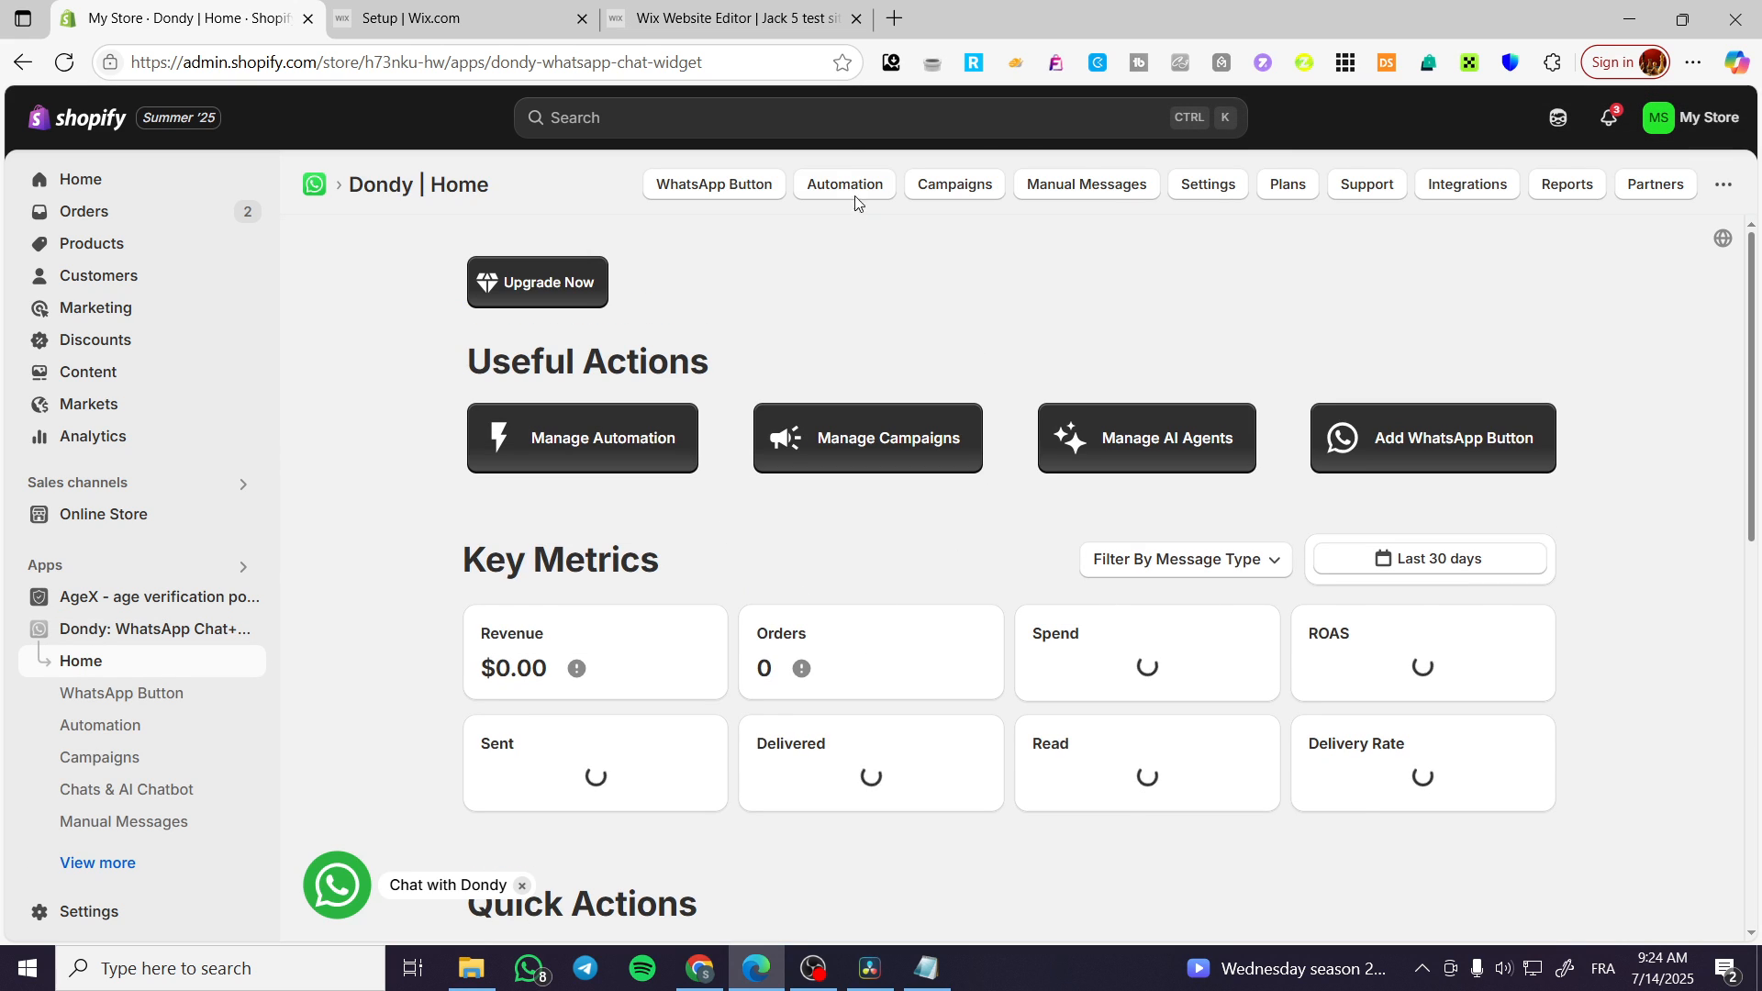
Go to Automation in the Dondy top navigation.
{"action": "left_click", "coordinate": [842, 184]}
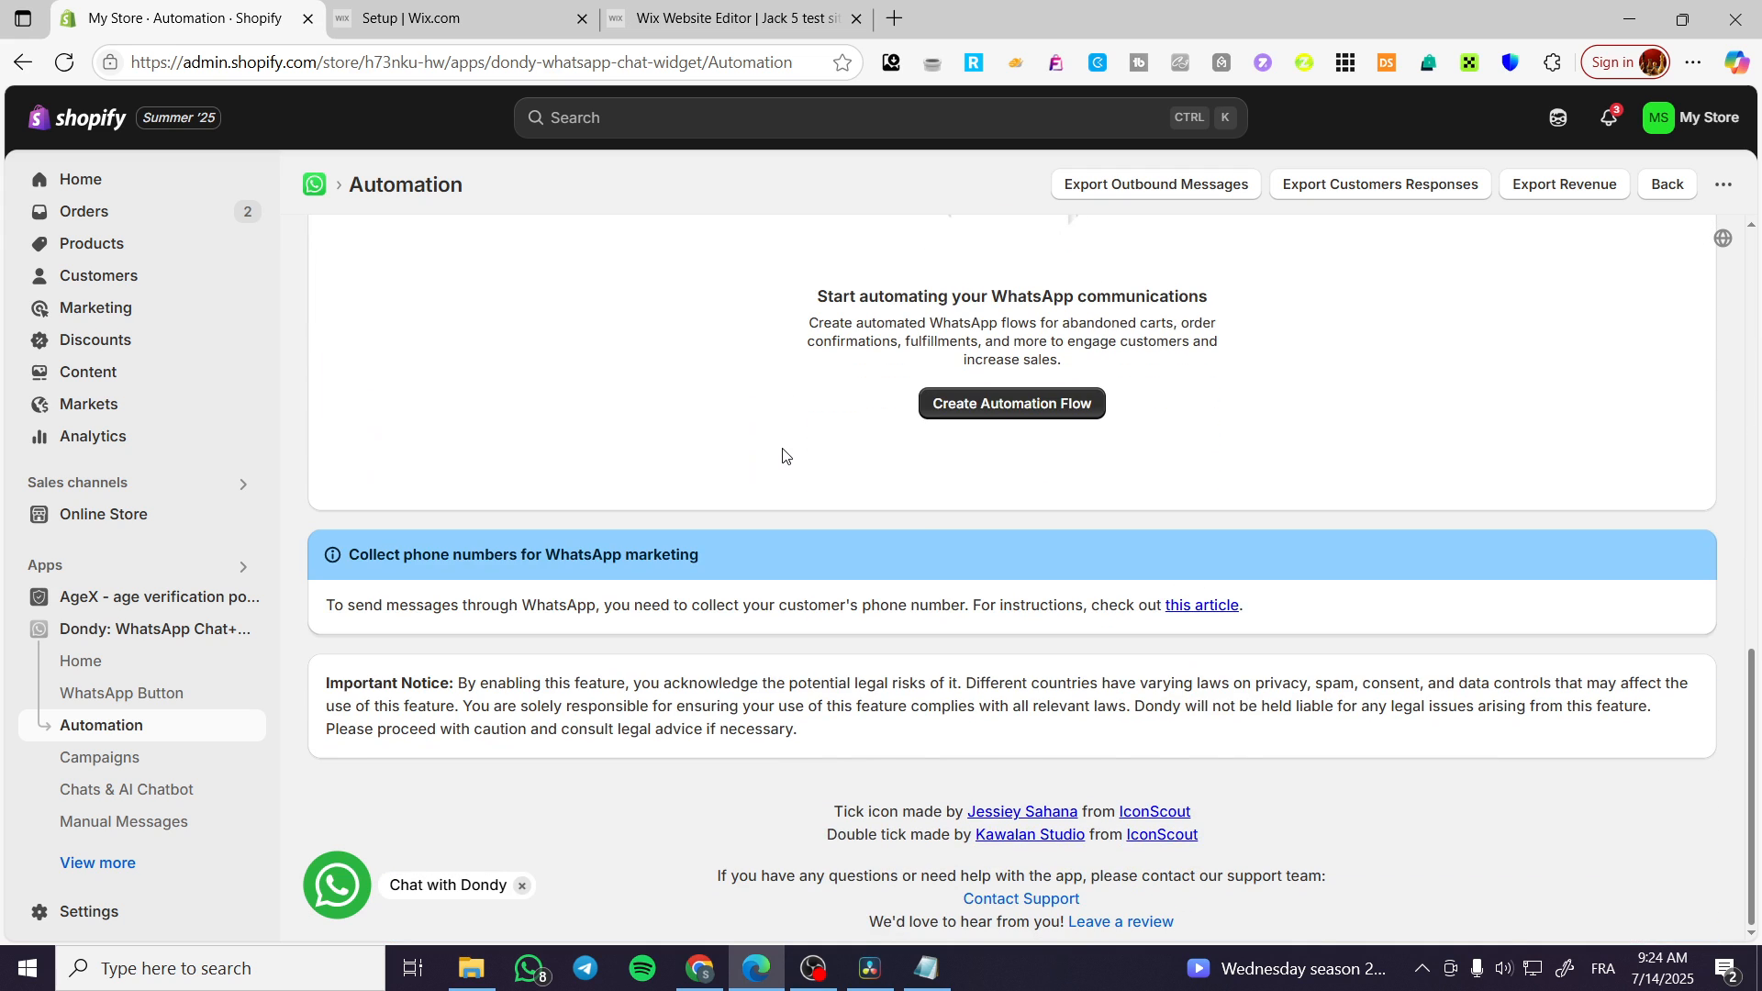
{"action": "mouse_move", "coordinate": [899, 433]}
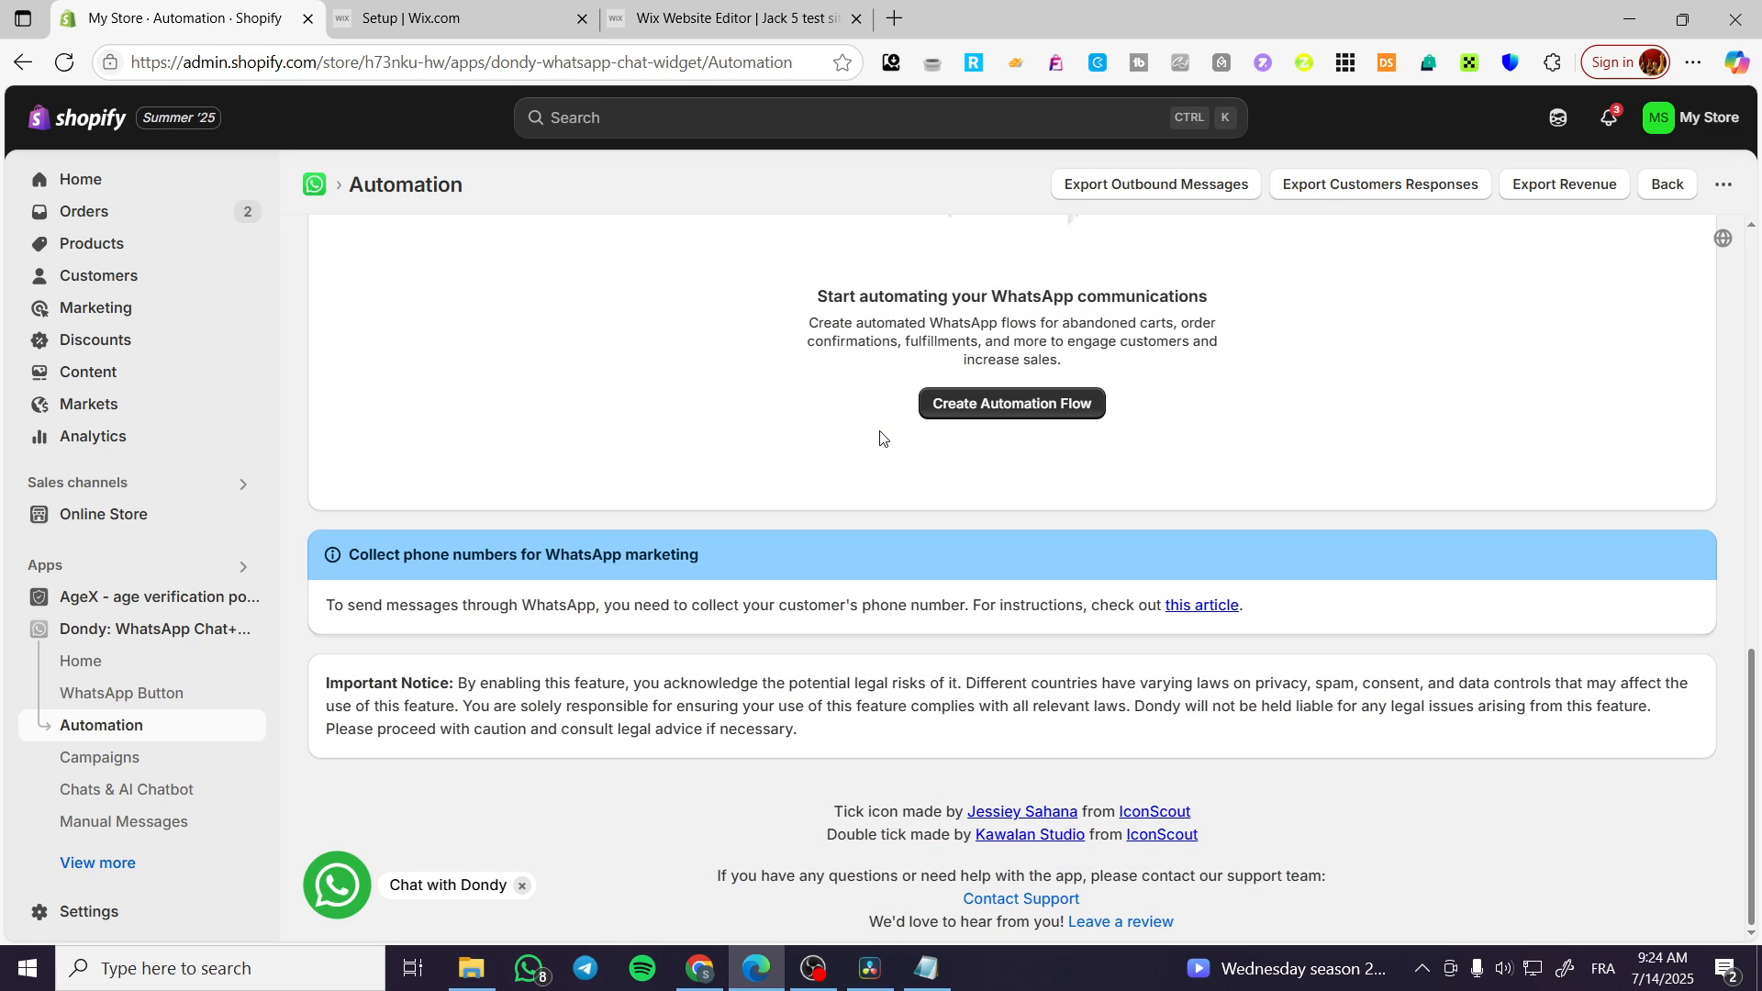
{"action": "mouse_move", "coordinate": [1010, 404]}
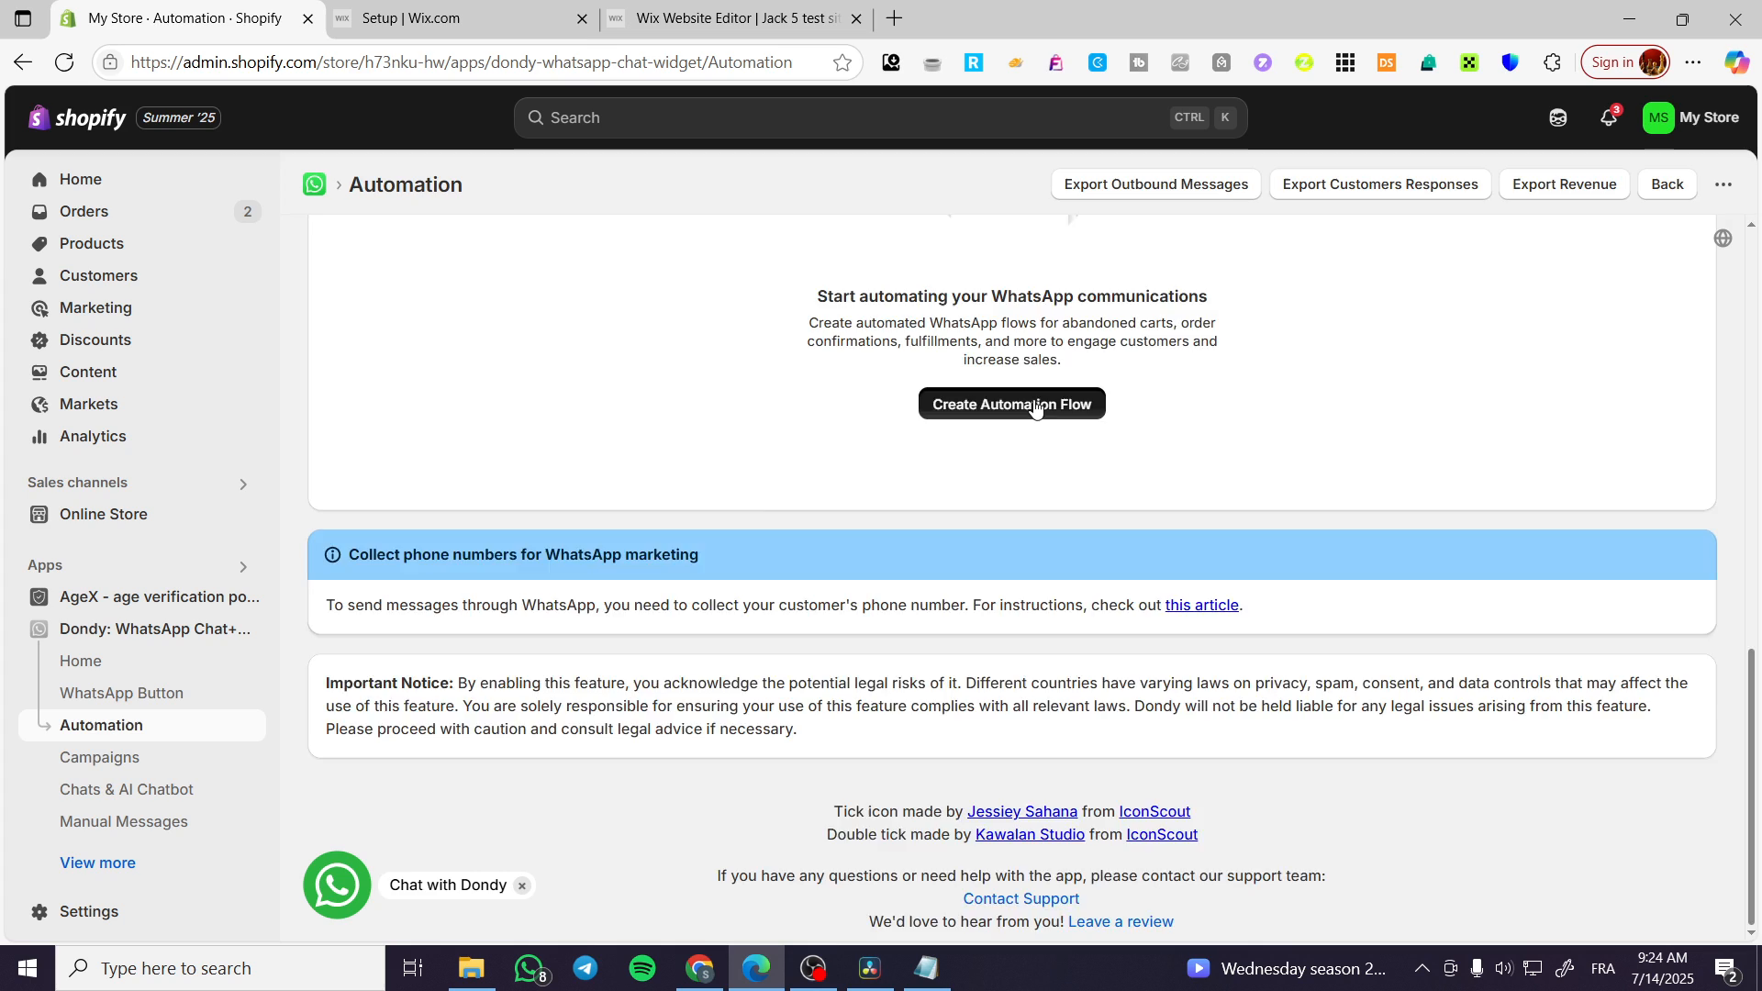
Start a new WhatsApp flow and choose the Order Confirmation flow type.
{"action": "left_click", "coordinate": [1010, 404]}
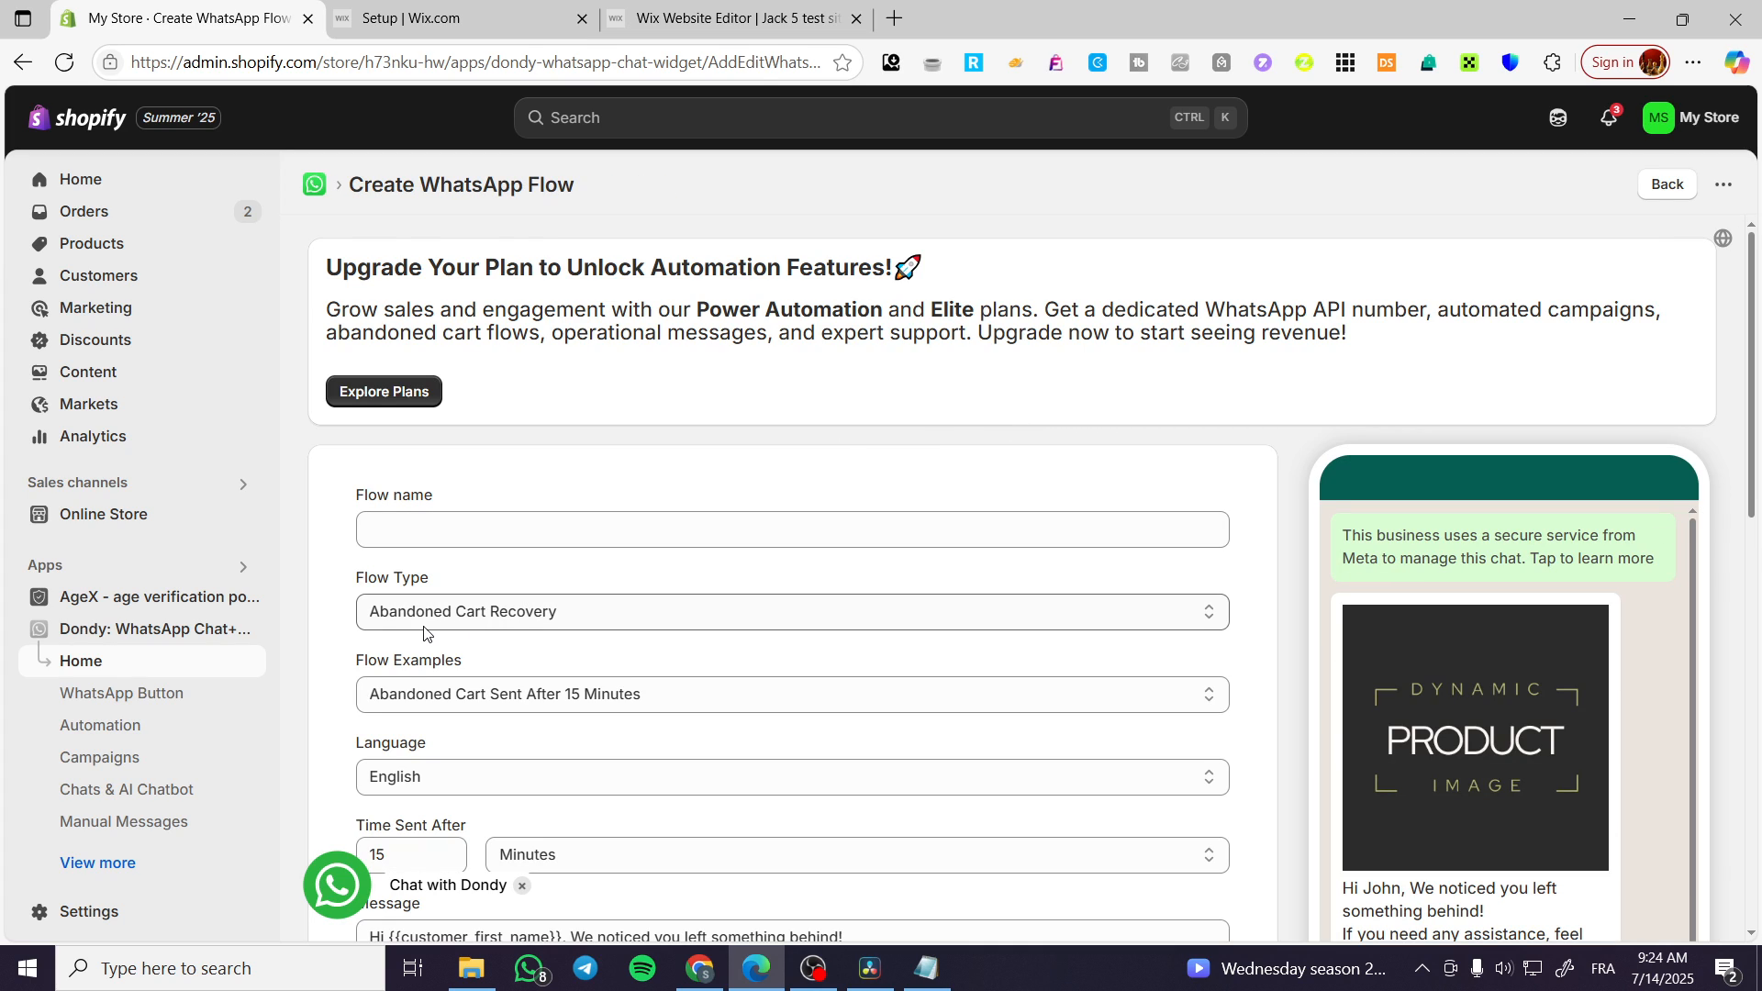
{"action": "mouse_move", "coordinate": [468, 624]}
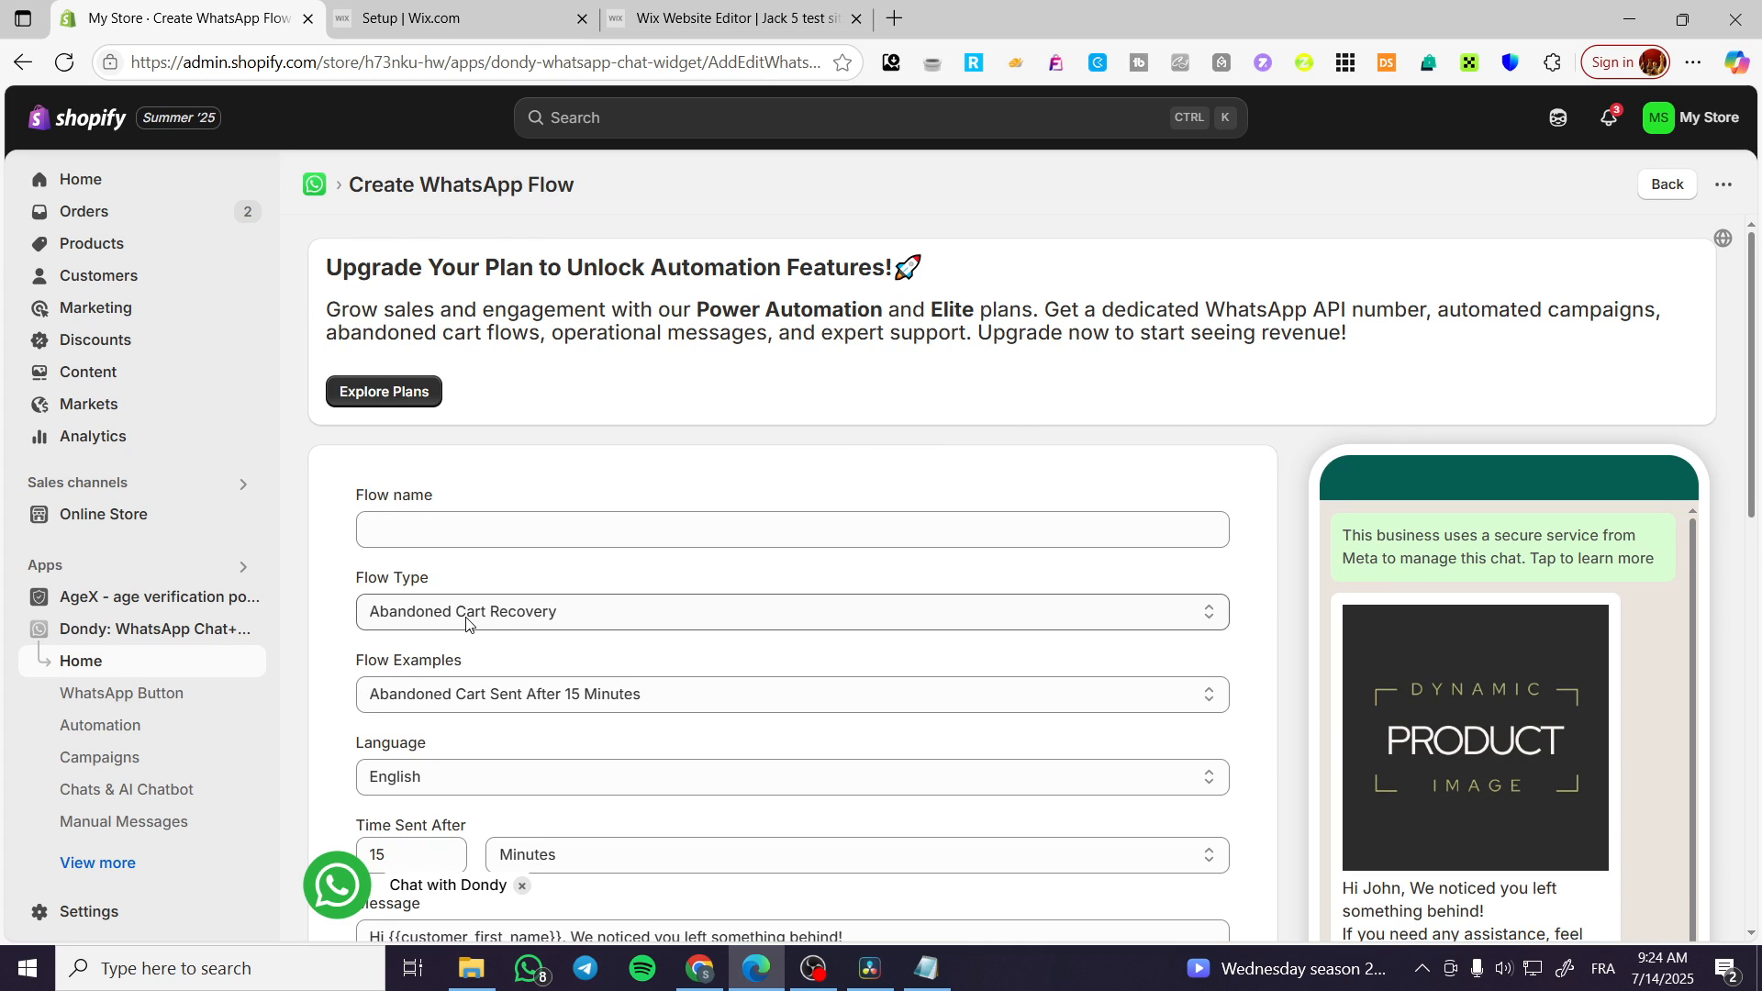
{"action": "left_click", "coordinate": [791, 611]}
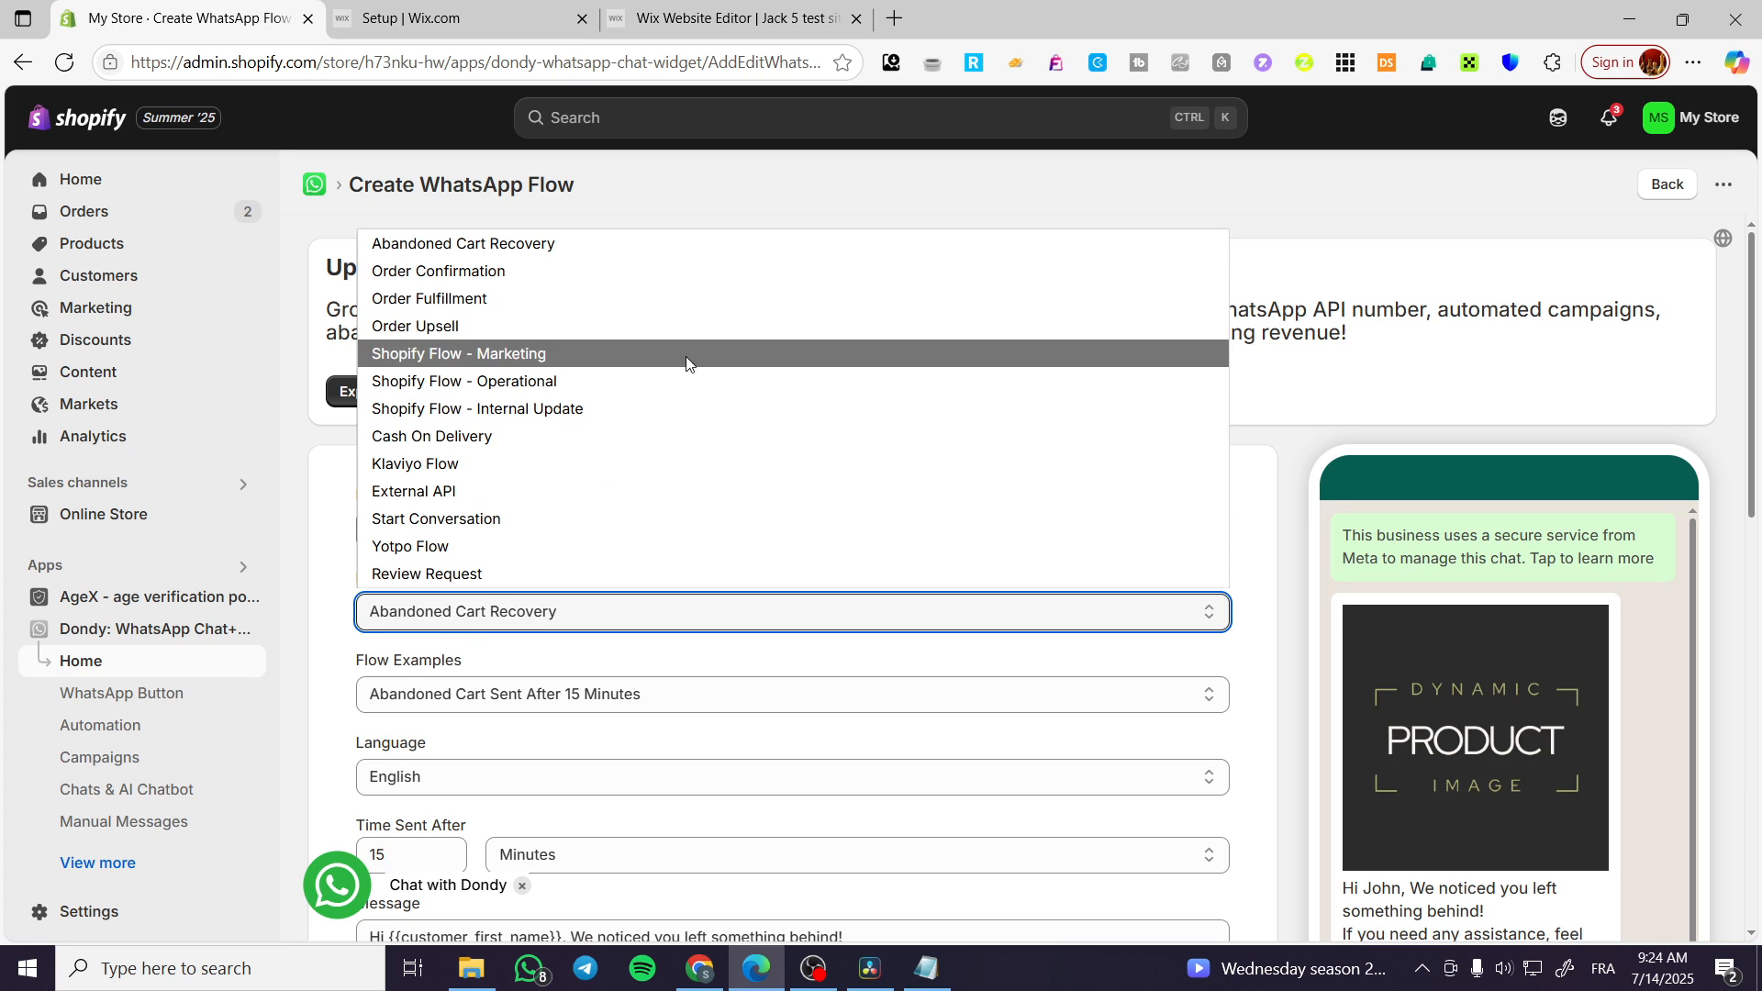
{"action": "left_click", "coordinate": [437, 271]}
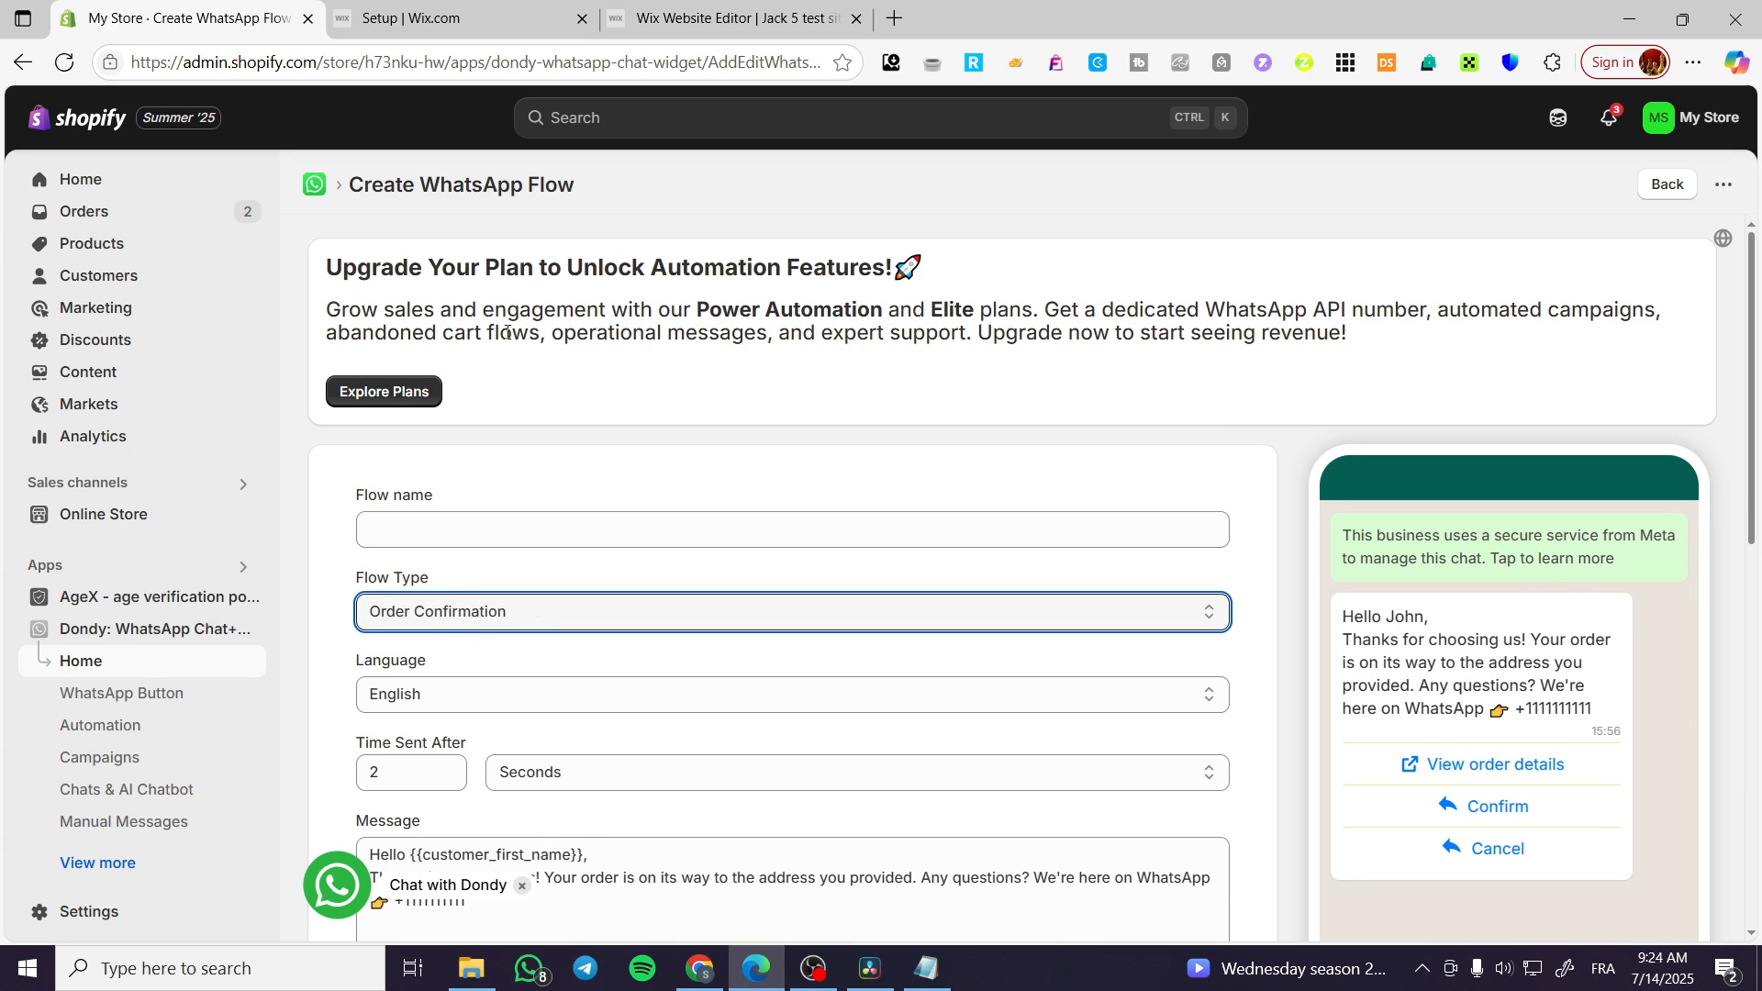
Name the flow 'Order confirmation'.
{"action": "left_click", "coordinate": [791, 529]}
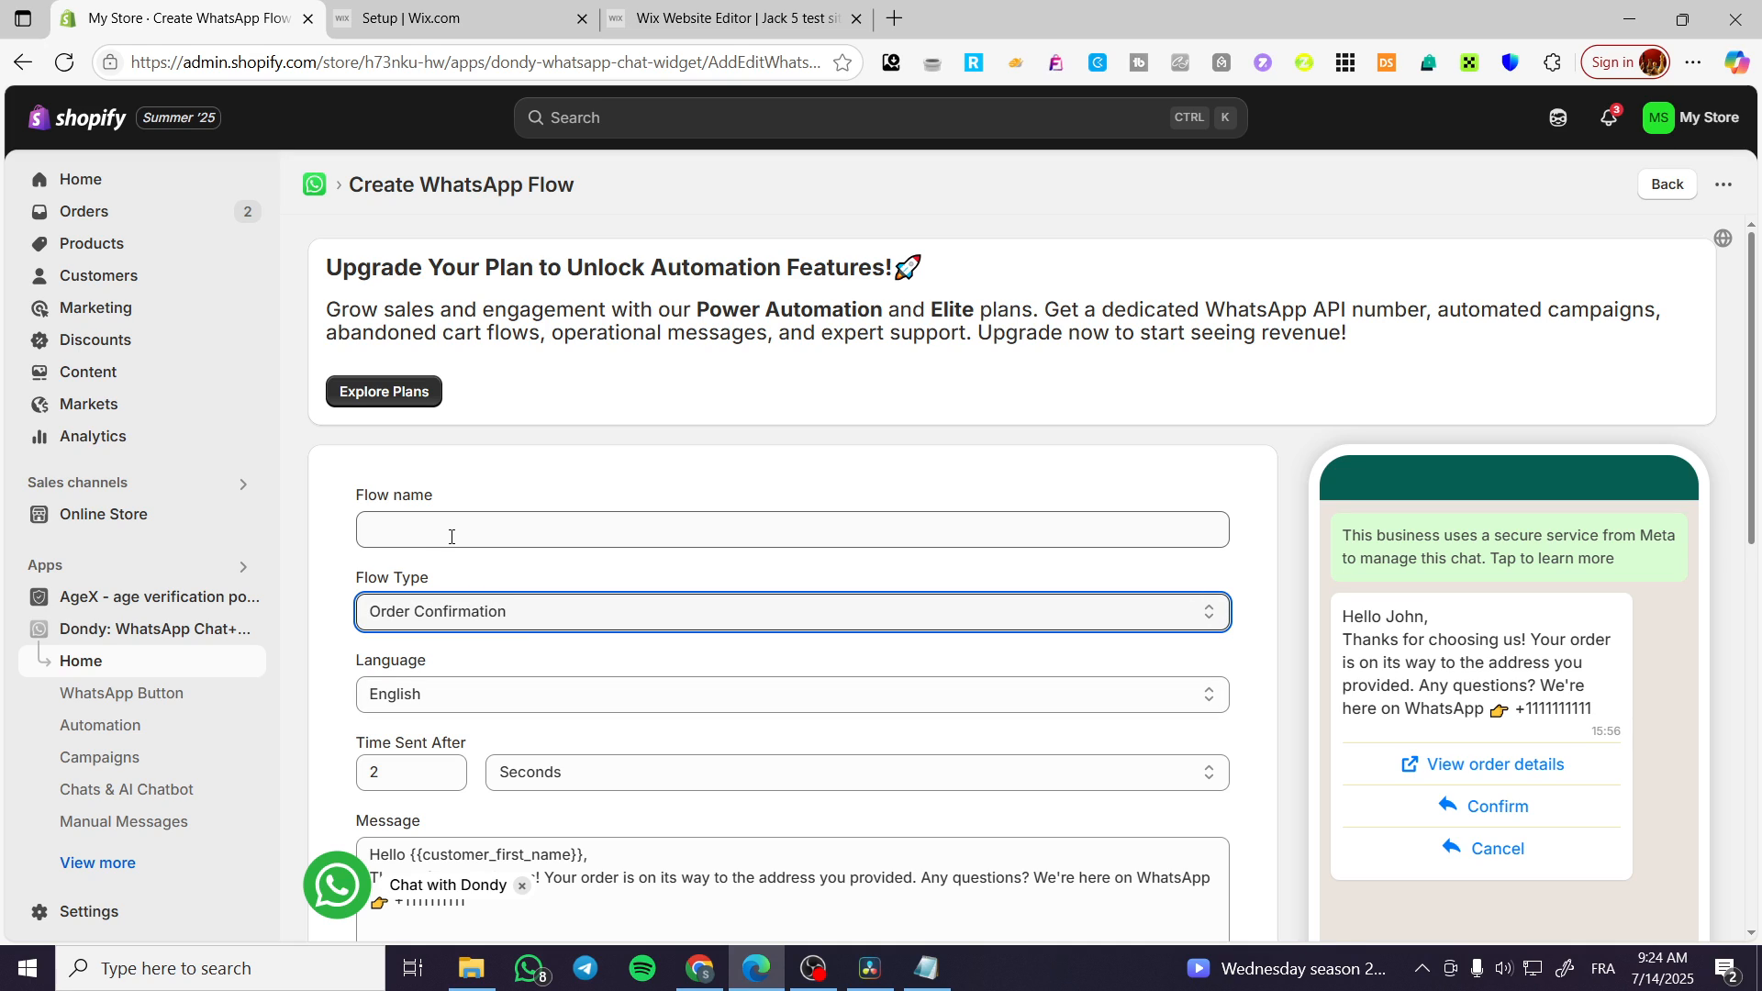
{"action": "left_click", "coordinate": [789, 528]}
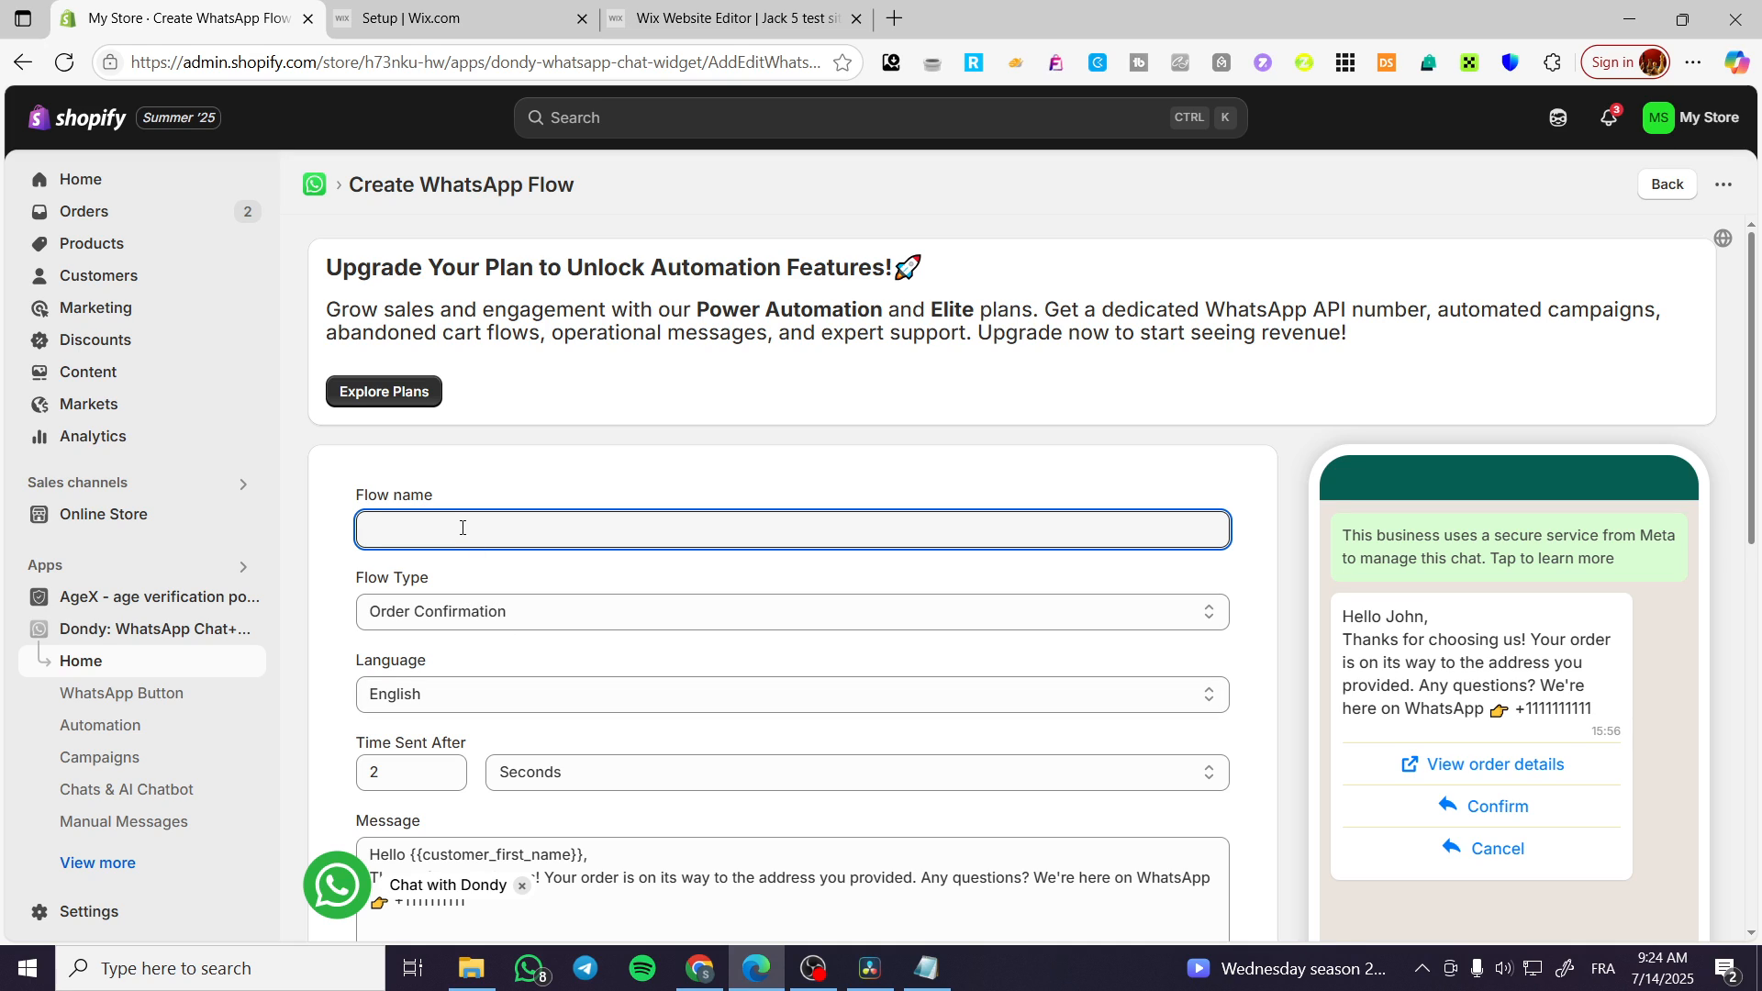
{"action": "type", "text": "Order"}
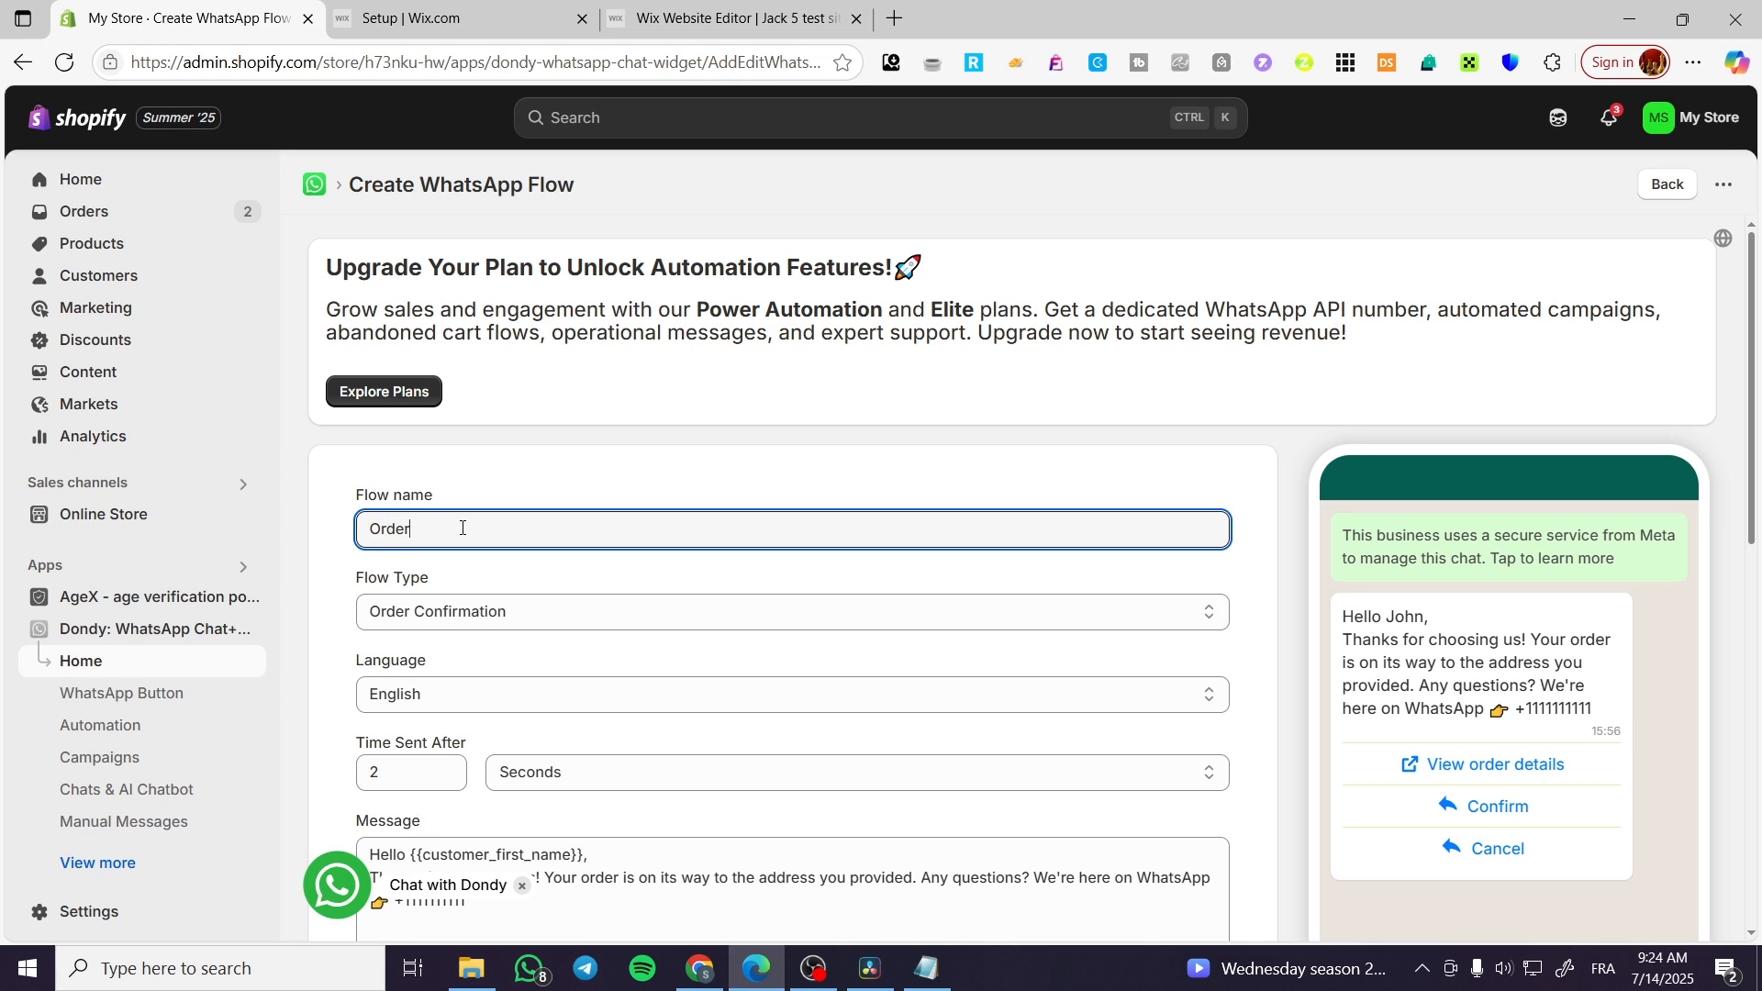
{"action": "type", "text": "co"}
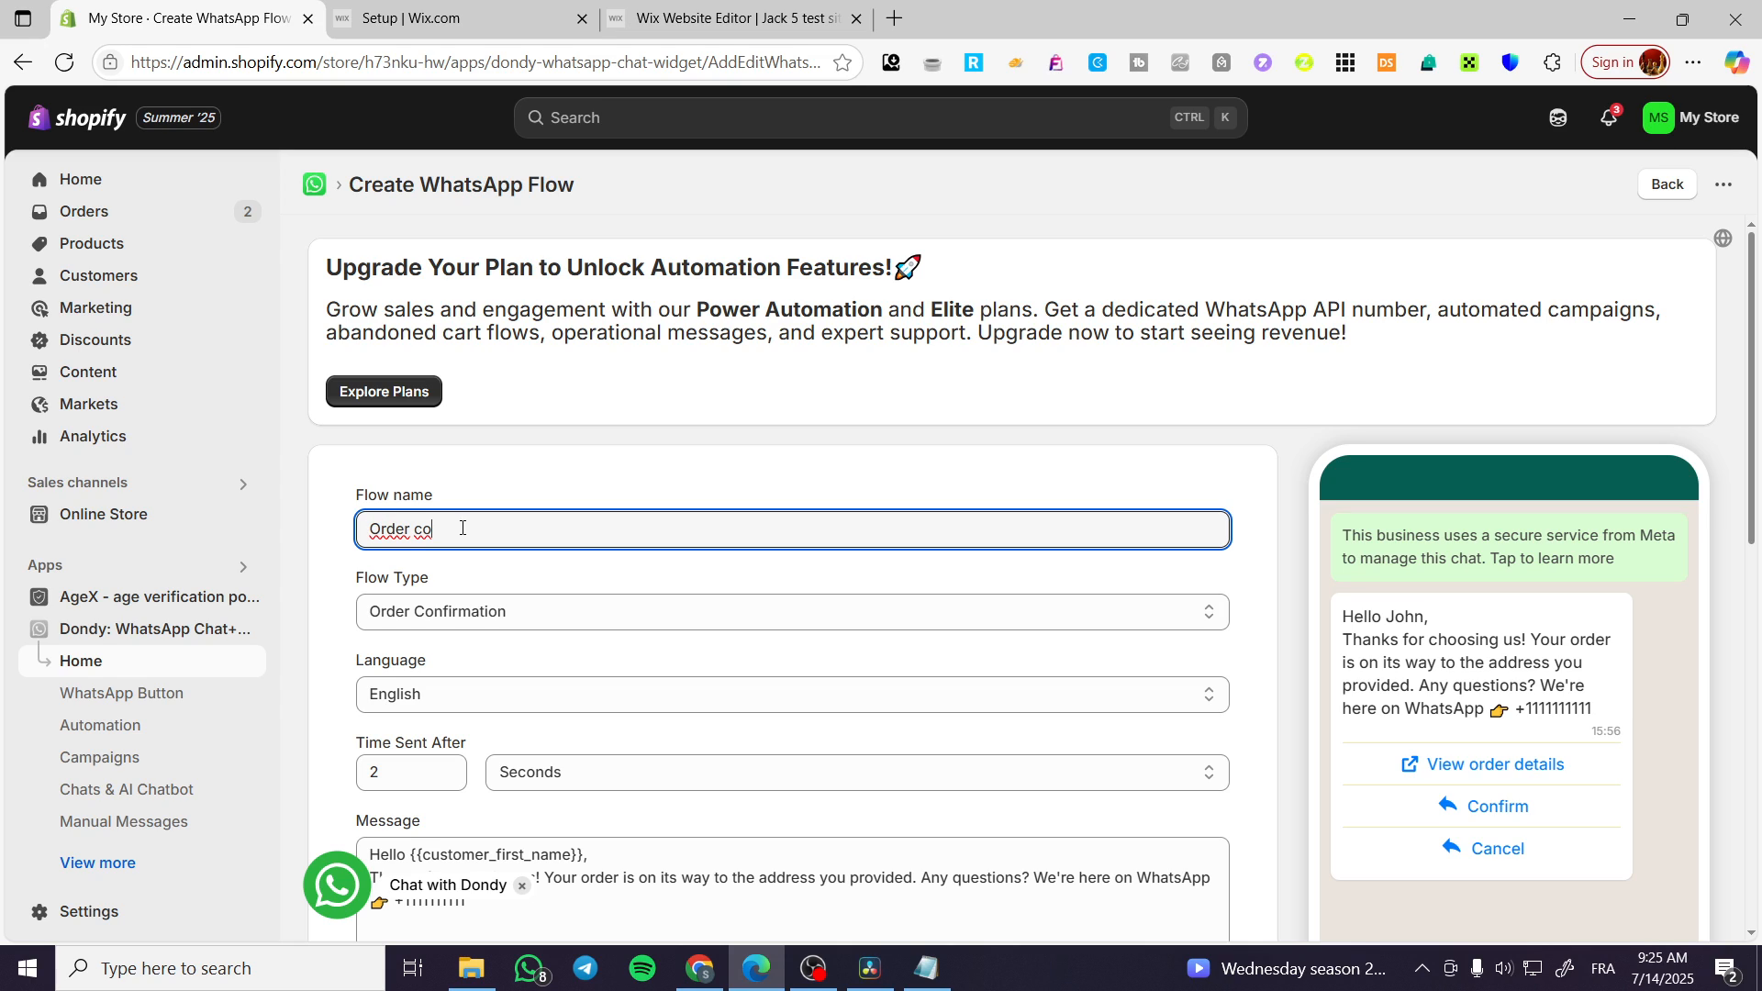
{"action": "type", "text": "nfirmation"}
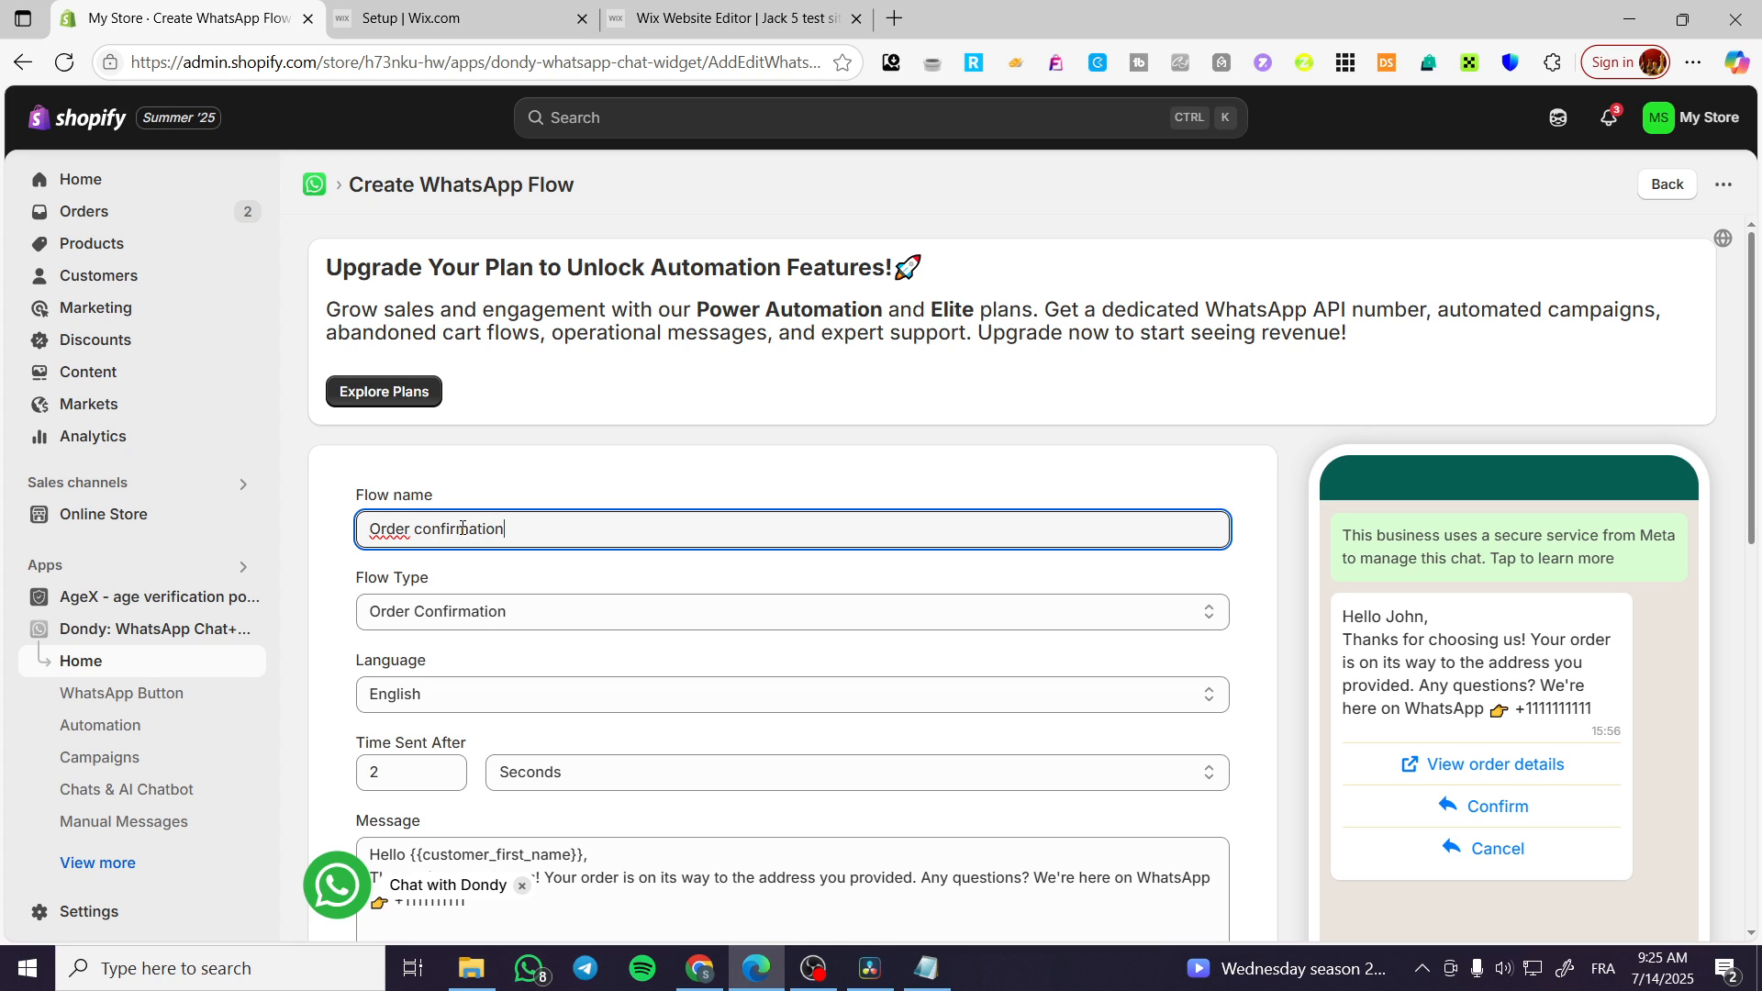
Change the Time Sent After delay from 2 to 10 seconds.
{"action": "scroll", "scroll_direction": "down", "scroll_amount": 3}
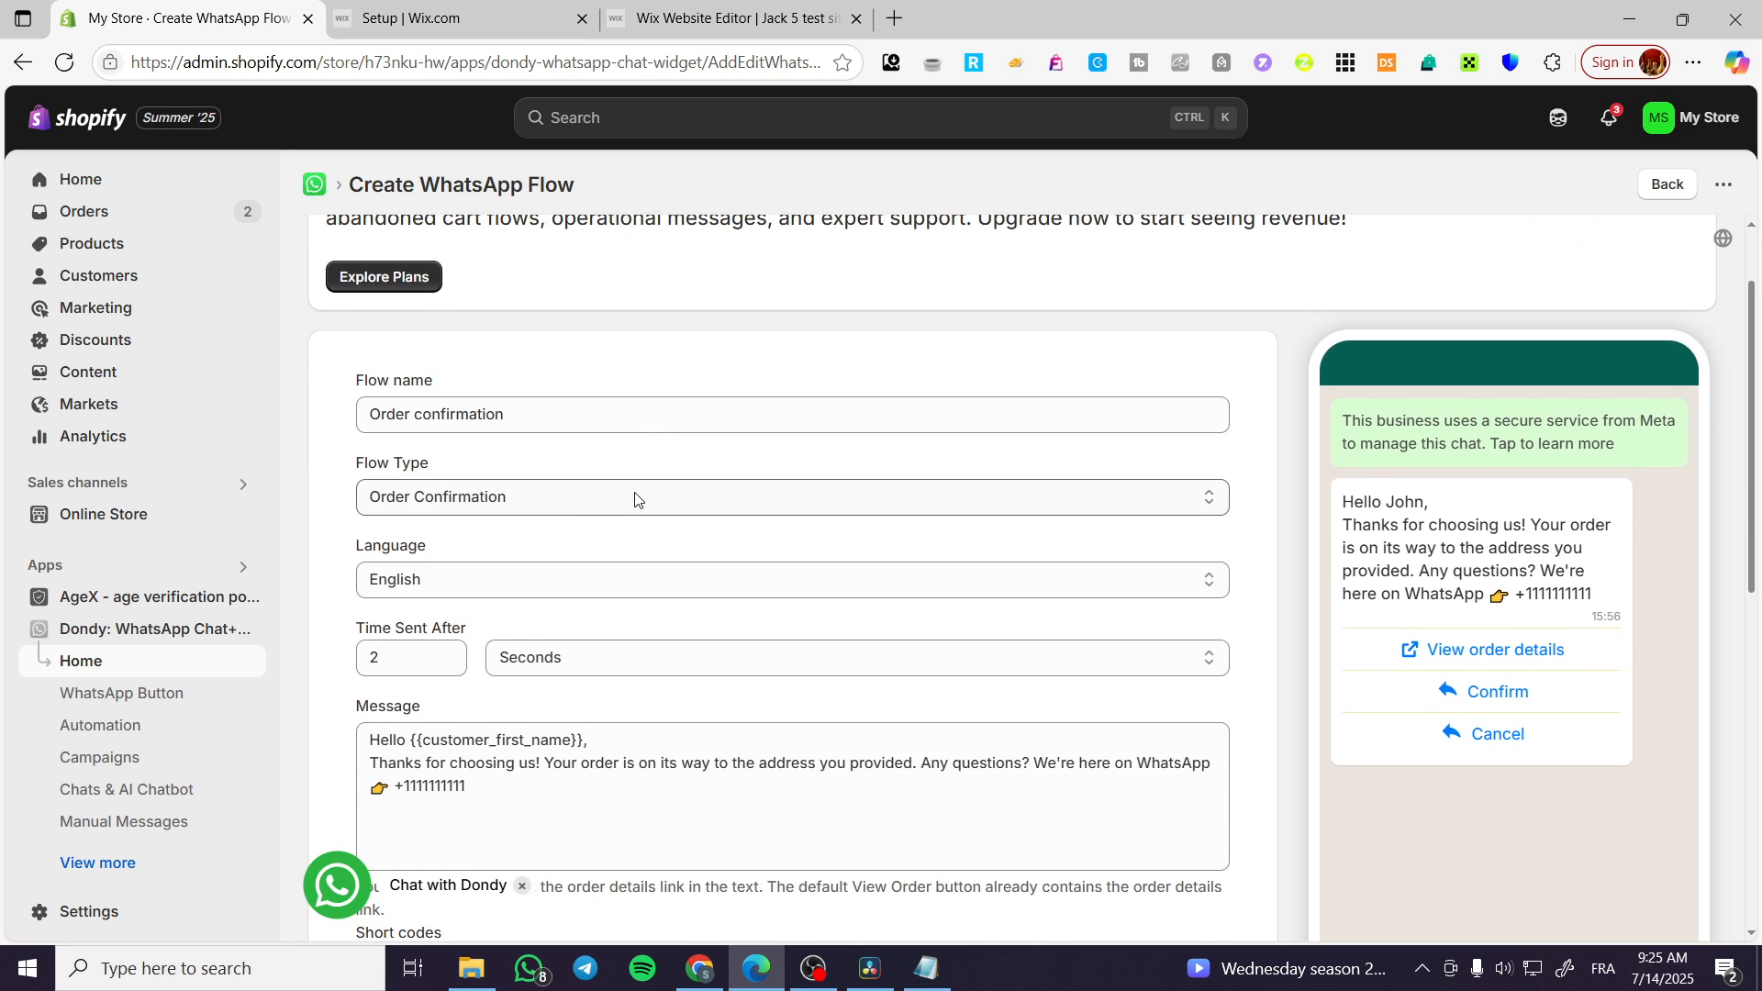
{"action": "scroll", "scroll_direction": "down", "scroll_amount": 3}
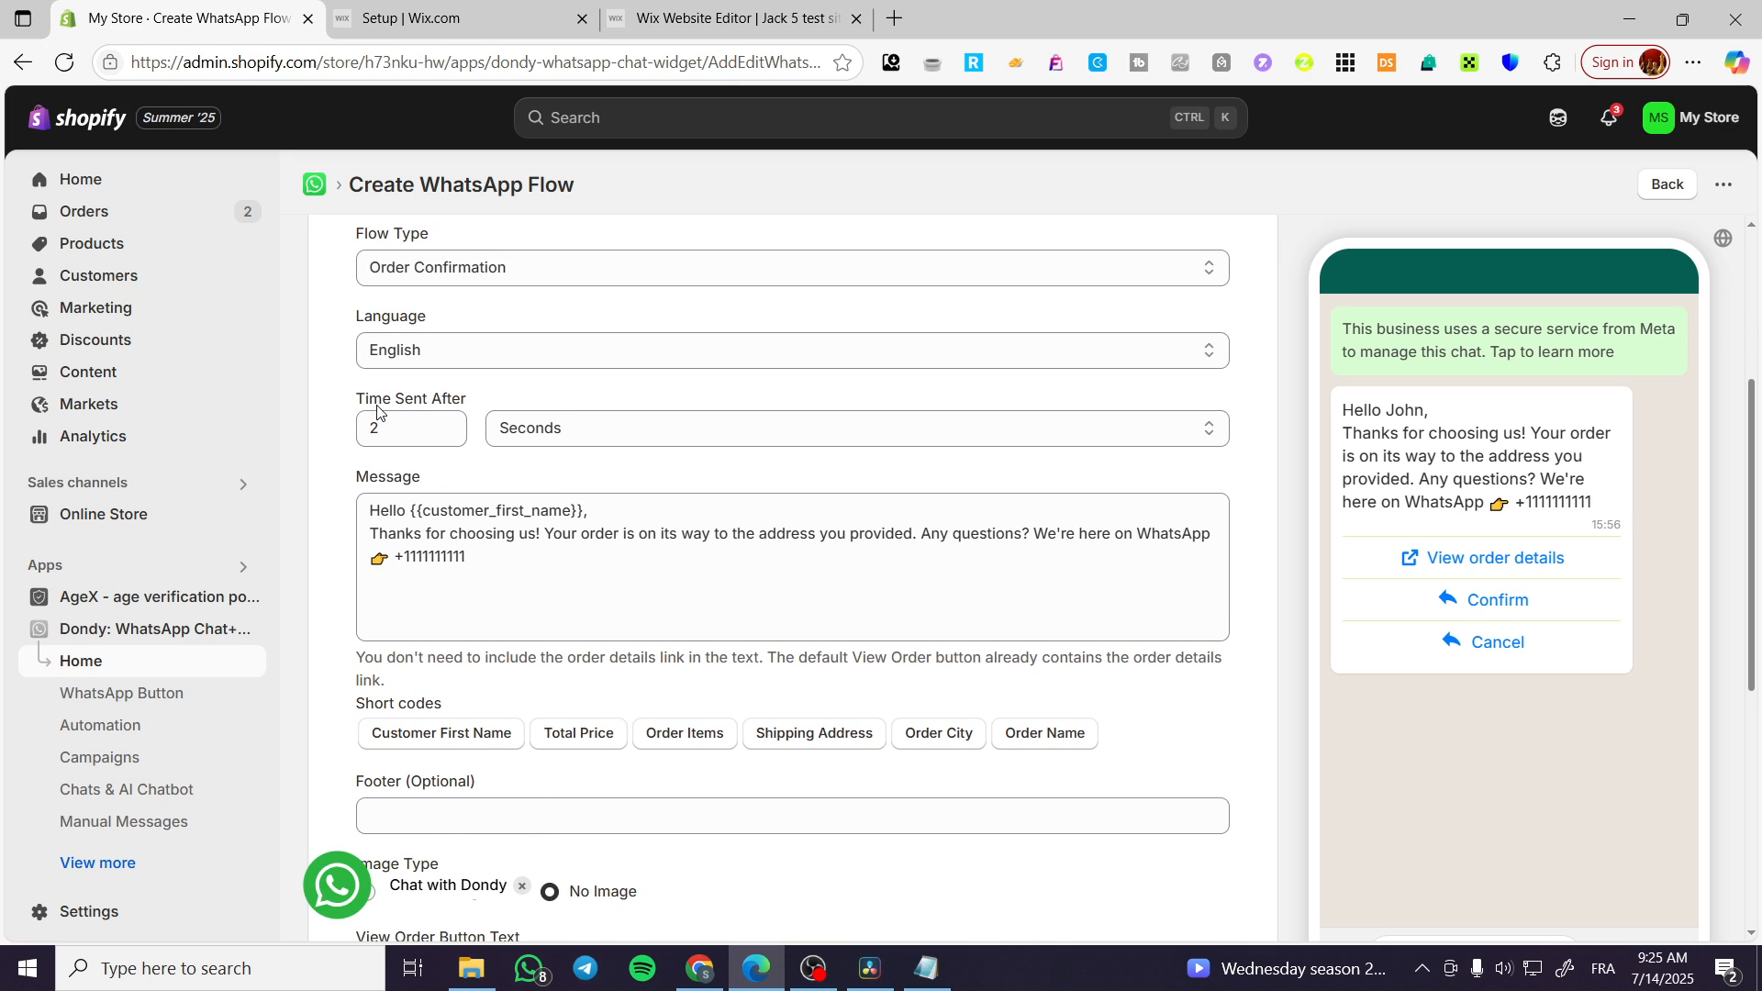
{"action": "left_click", "coordinate": [409, 428]}
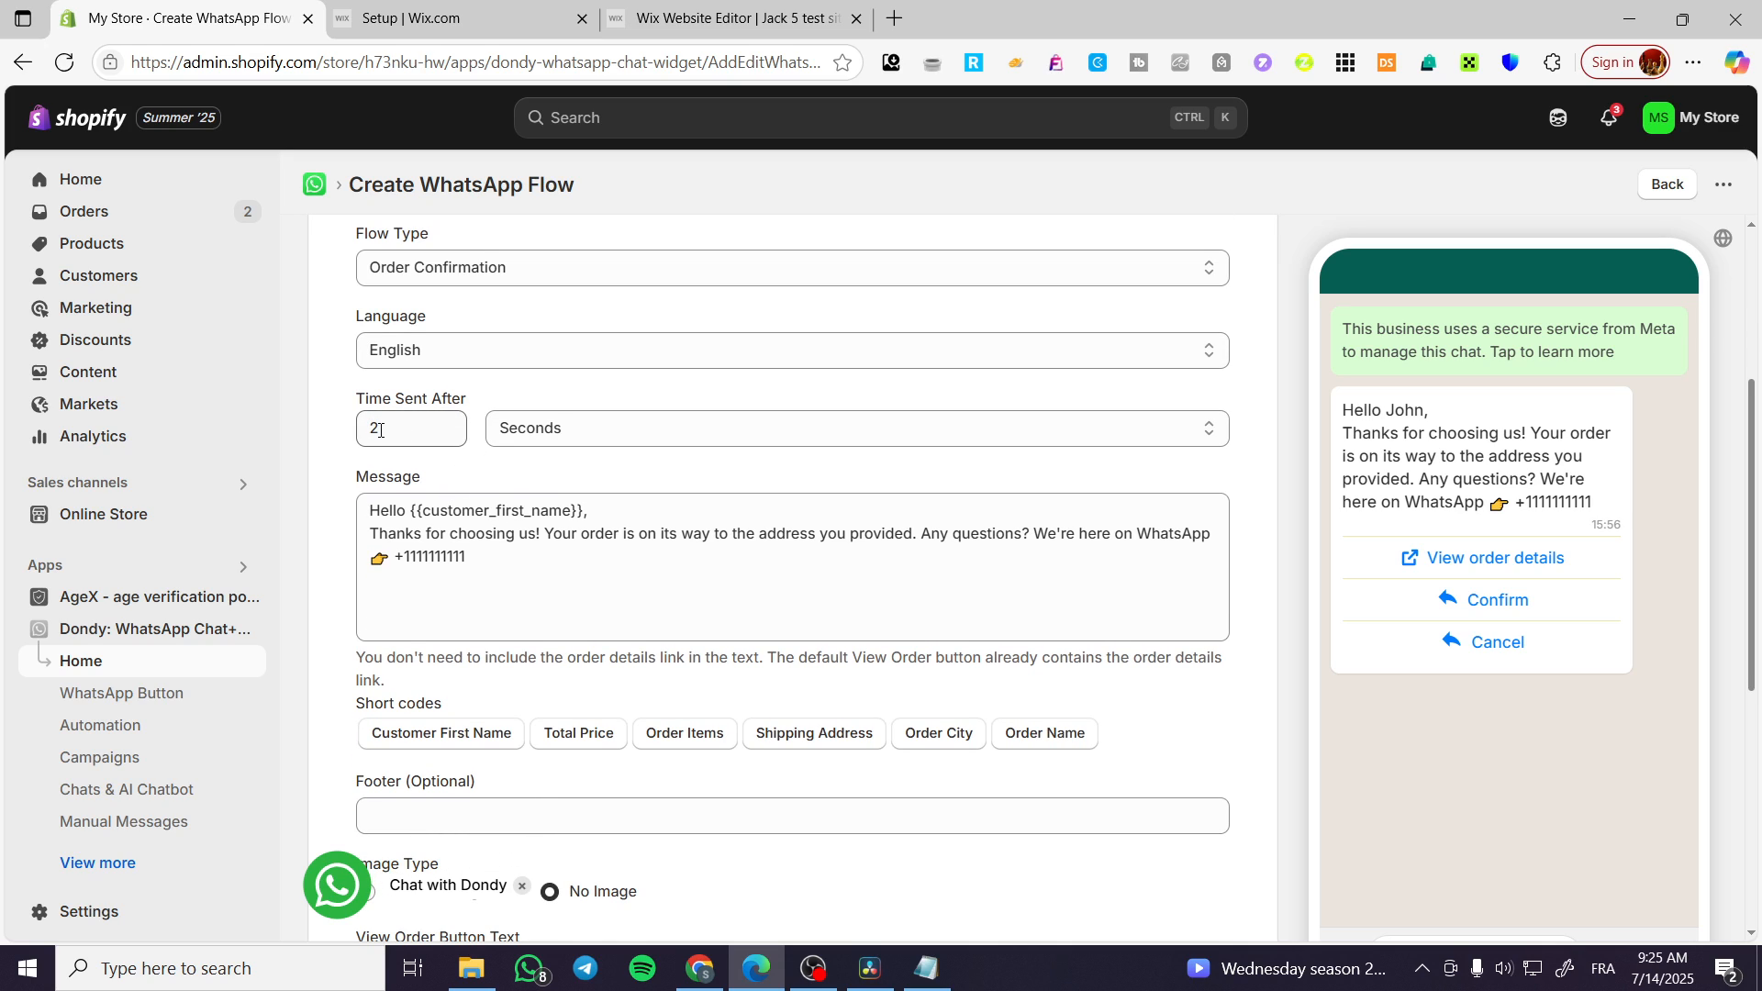
{"action": "left_click", "coordinate": [411, 427]}
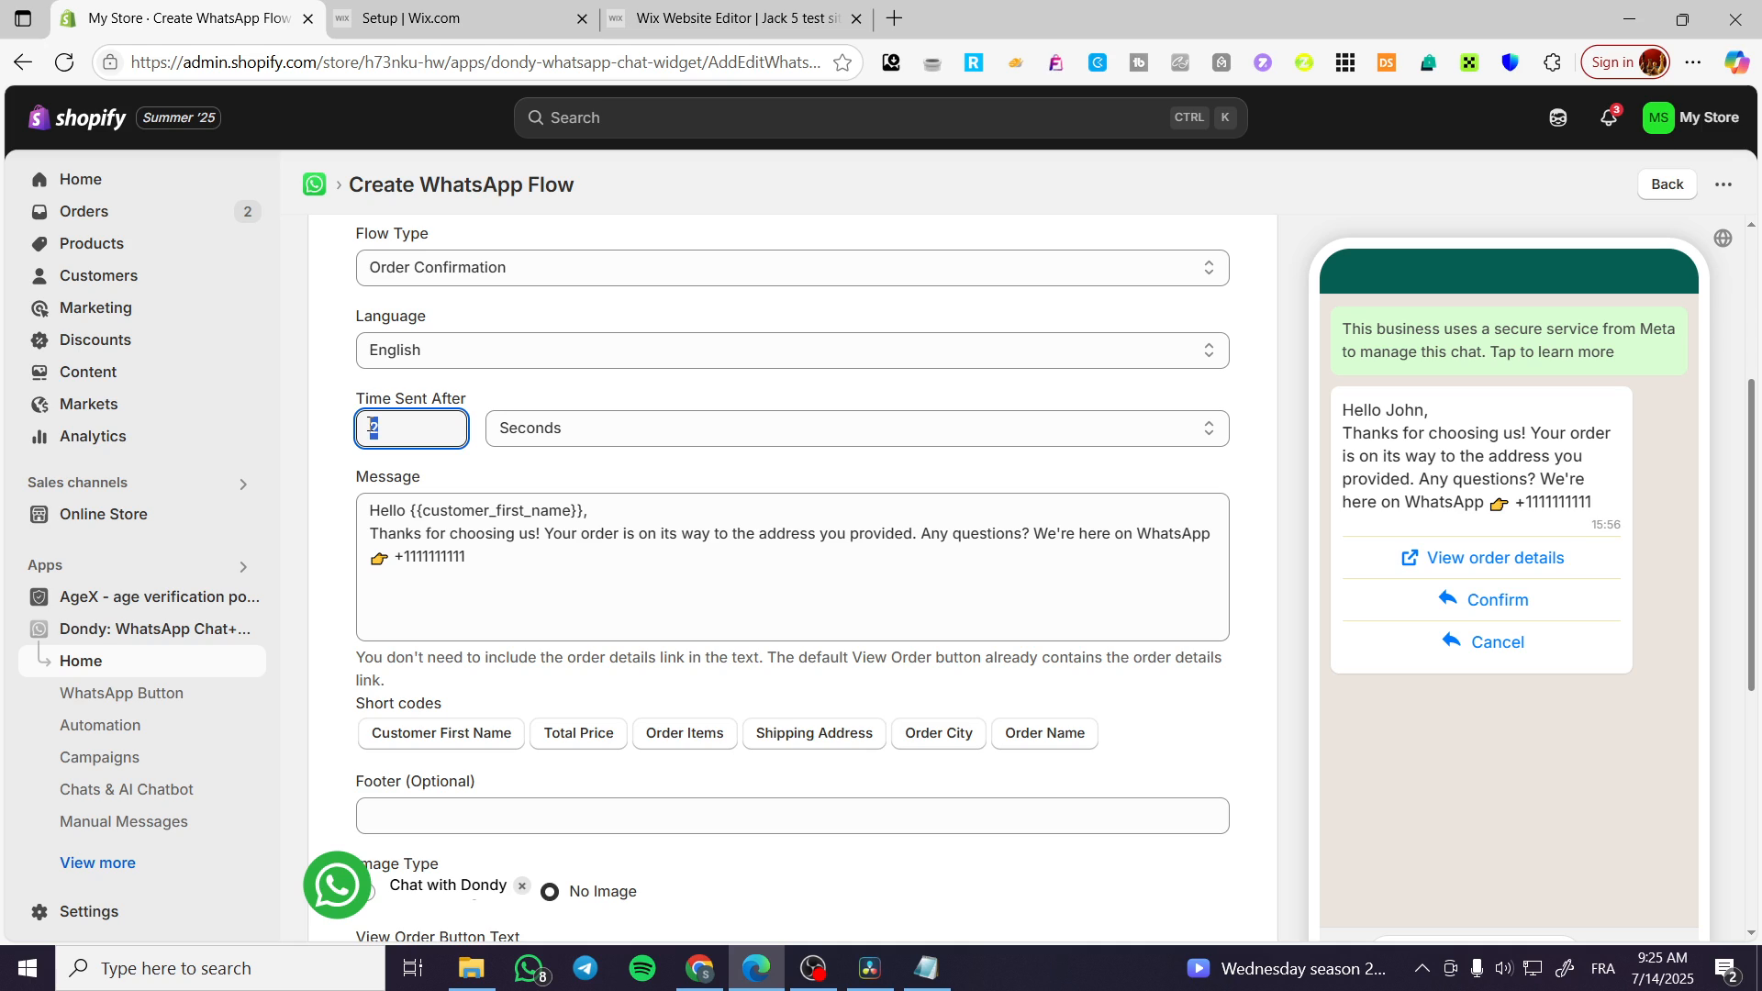
{"action": "type", "text": "10"}
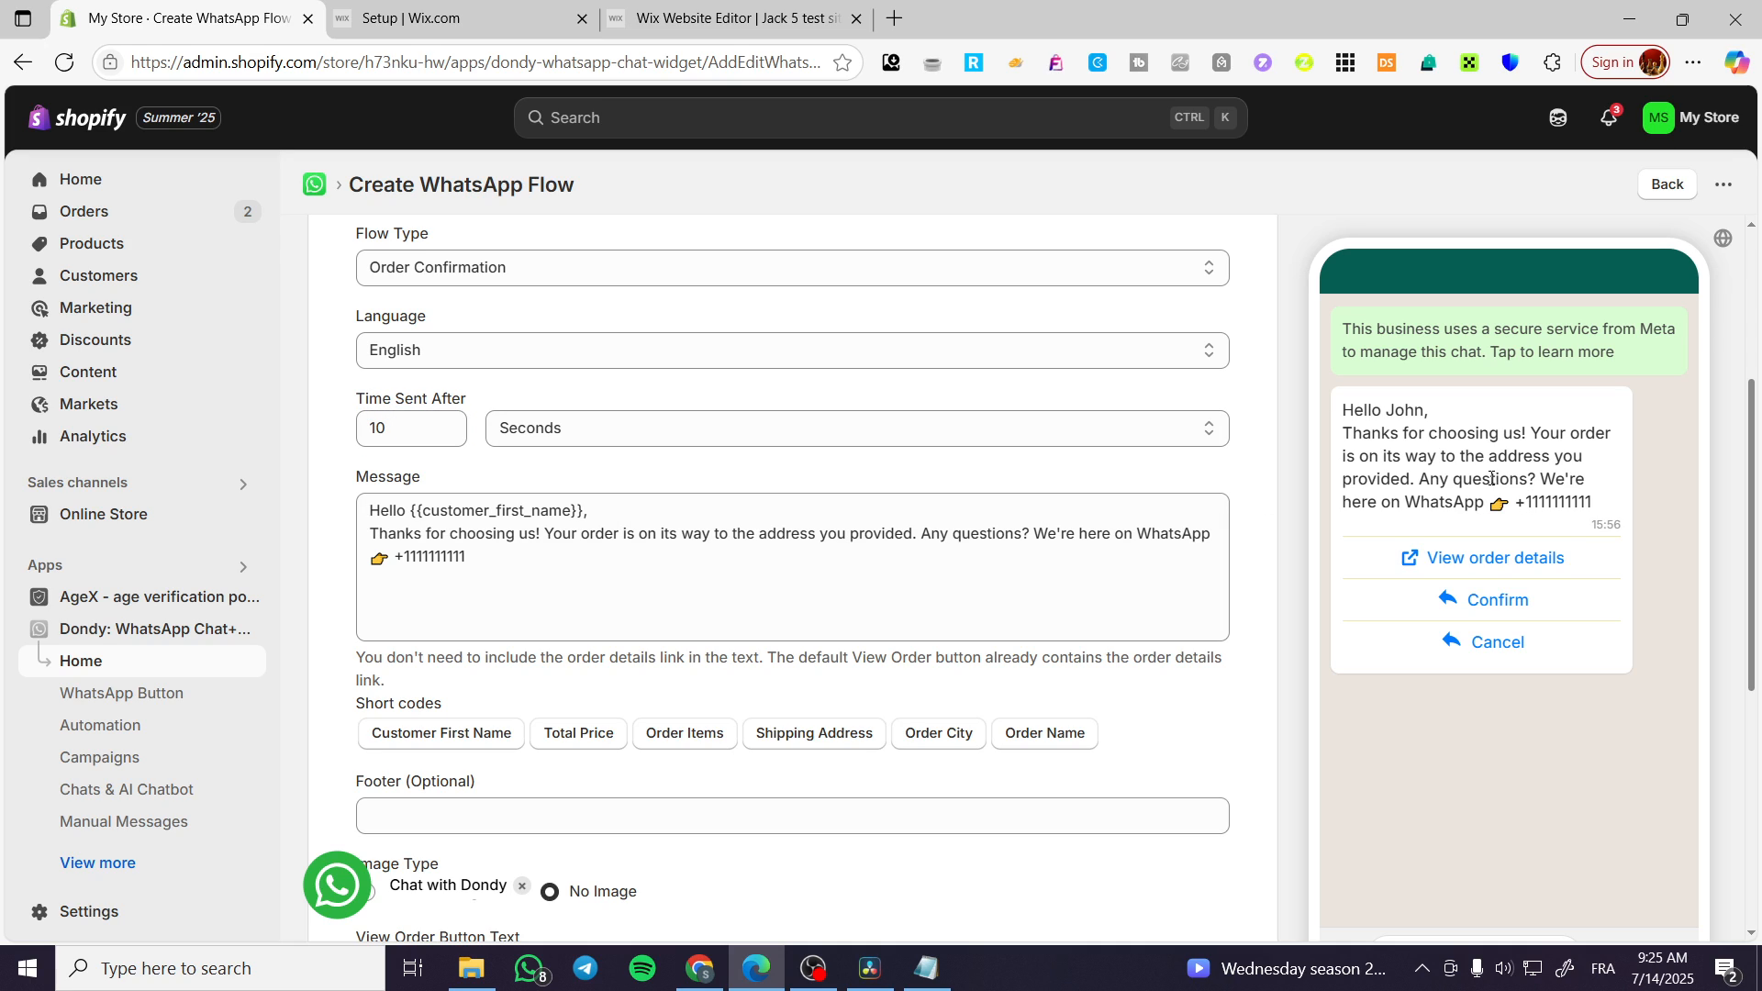
{"action": "mouse_move", "coordinate": [1558, 329]}
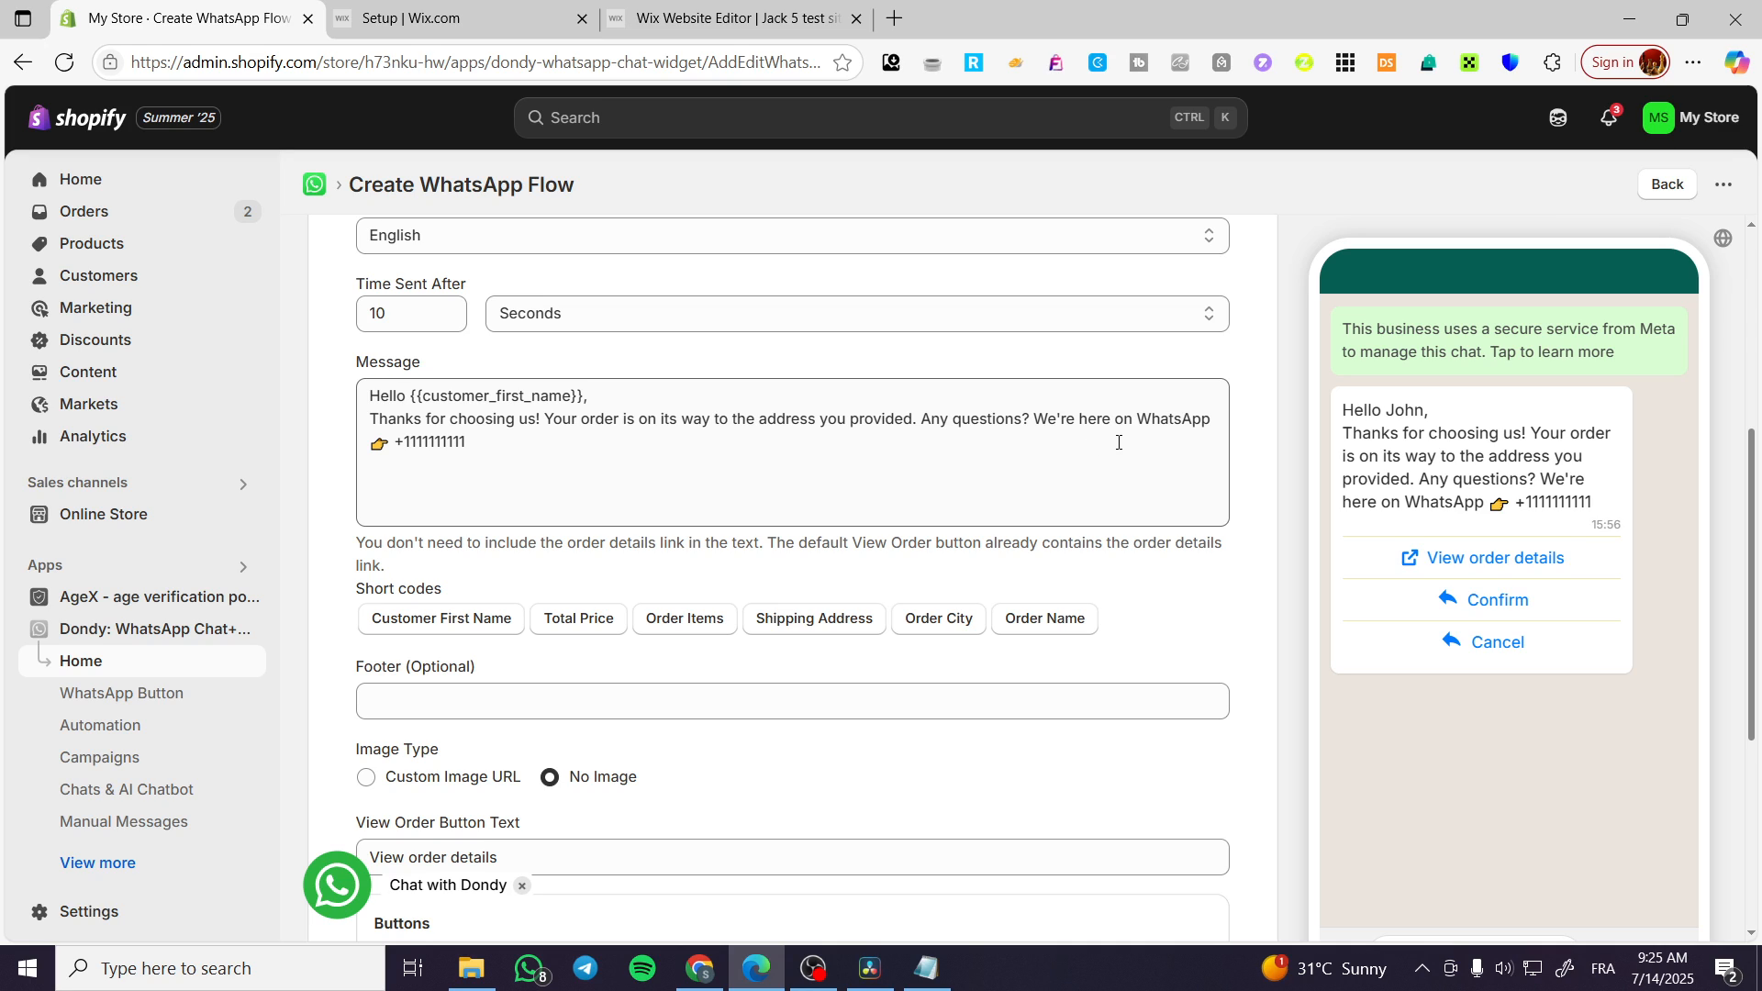
Trigger the Power Automation/Elite plan requirement popup, dismiss it, and let it reappear.
{"action": "double_click", "coordinate": [429, 442]}
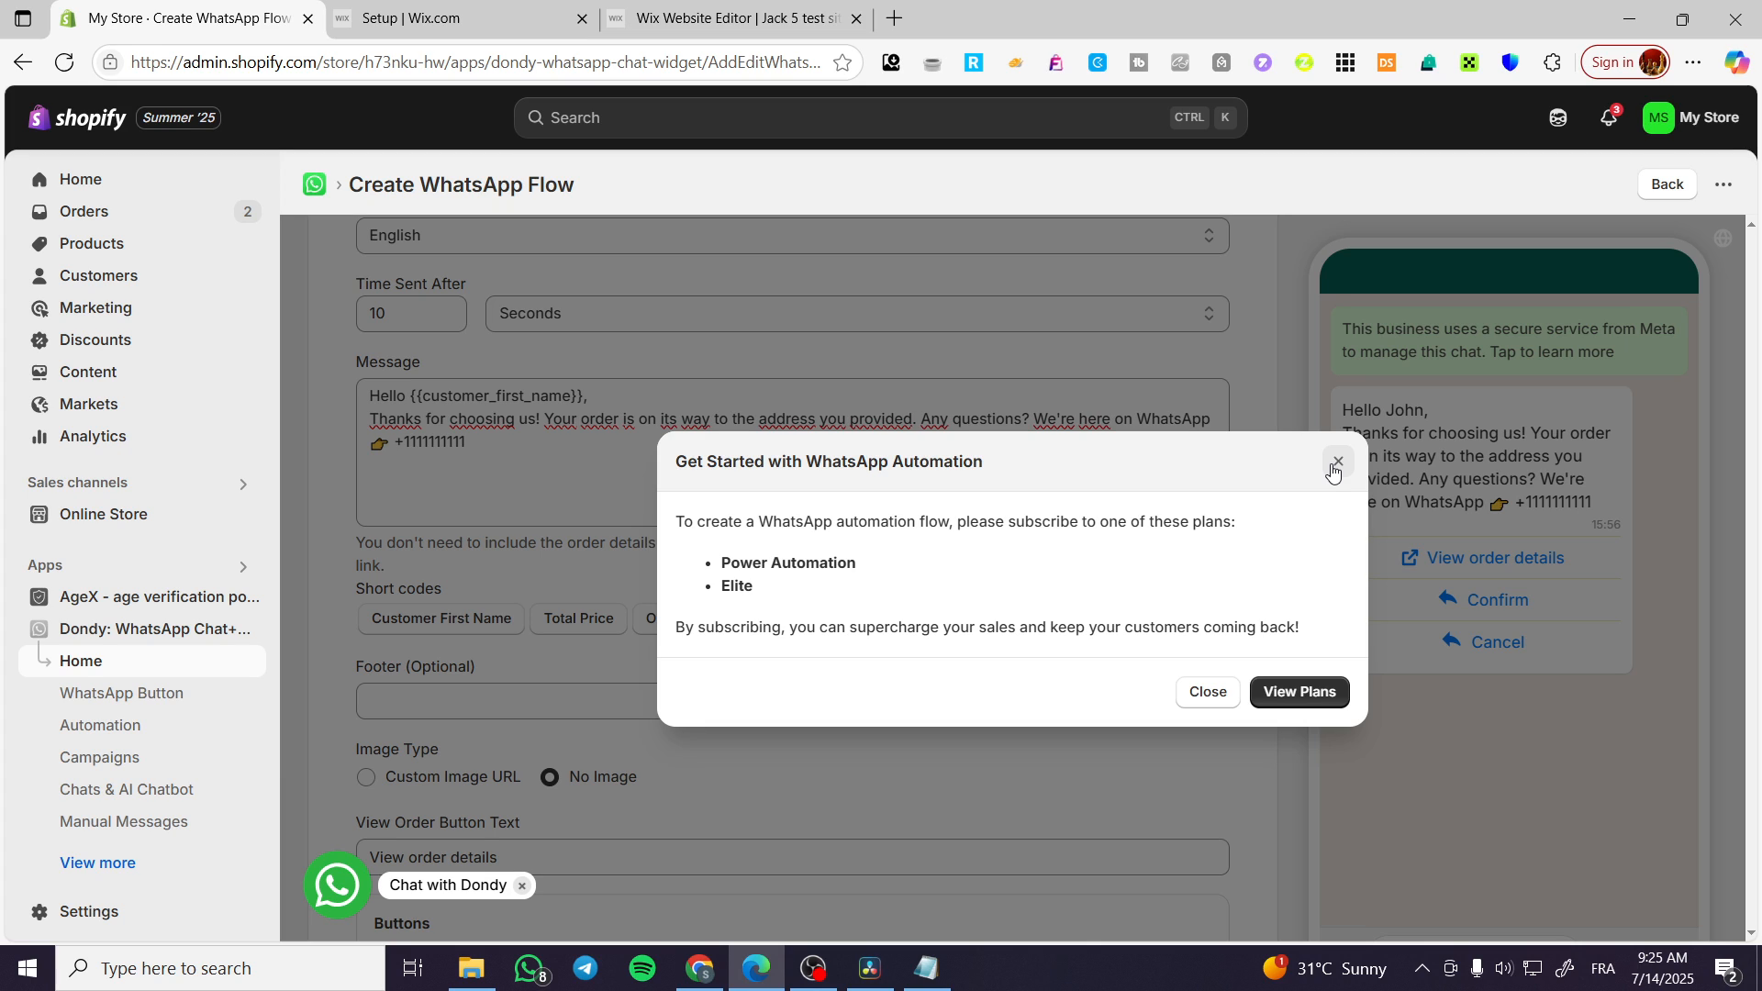
{"action": "left_click", "coordinate": [1335, 461]}
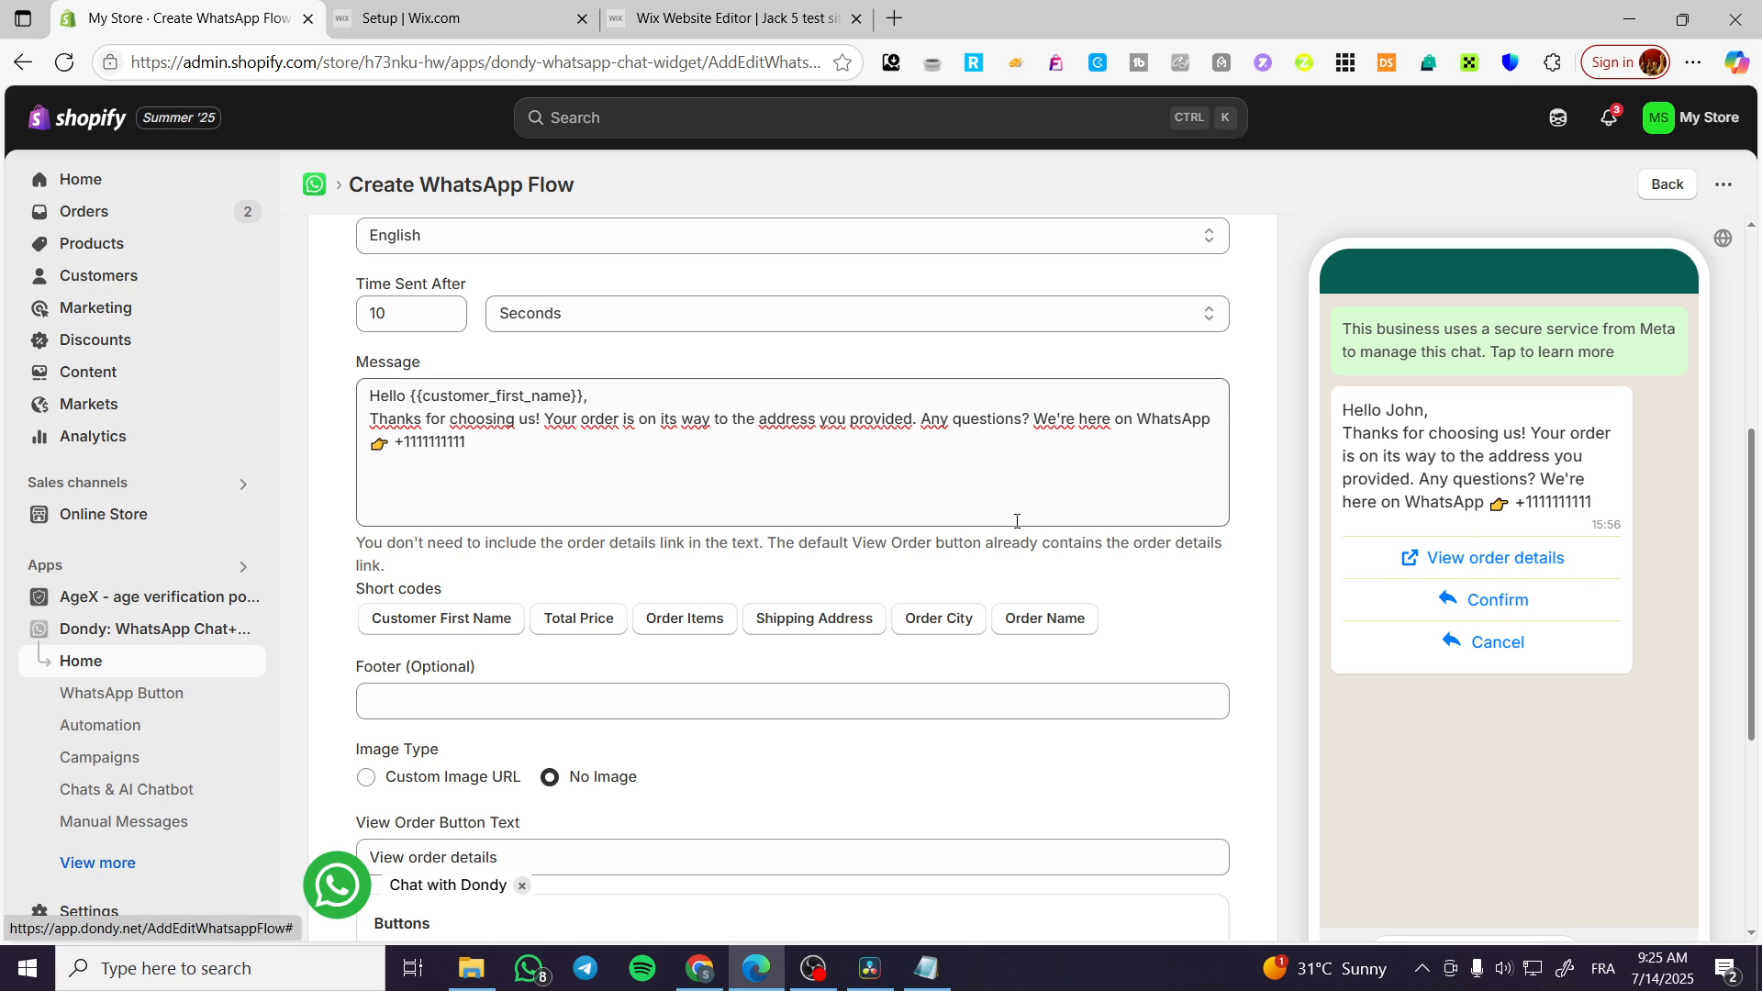
{"action": "scroll", "scroll_direction": "down", "scroll_amount": 3}
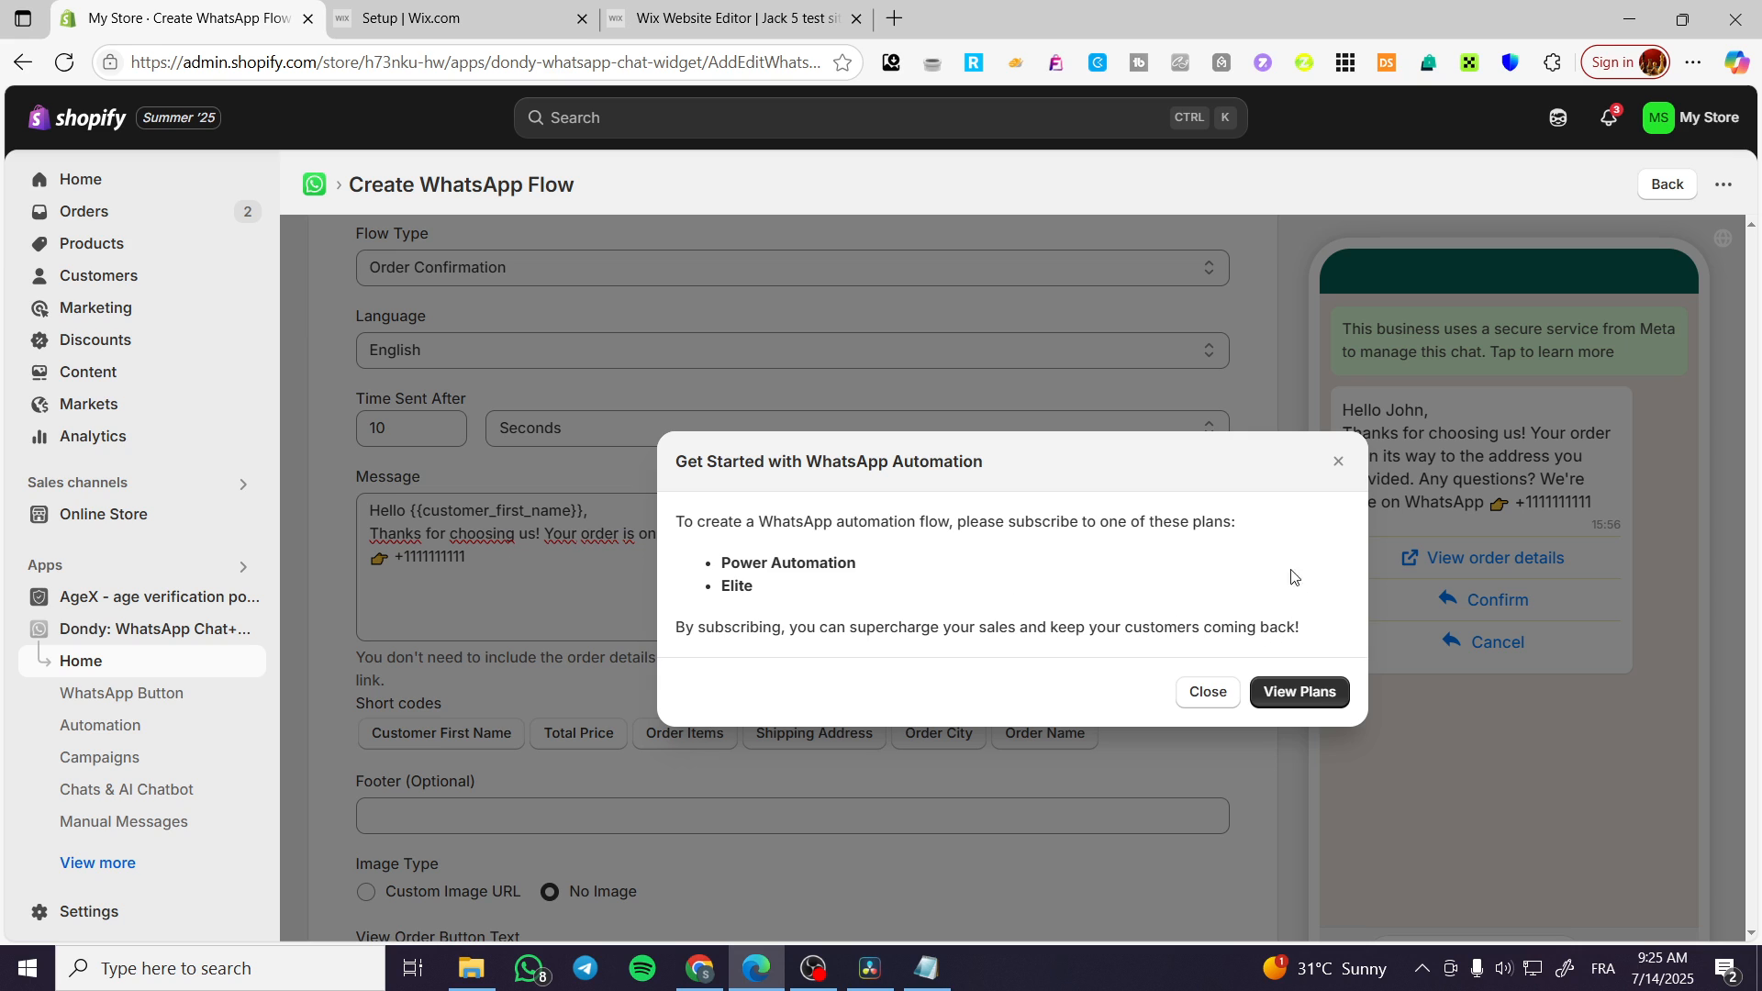
Dismiss the popup and insert Total Price, Order Items and Order Name short codes into the message.
{"action": "left_click", "coordinate": [1206, 692]}
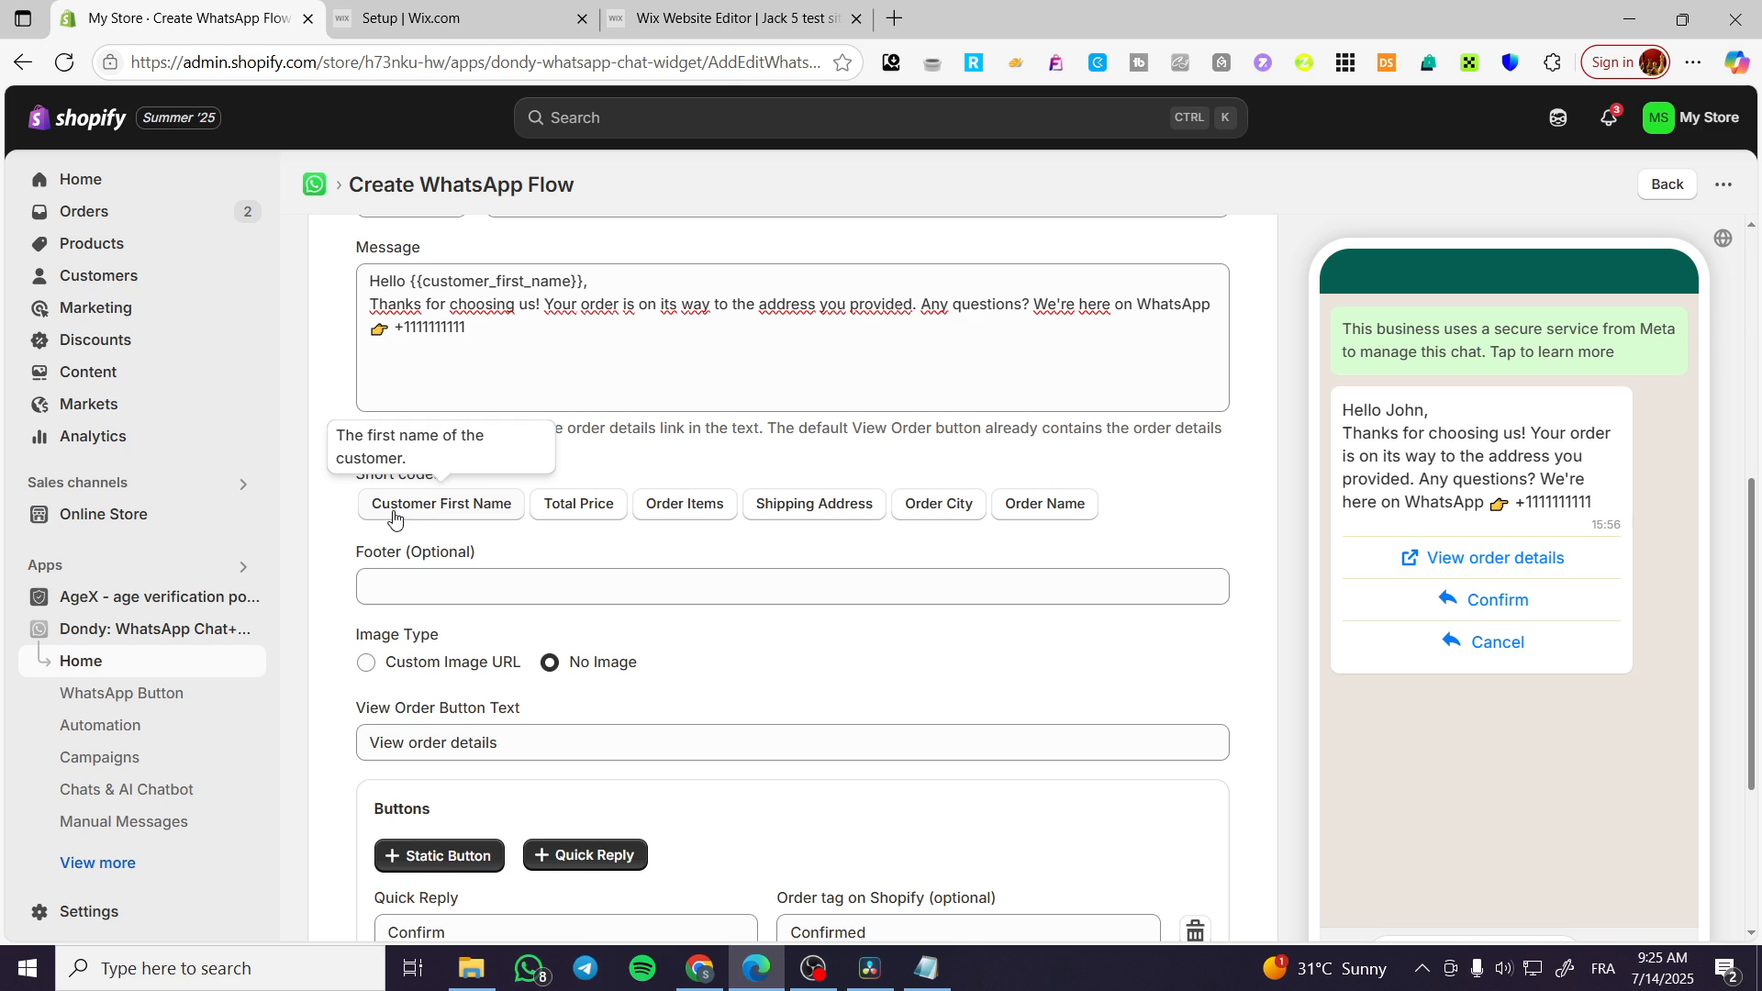
{"action": "mouse_move", "coordinate": [479, 538]}
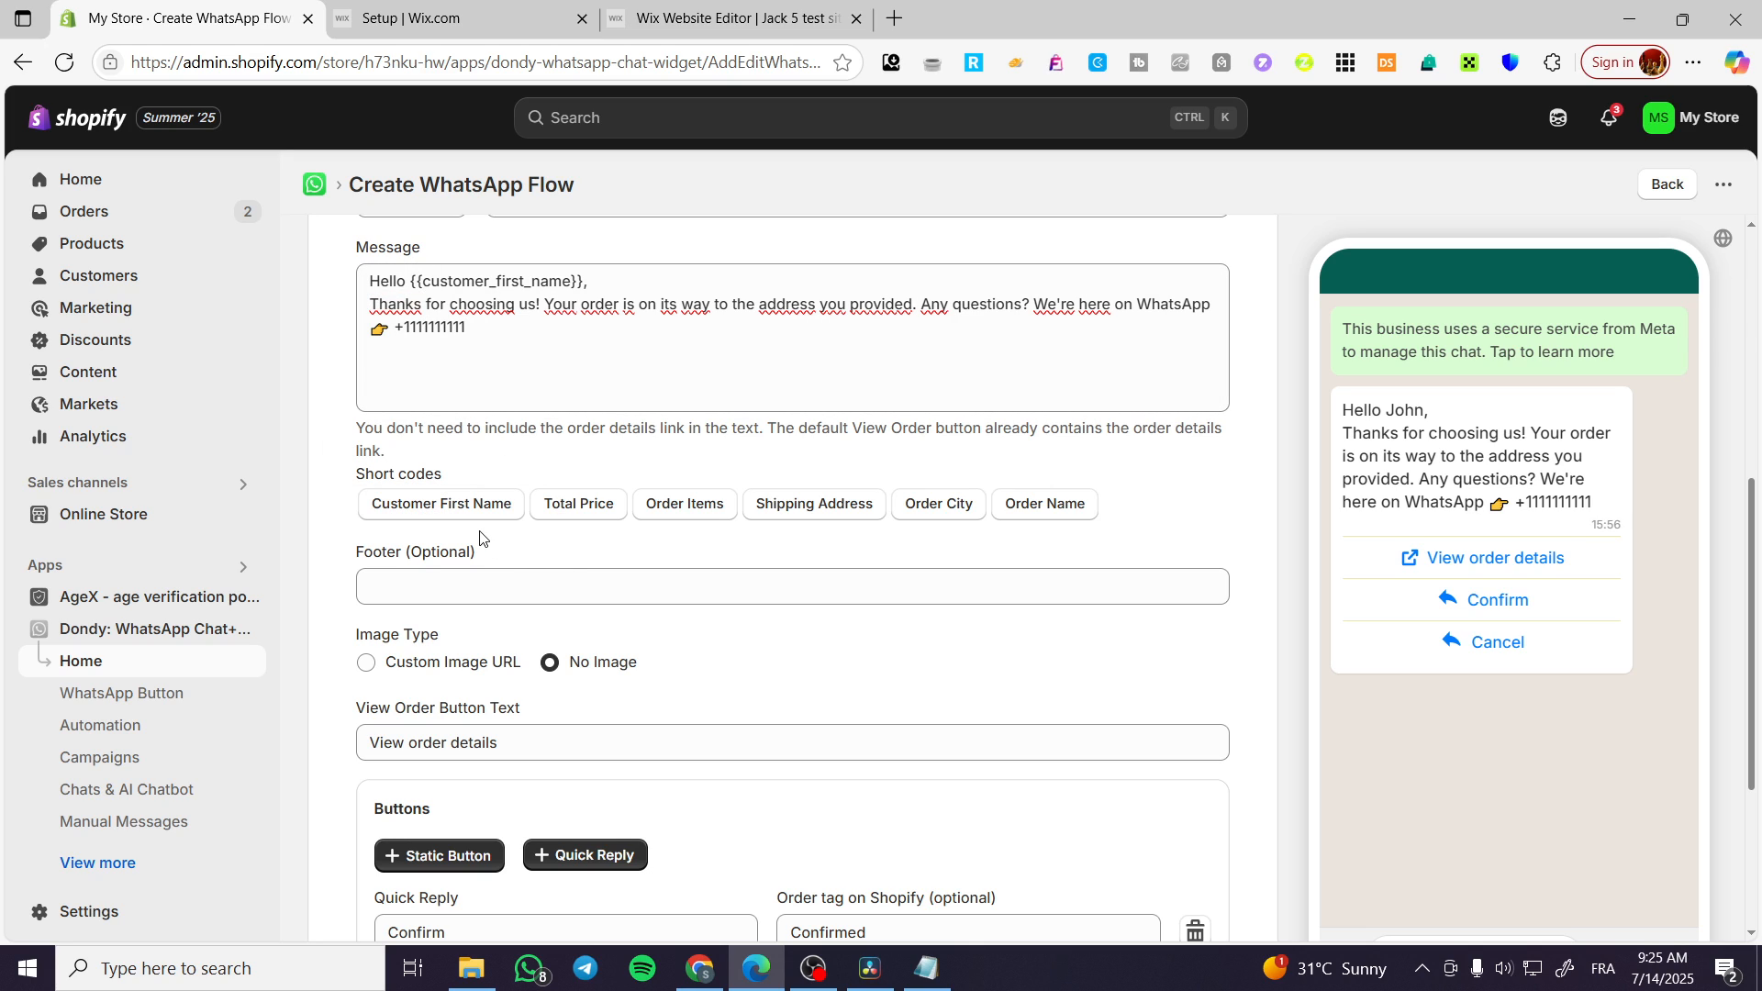
{"action": "mouse_move", "coordinate": [578, 503]}
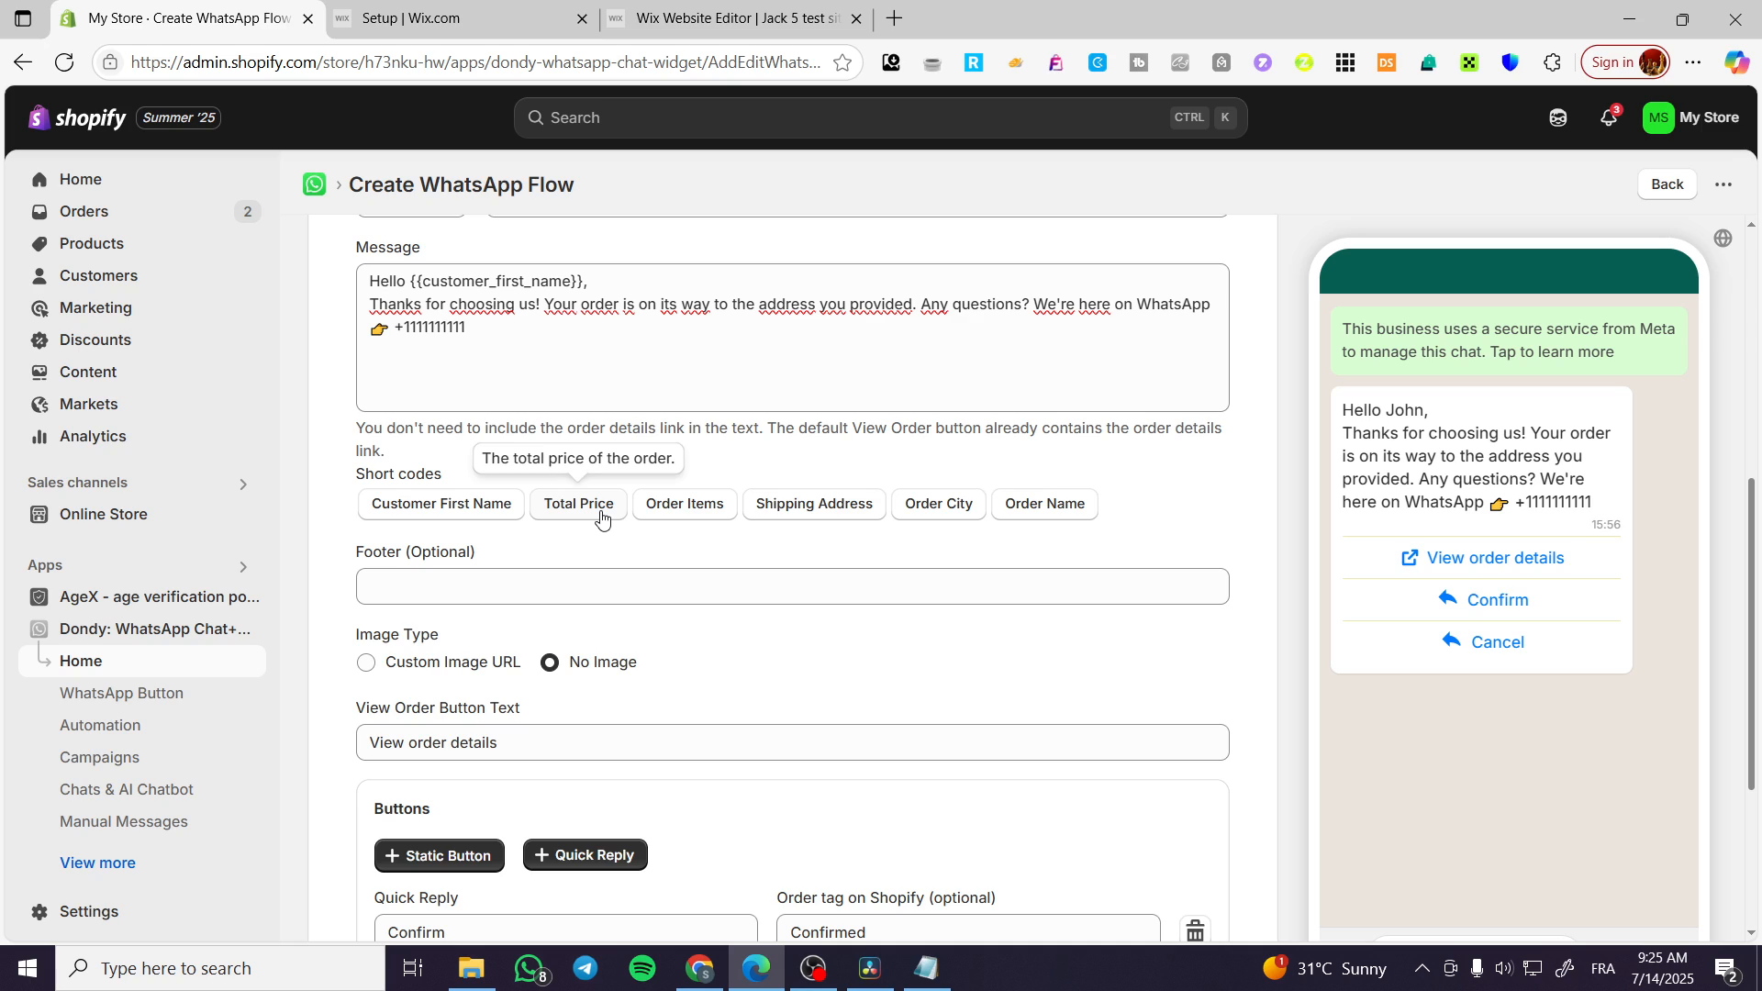
{"action": "left_click", "coordinate": [578, 503]}
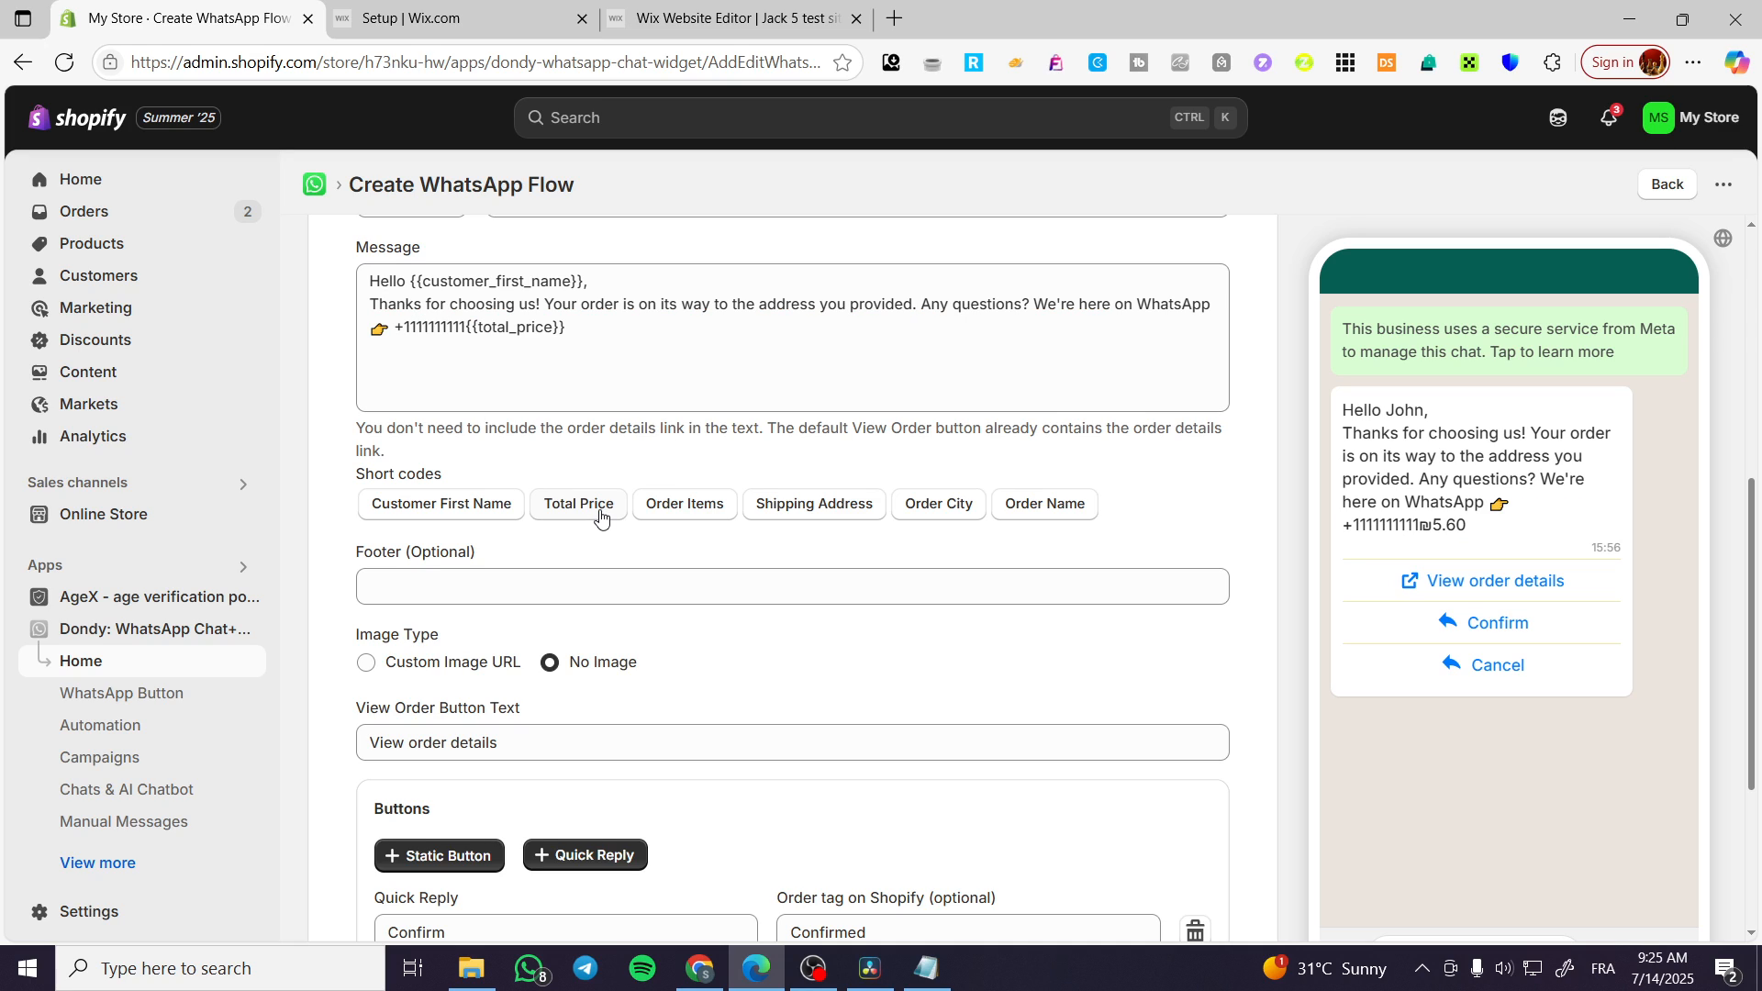
{"action": "double_click", "coordinate": [523, 327]}
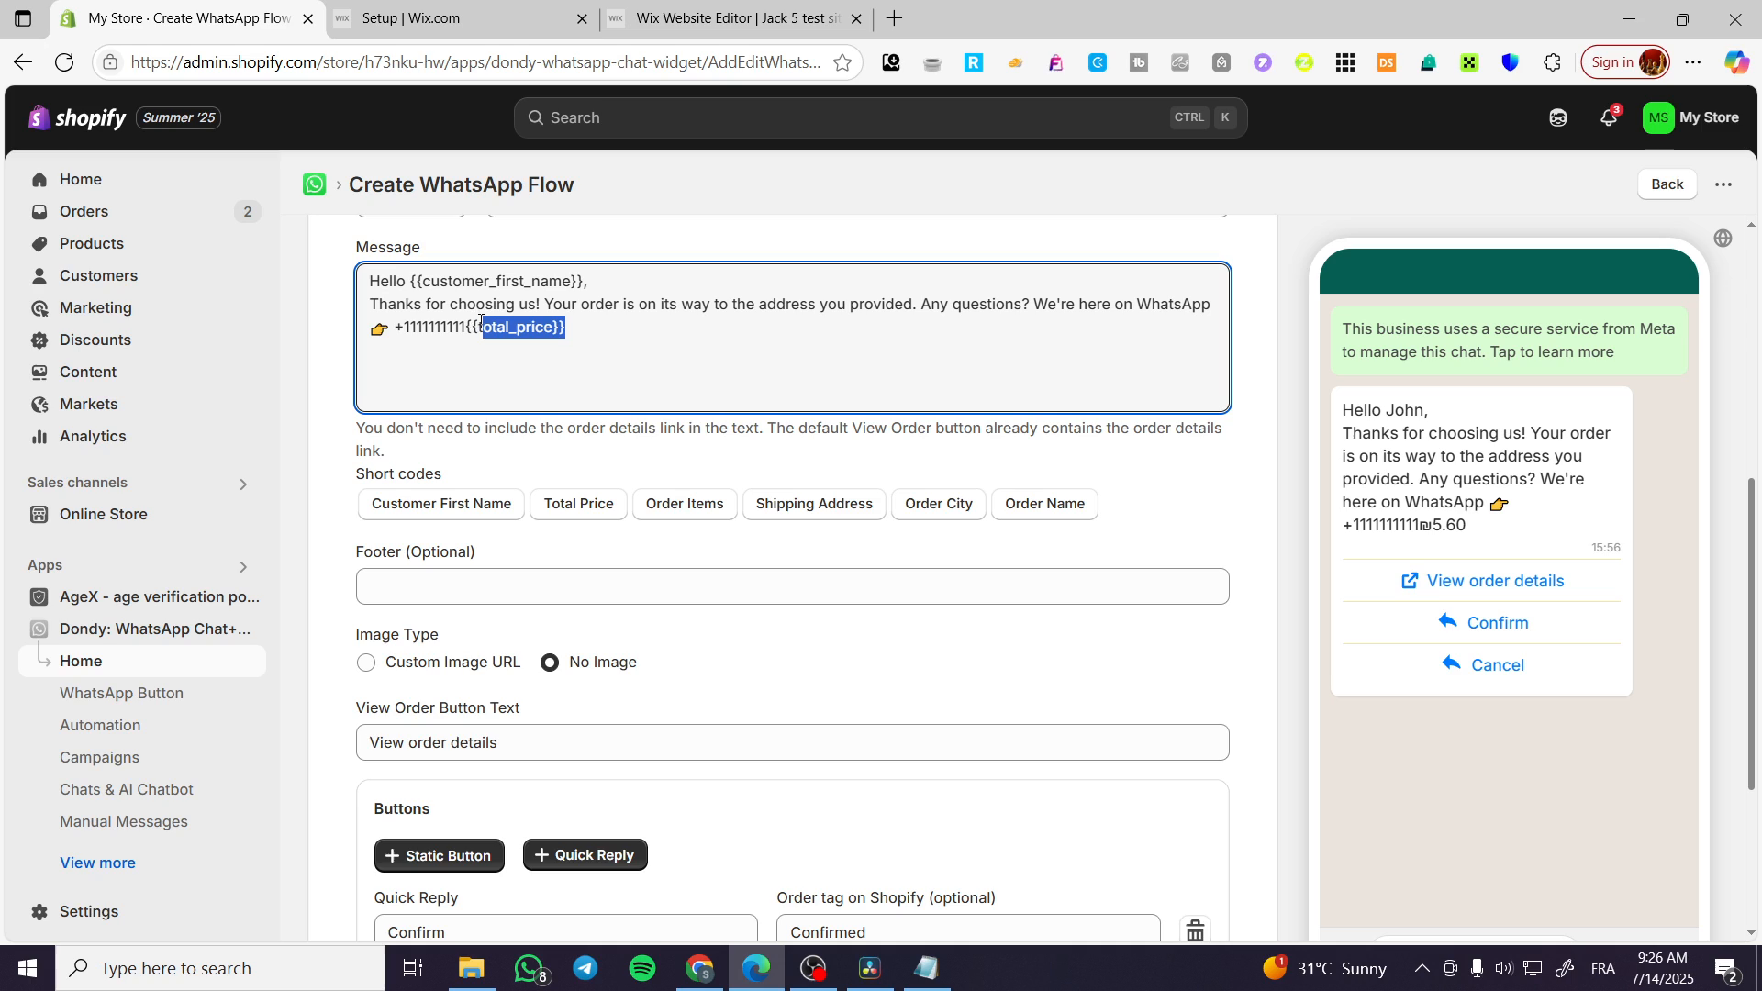
{"action": "mouse_move", "coordinate": [699, 523]}
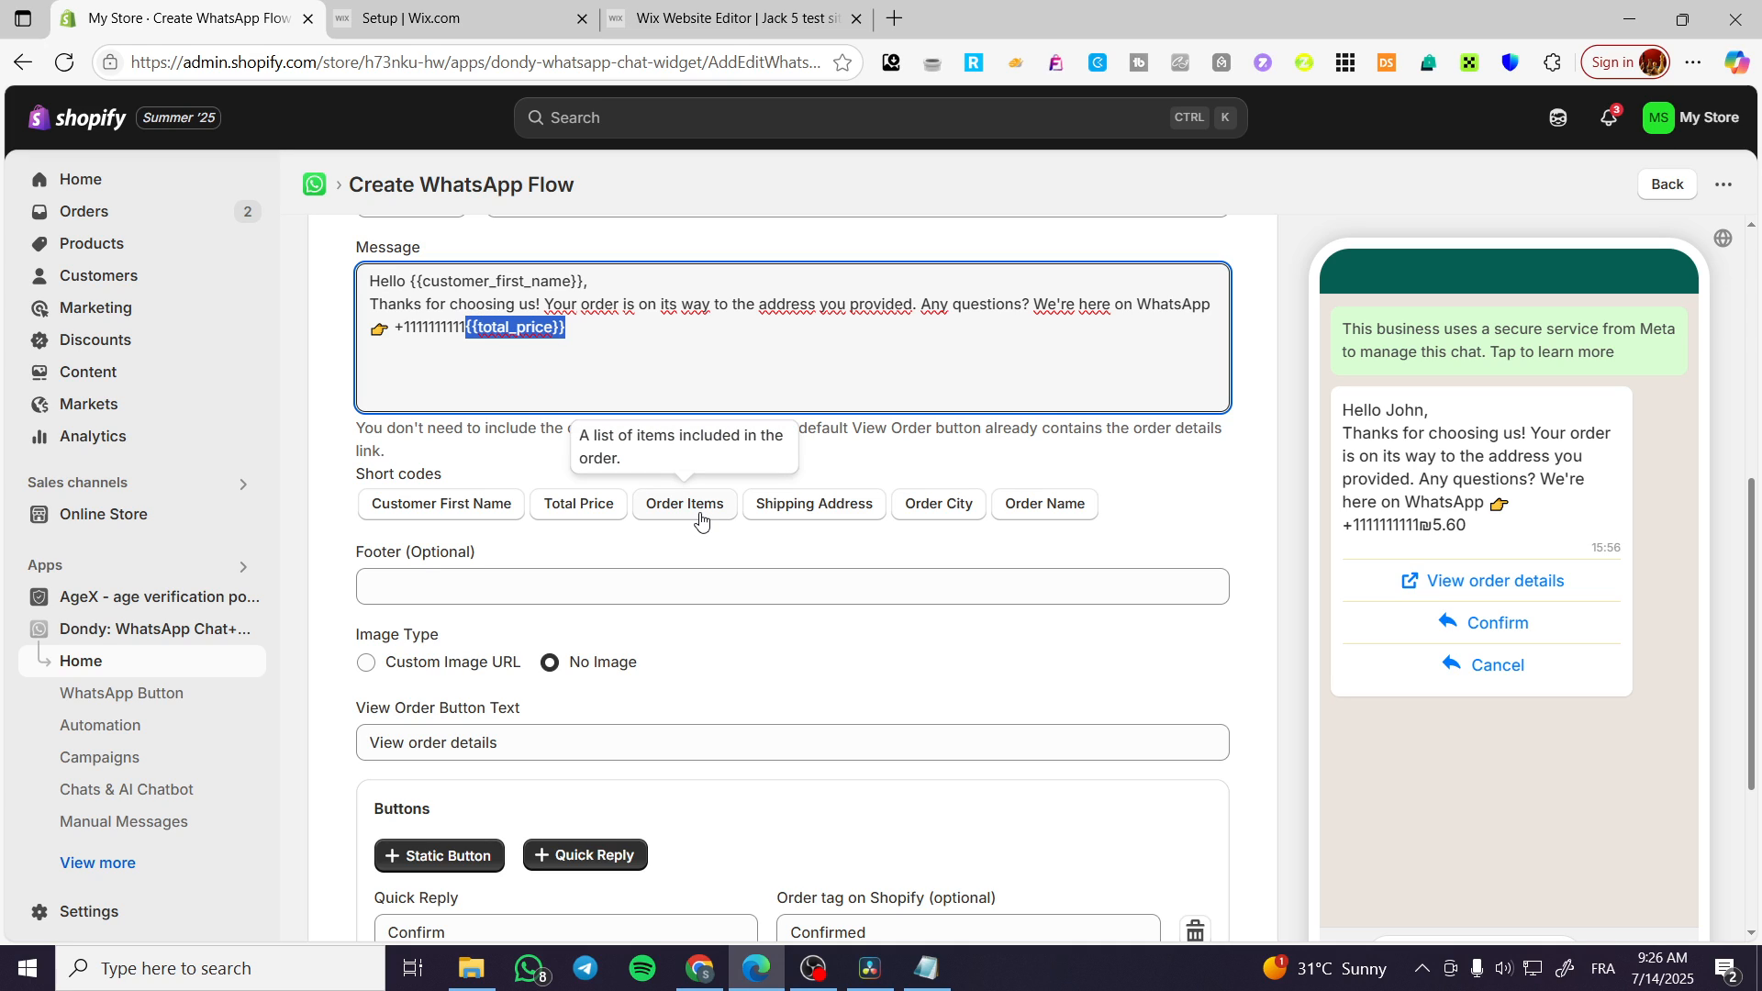
{"action": "left_click", "coordinate": [684, 503]}
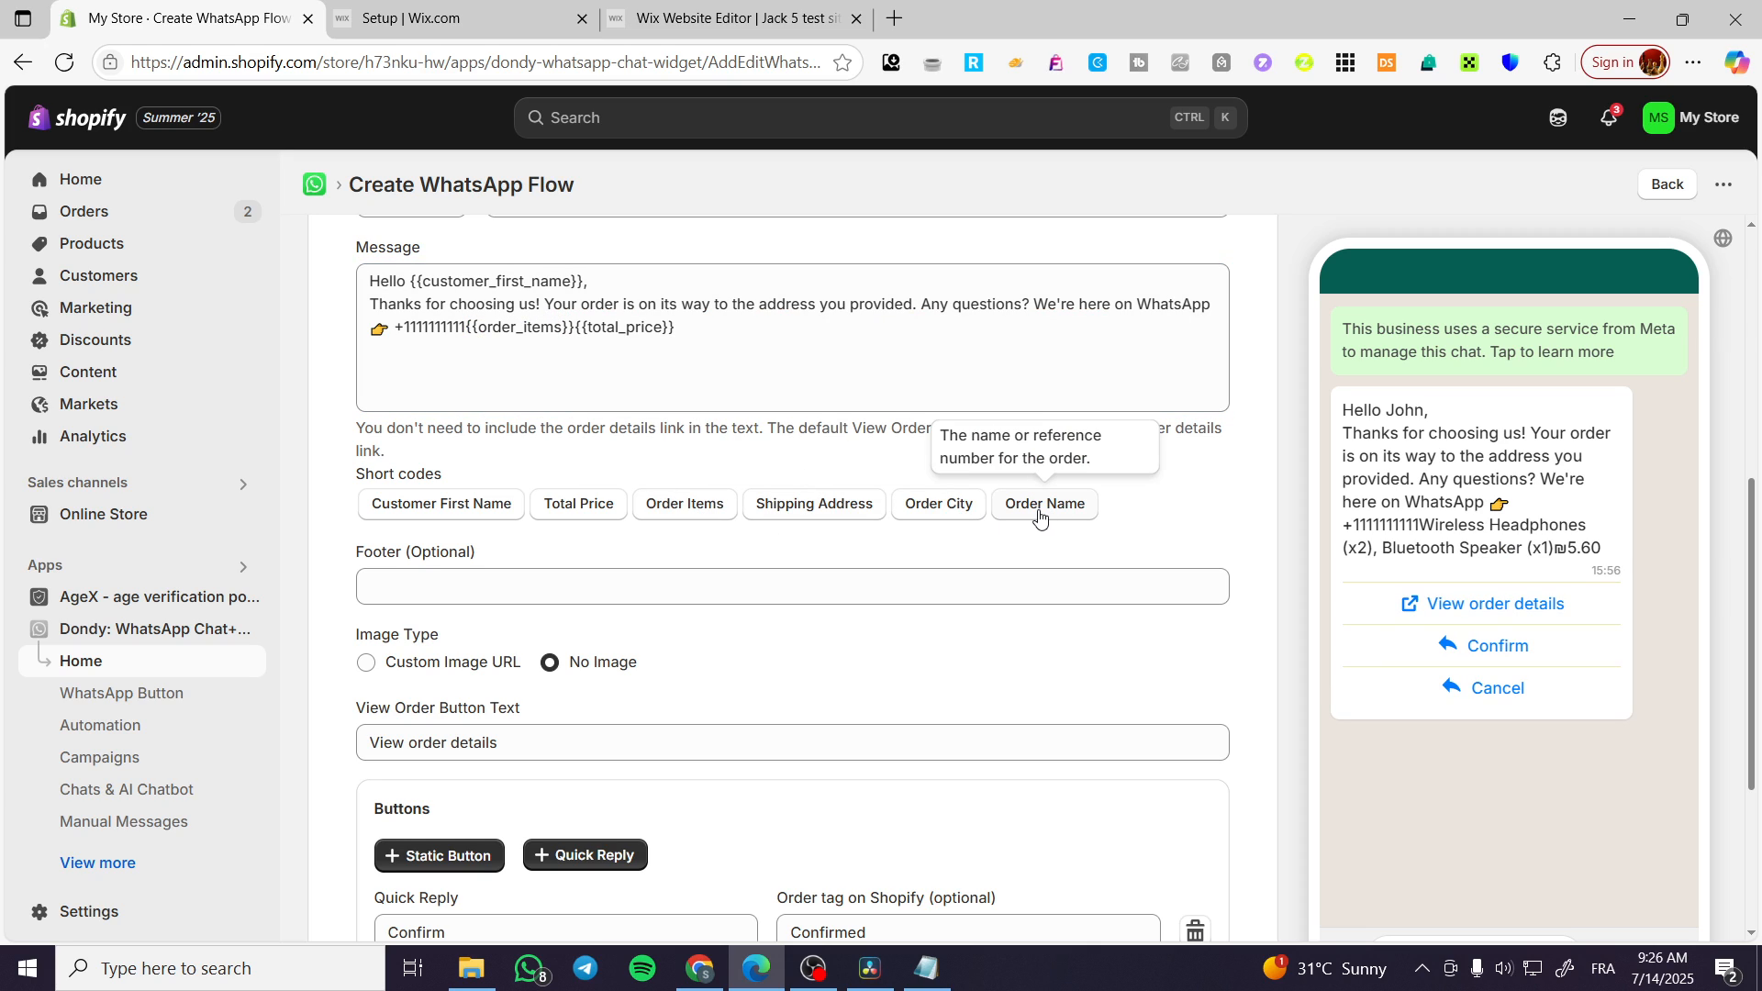
{"action": "left_click", "coordinate": [1043, 503]}
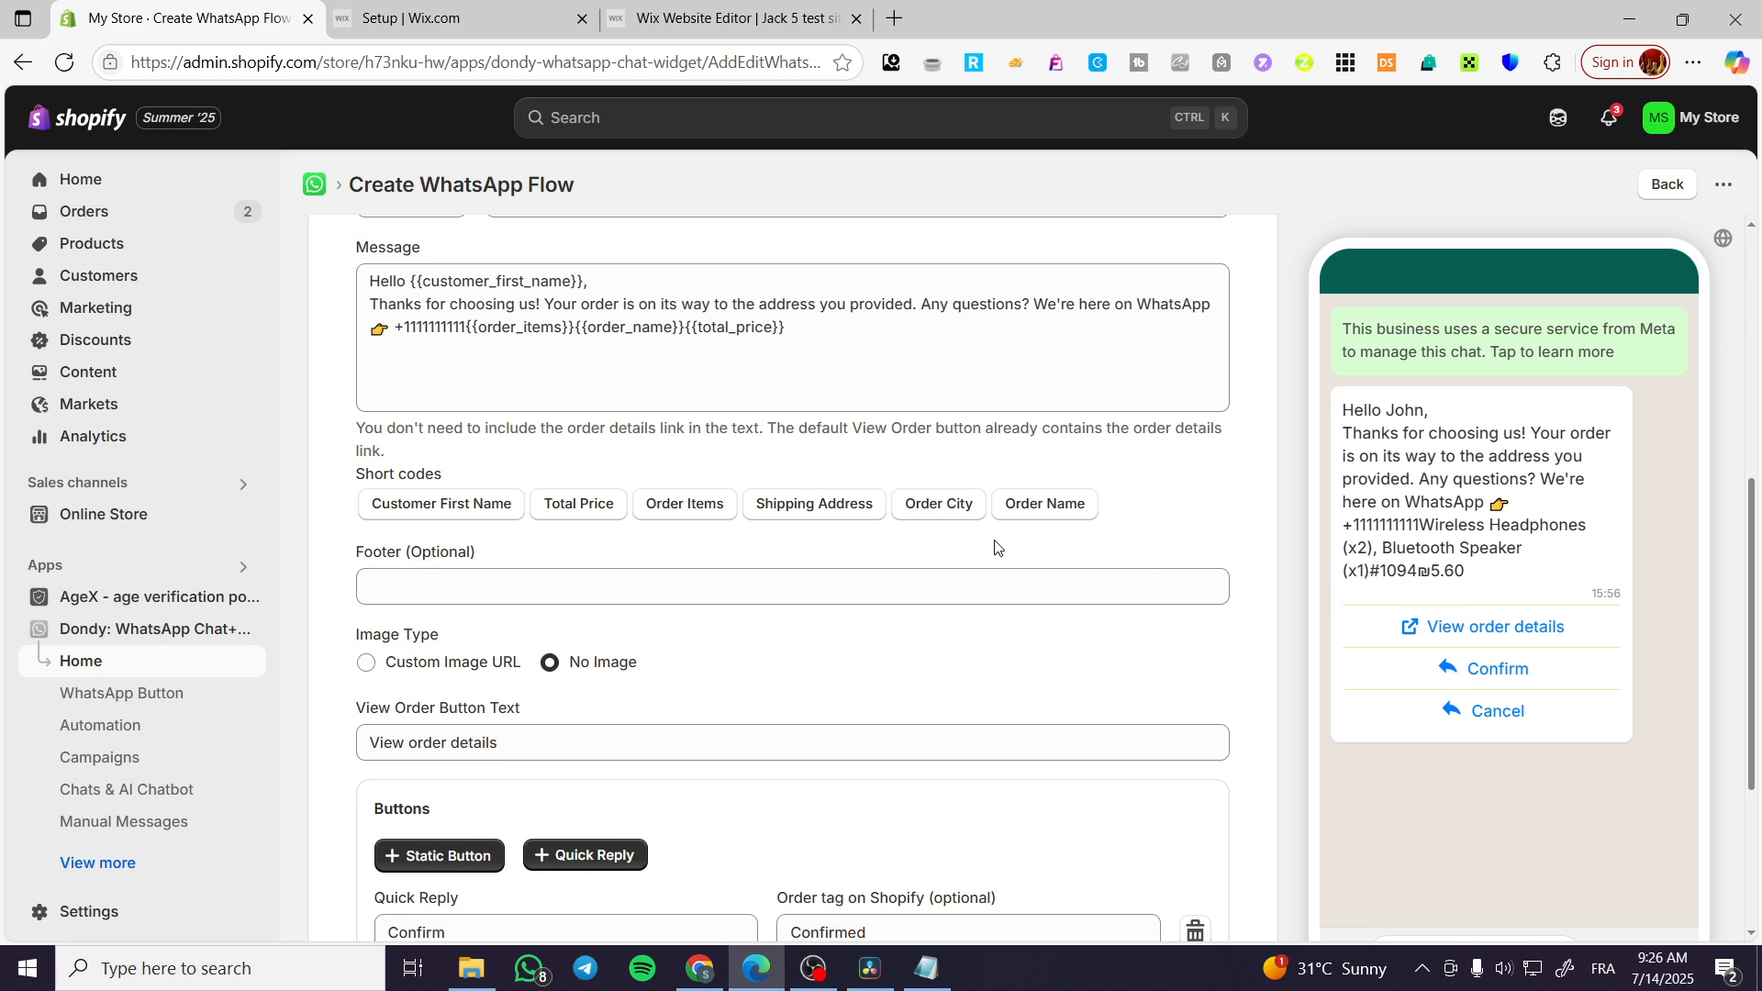
{"action": "scroll", "scroll_direction": "down", "scroll_amount": 3}
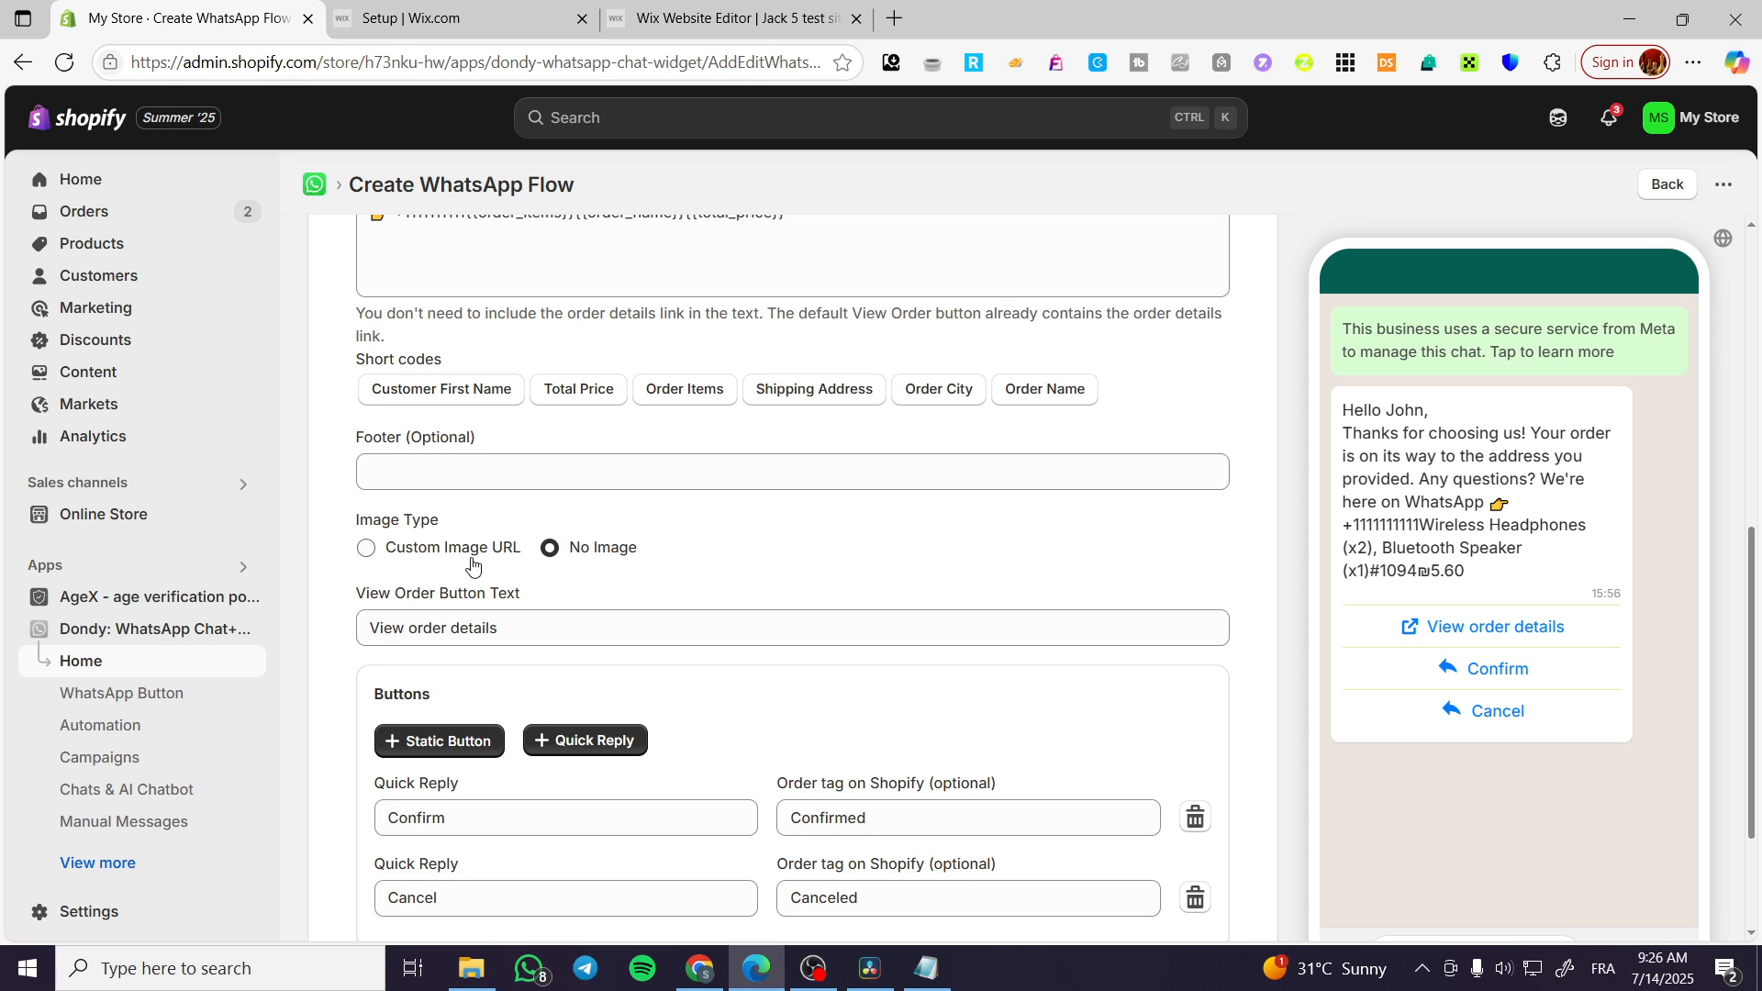
{"action": "scroll", "scroll_direction": "down", "scroll_amount": 3}
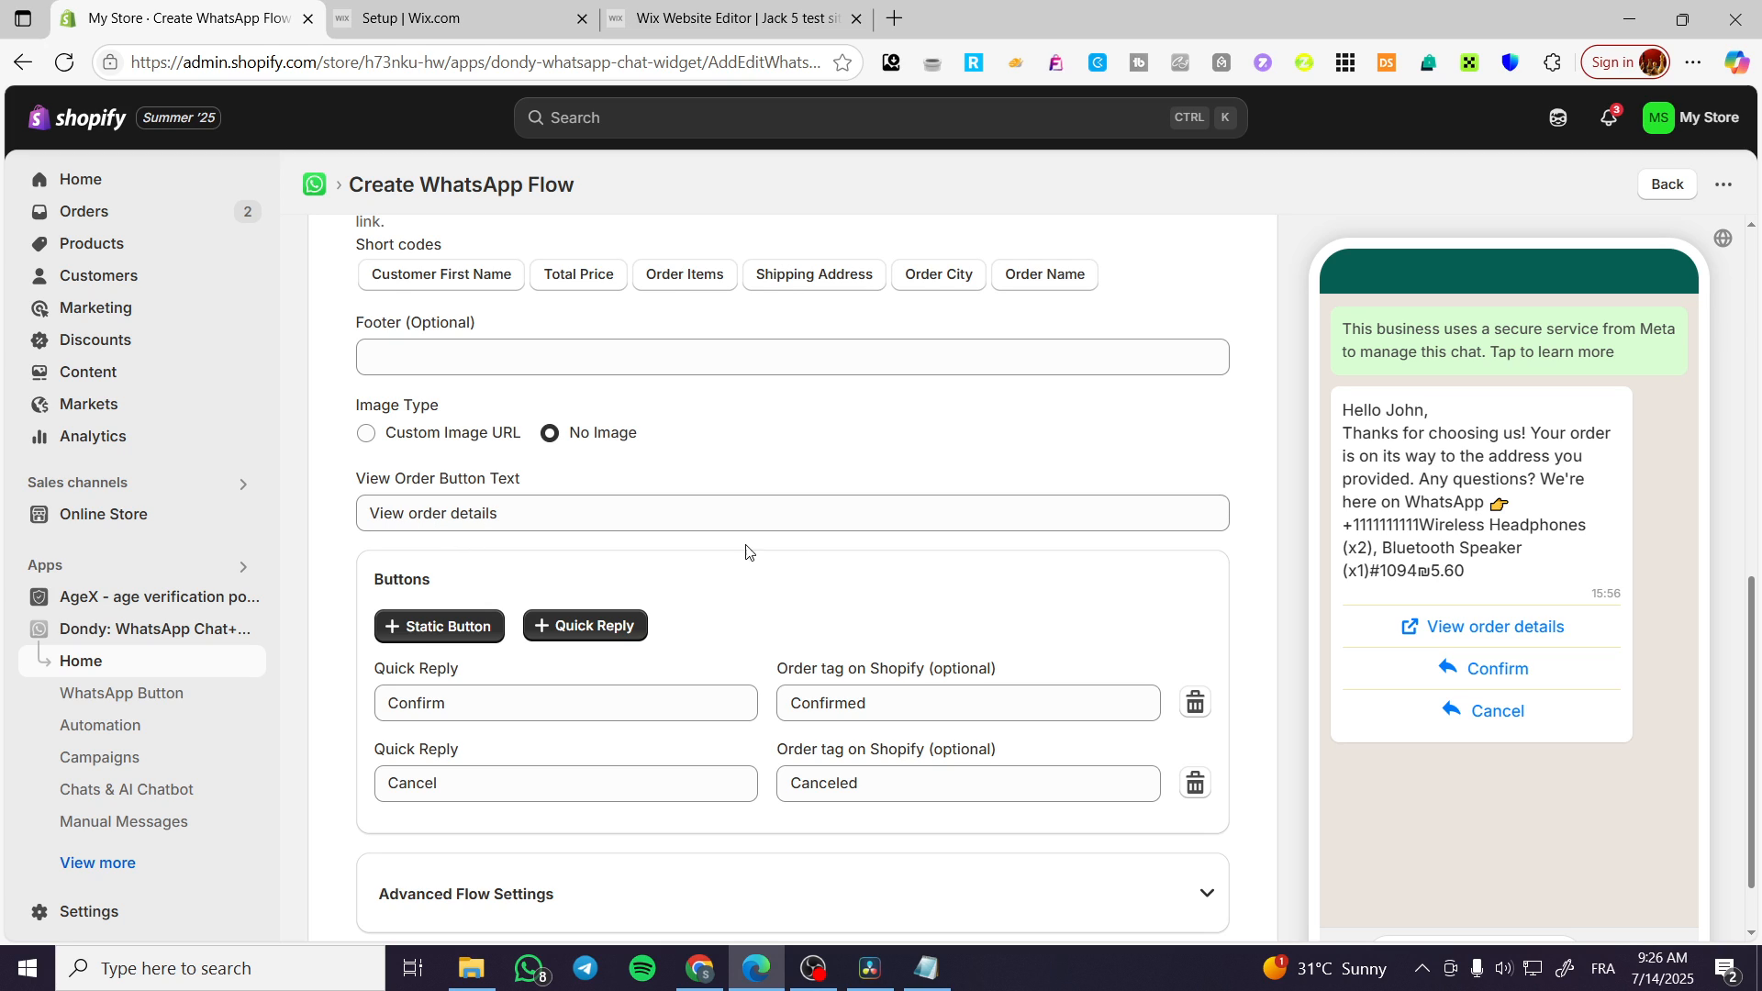
{"action": "scroll", "scroll_direction": "down", "scroll_amount": 3}
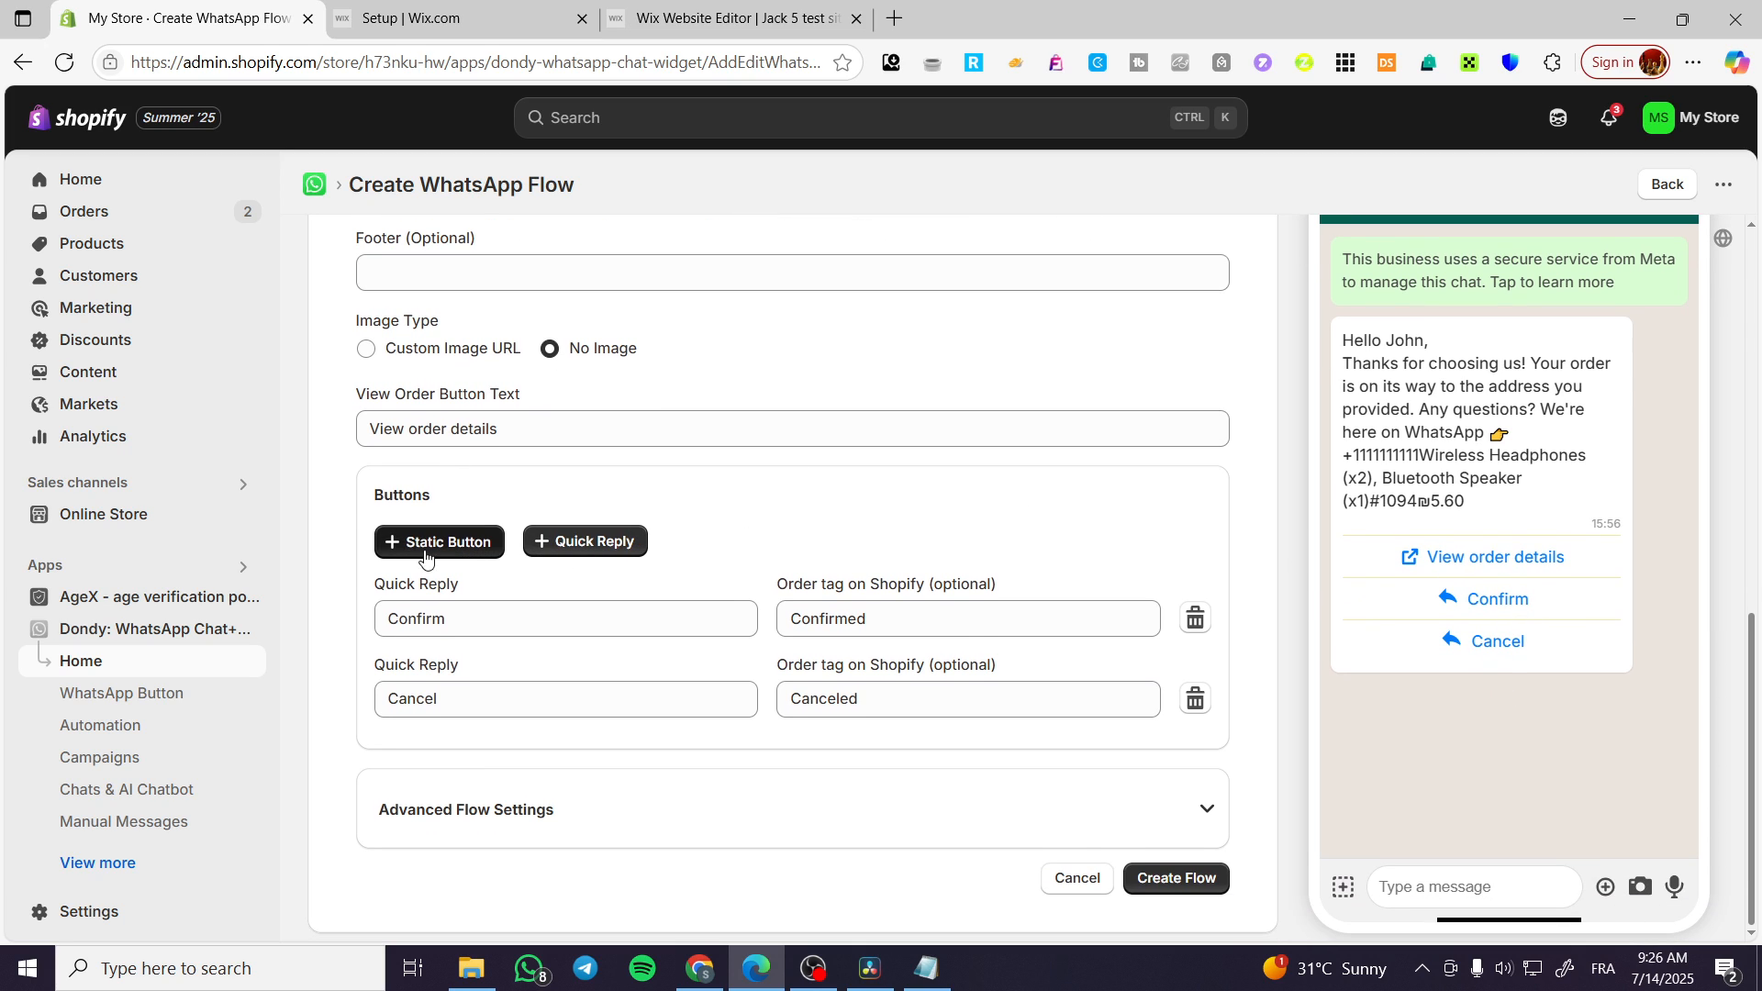
{"action": "mouse_move", "coordinate": [597, 576]}
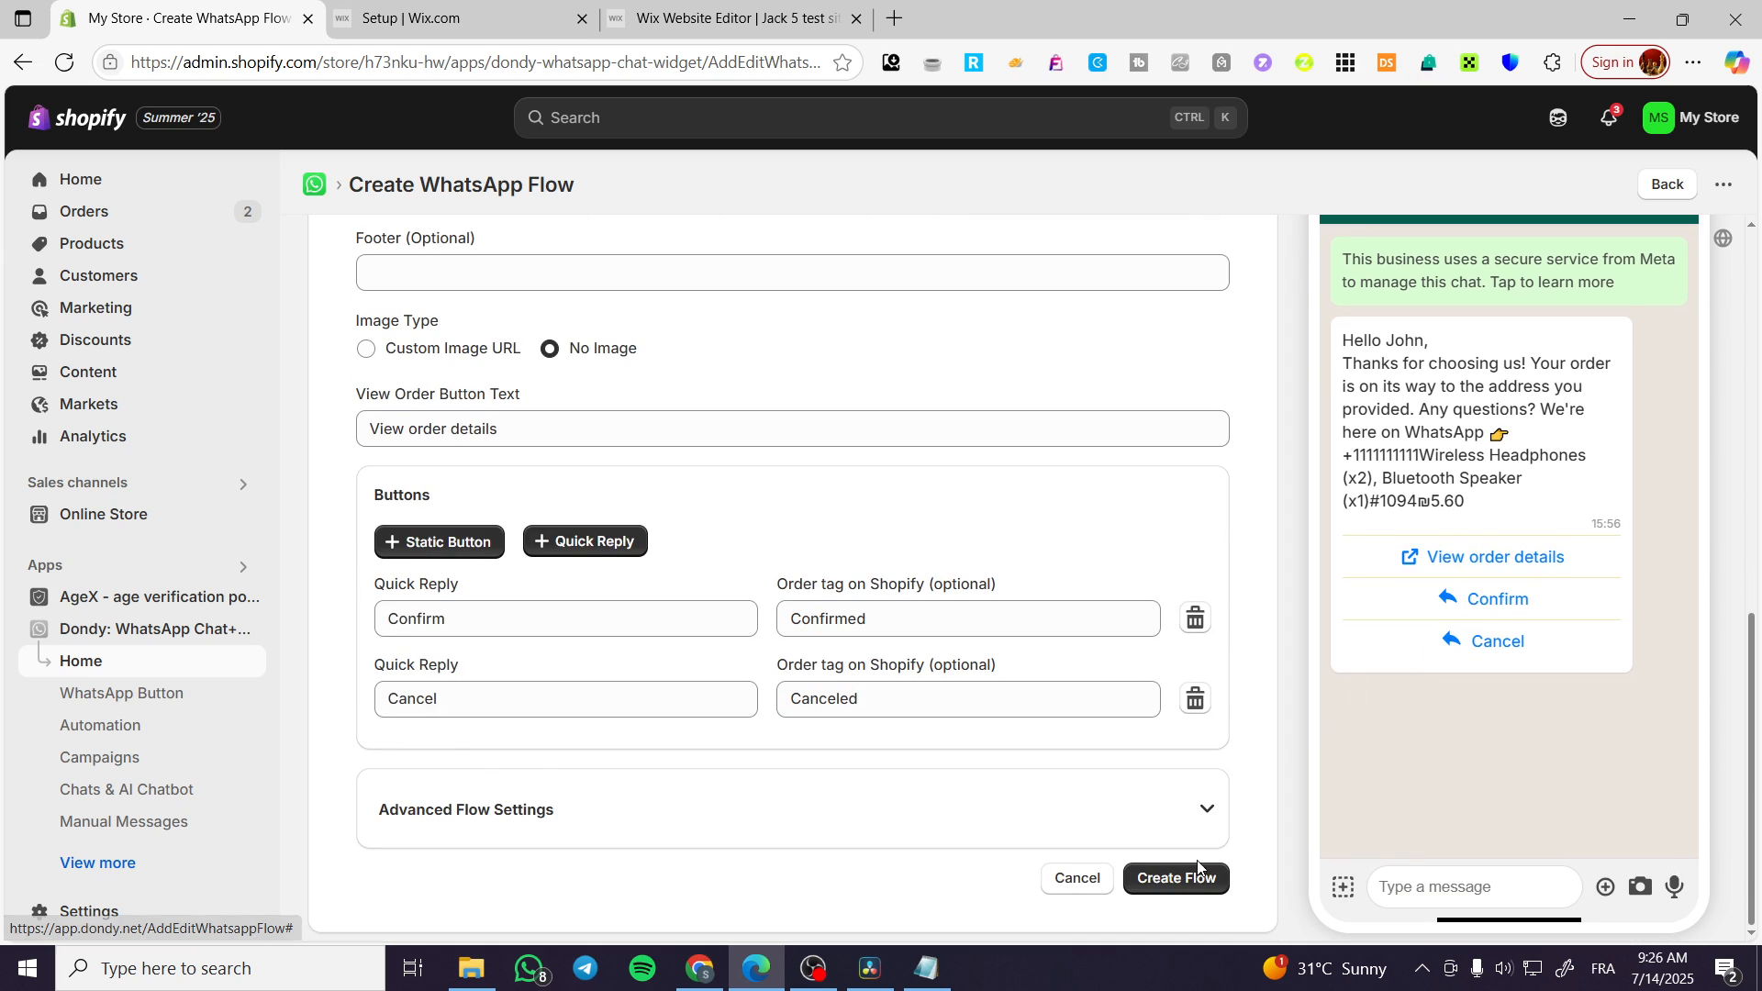
Attempt Create Flow, view the Dondy plans comparison, then return to the store Home.
{"action": "left_click", "coordinate": [1175, 877]}
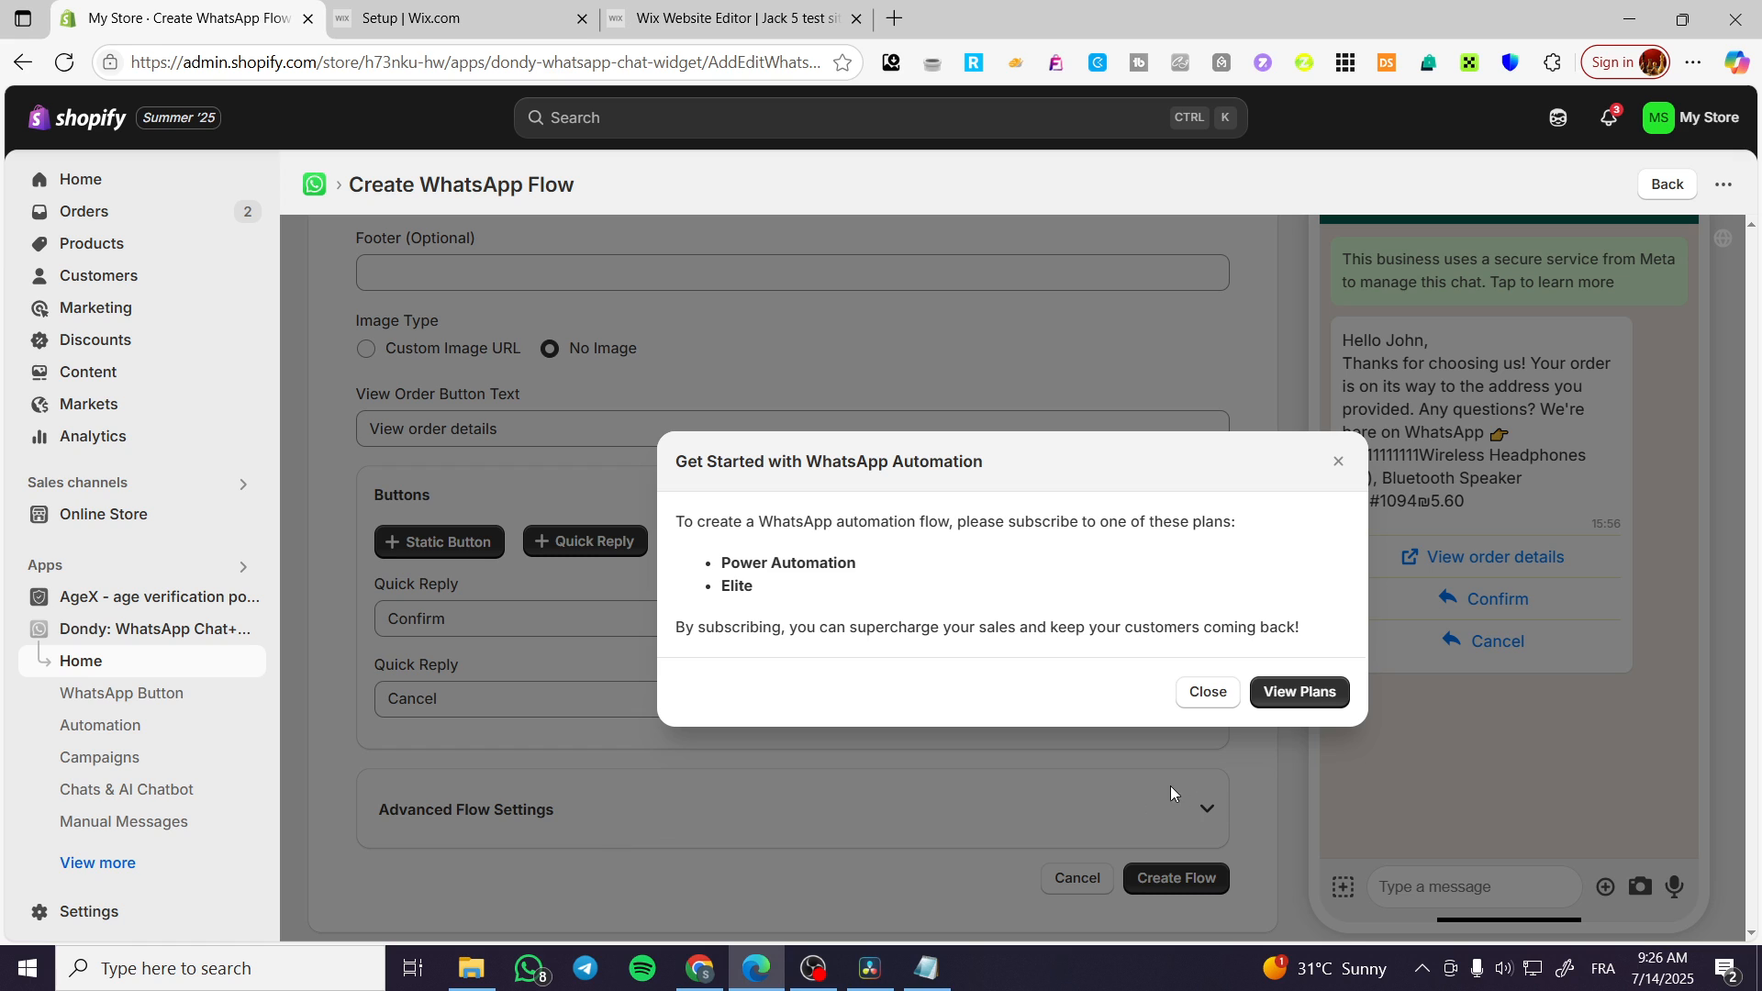
{"action": "mouse_move", "coordinate": [1298, 727]}
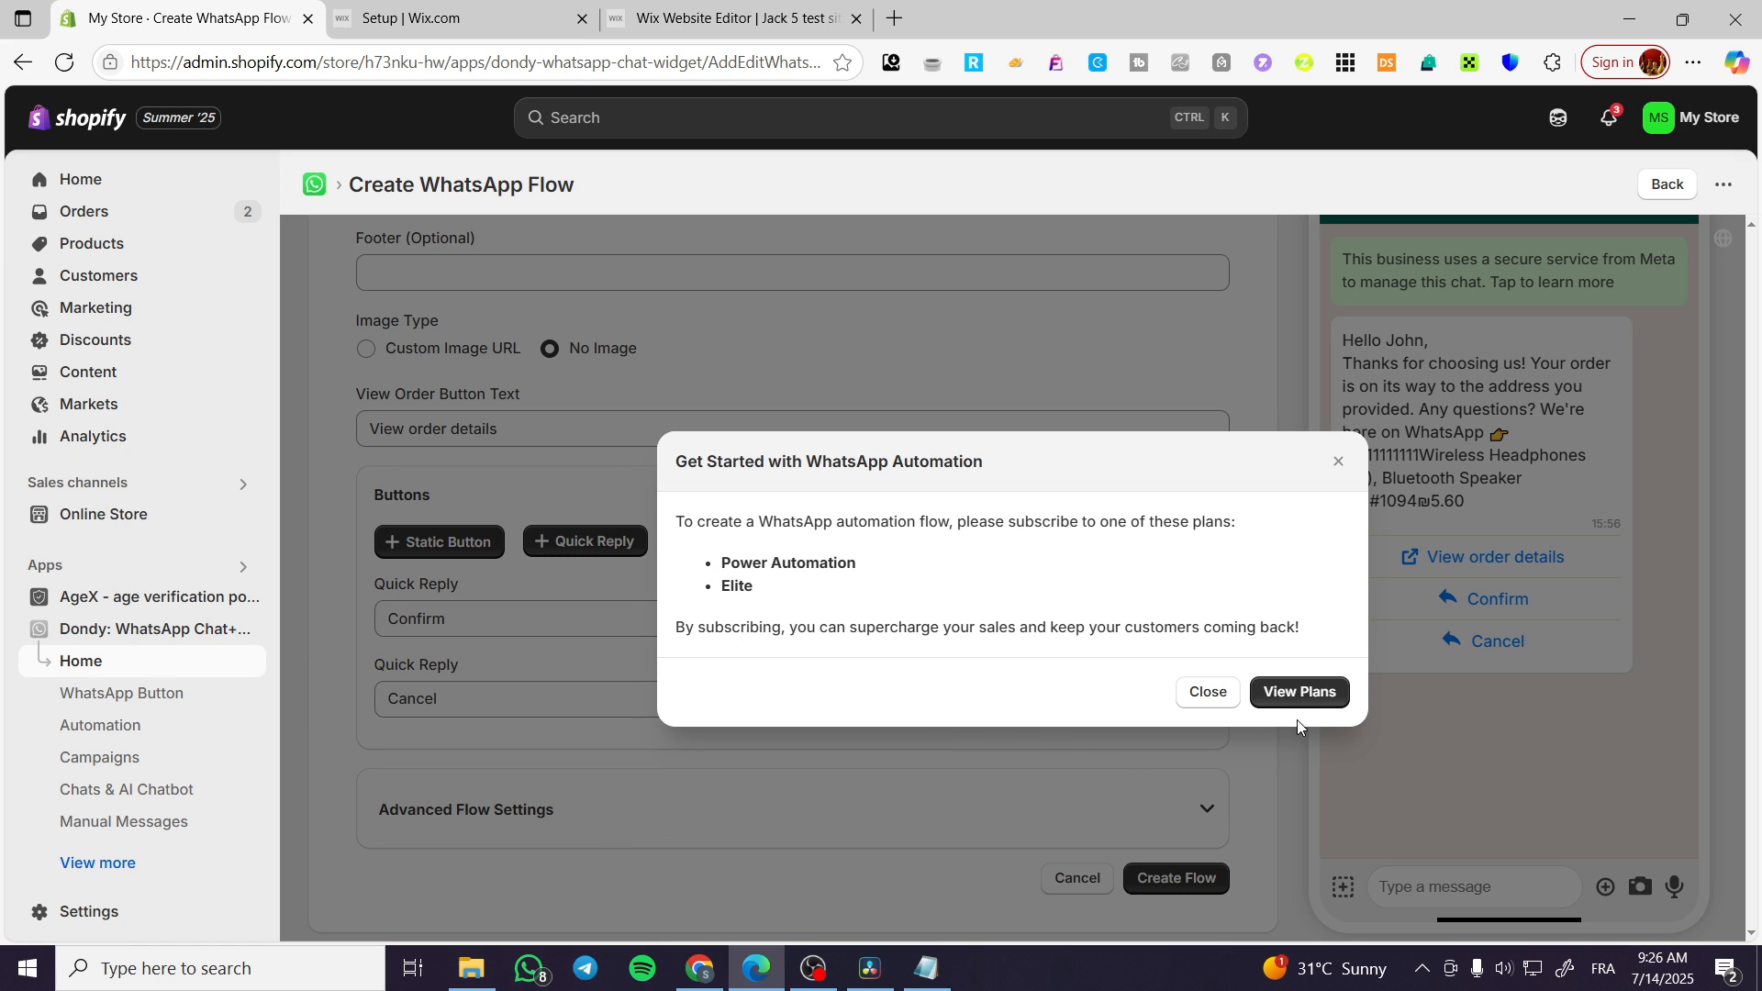
{"action": "left_click", "coordinate": [1298, 692]}
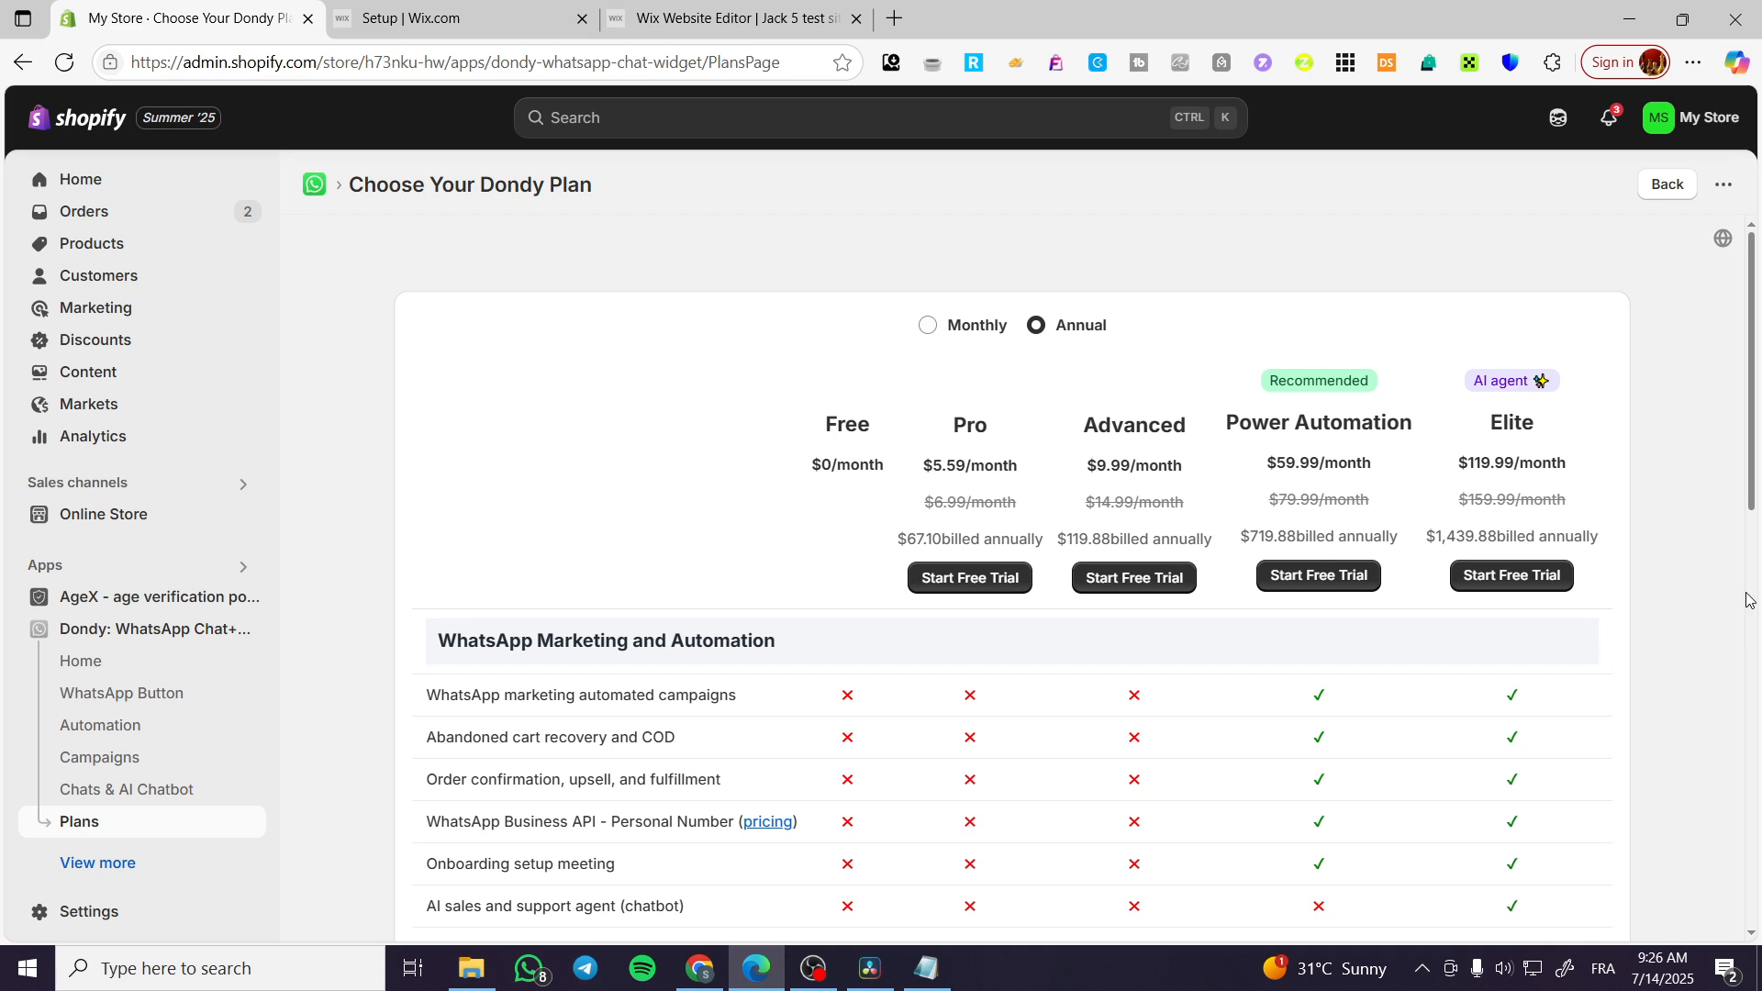
{"action": "mouse_move", "coordinate": [1323, 421]}
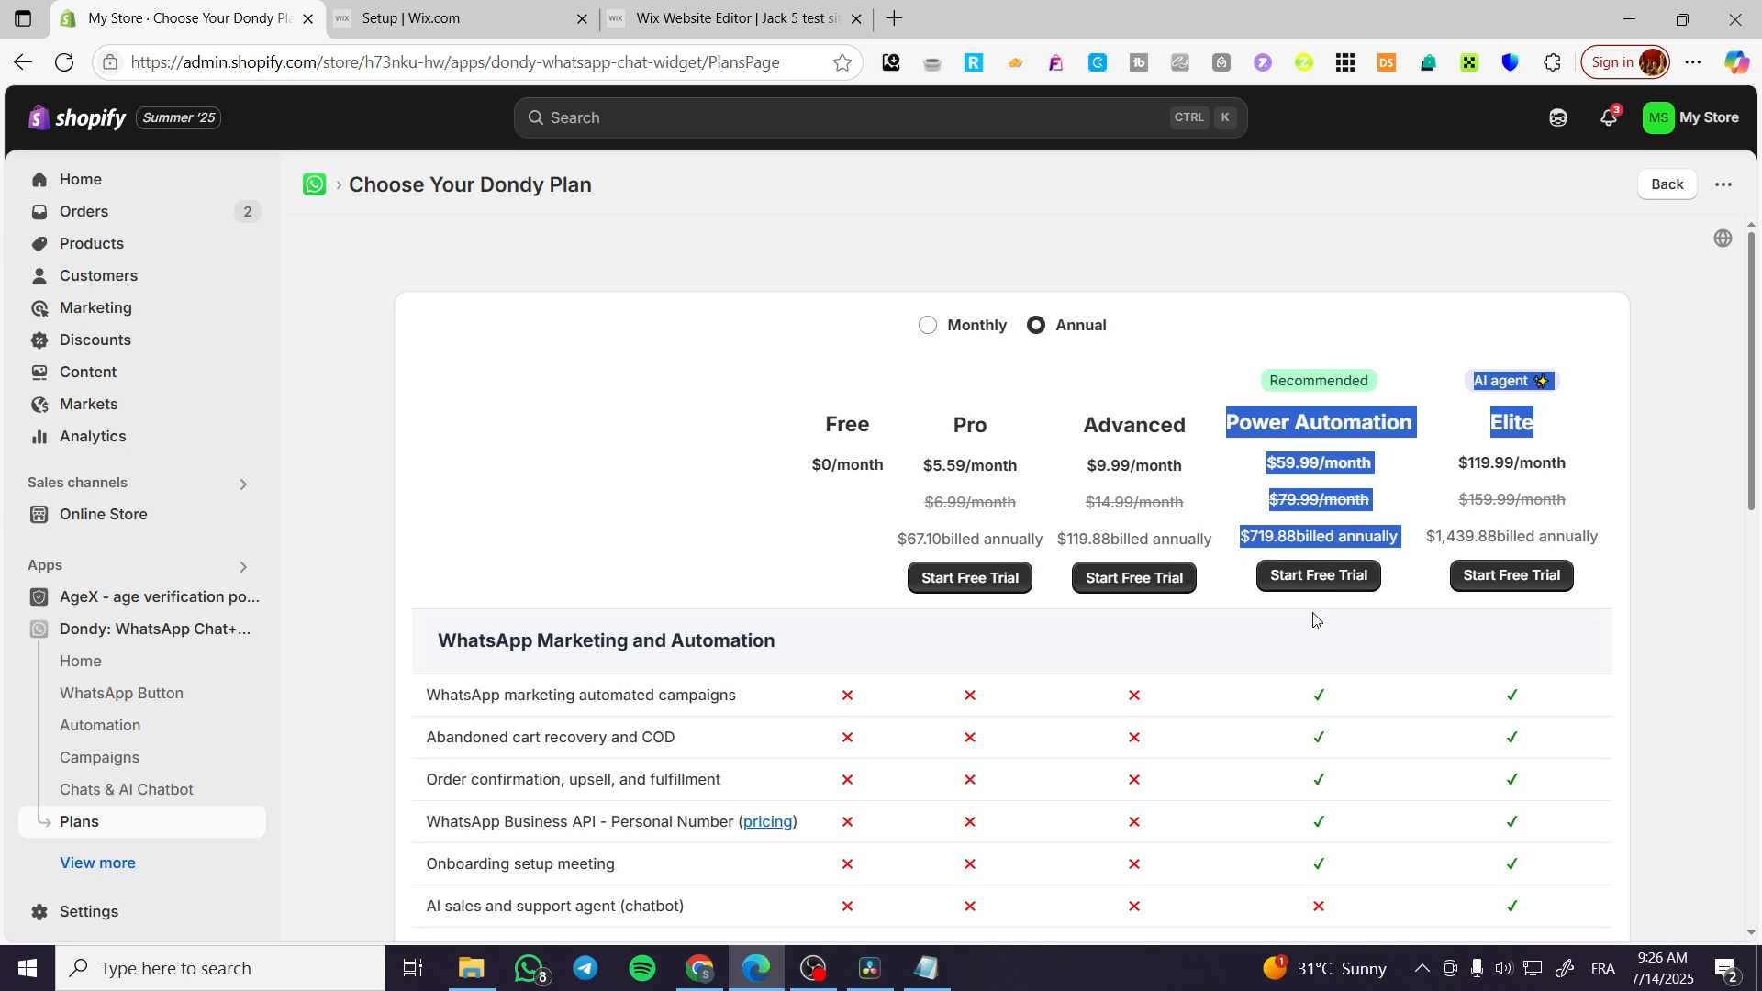
{"action": "left_click", "coordinate": [1318, 577]}
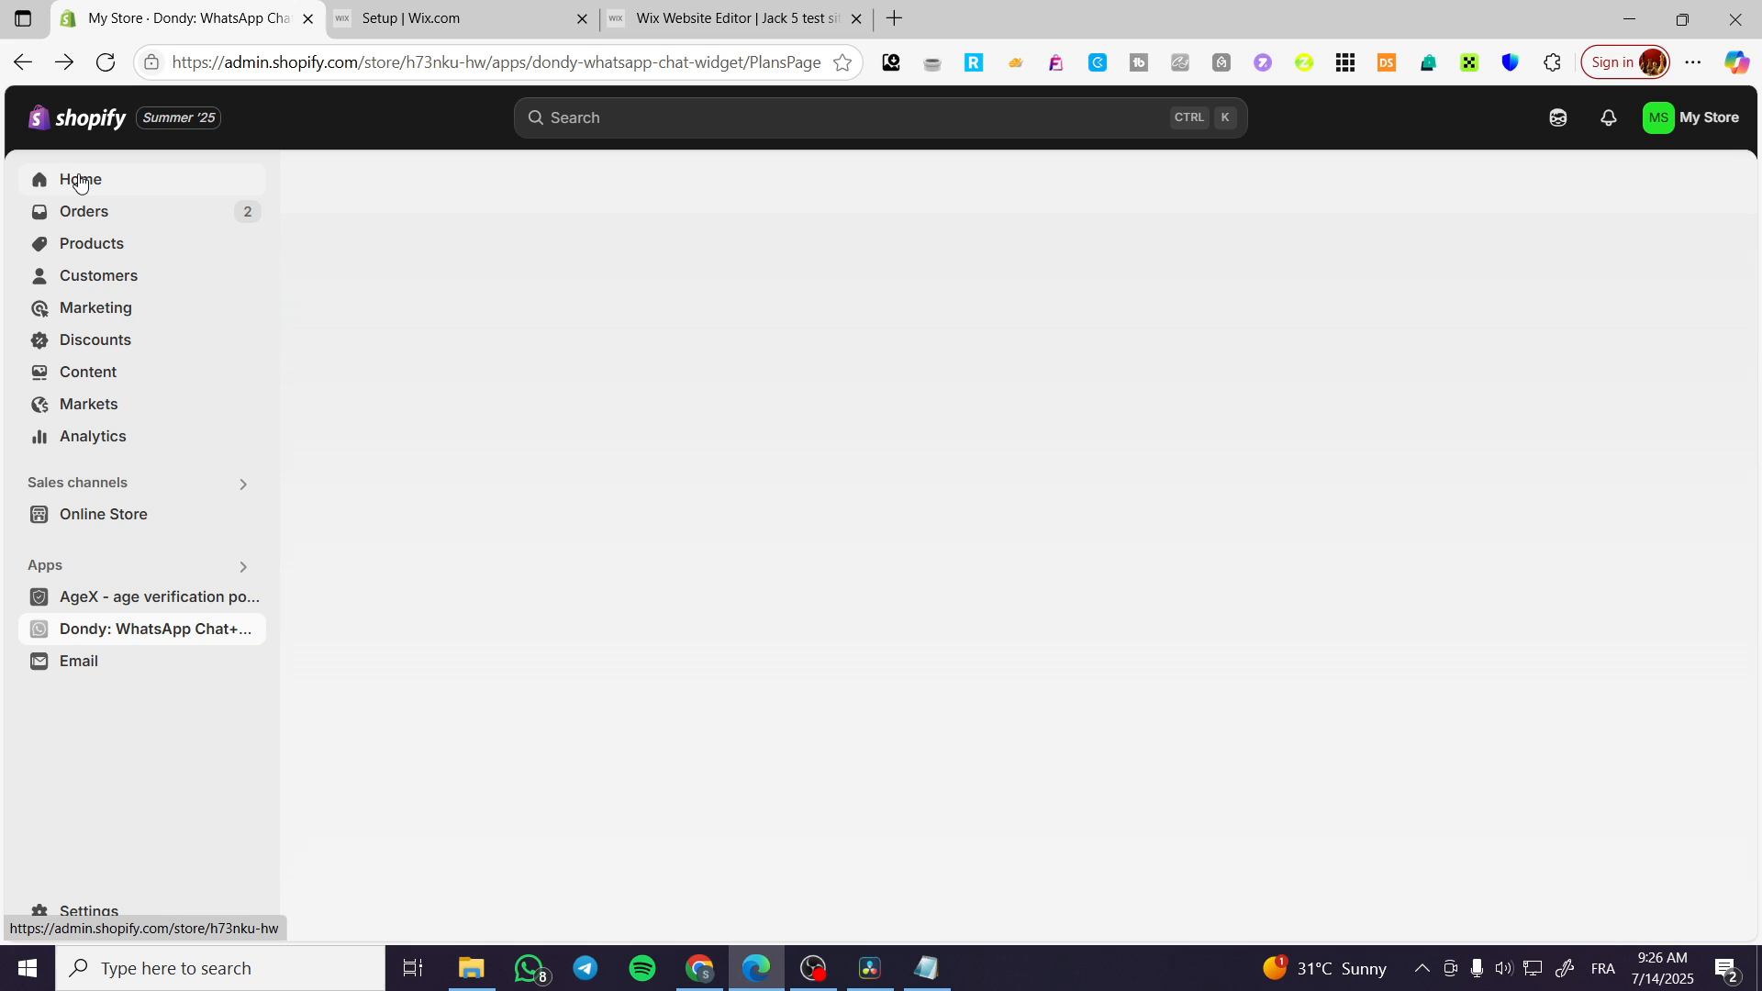
{"action": "left_click", "coordinate": [79, 178]}
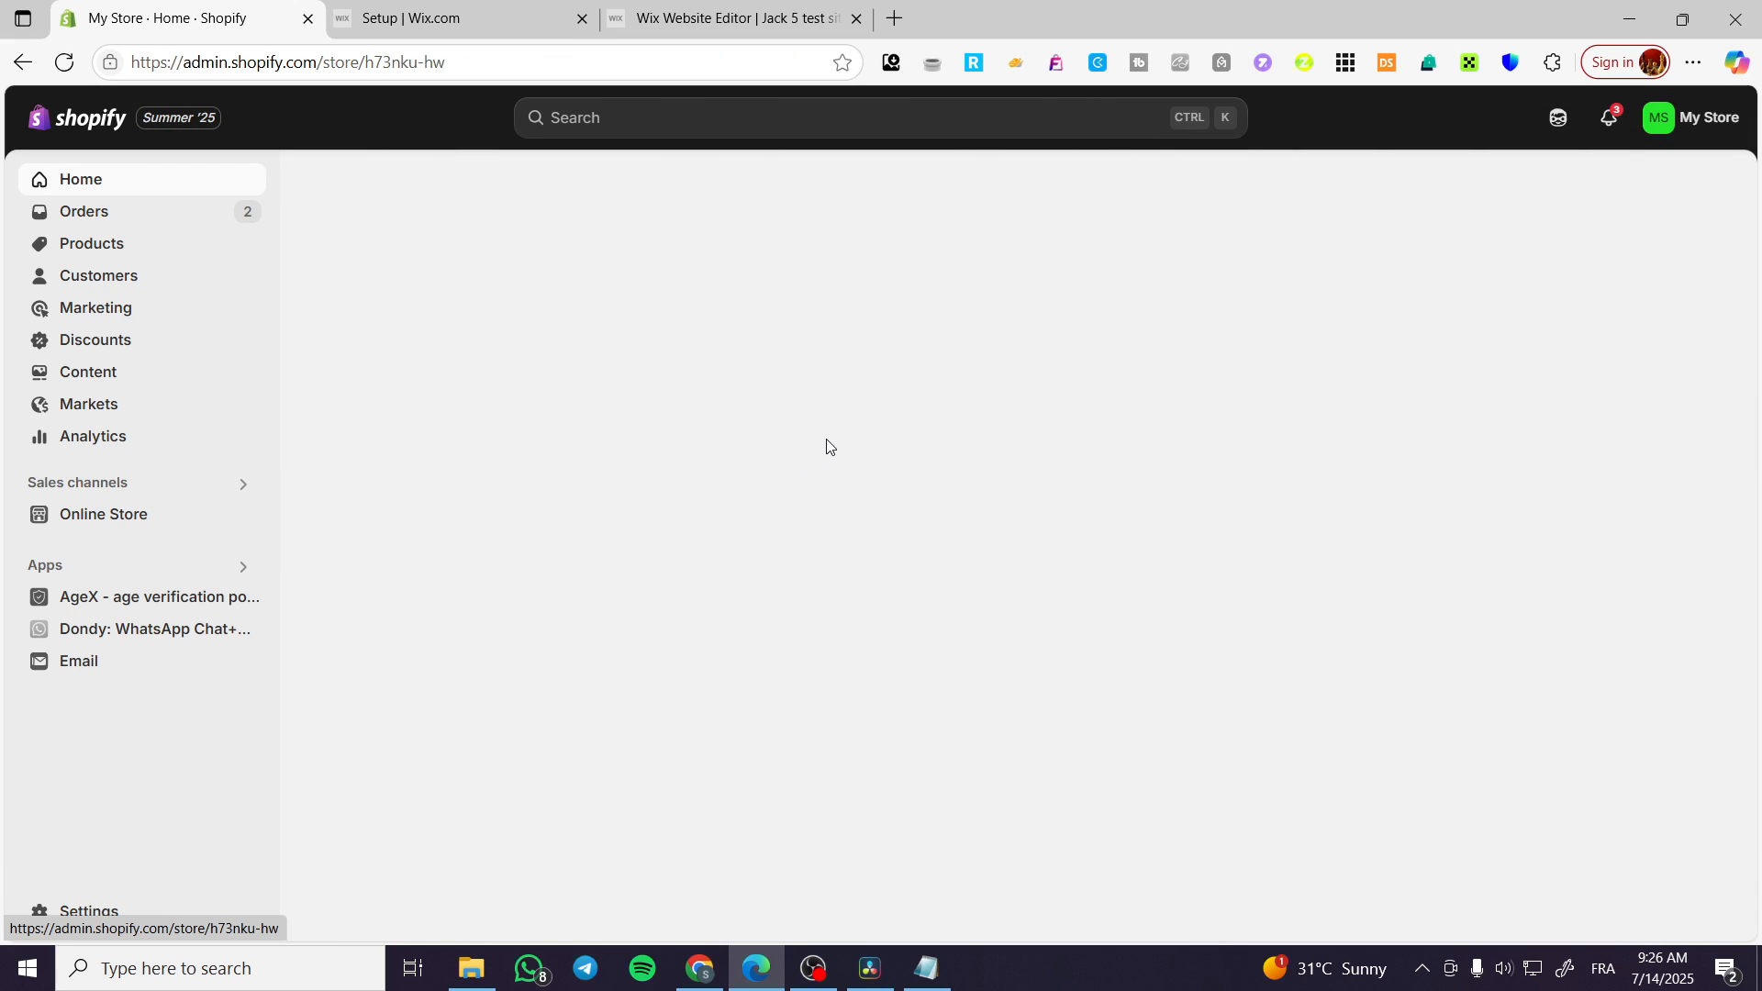